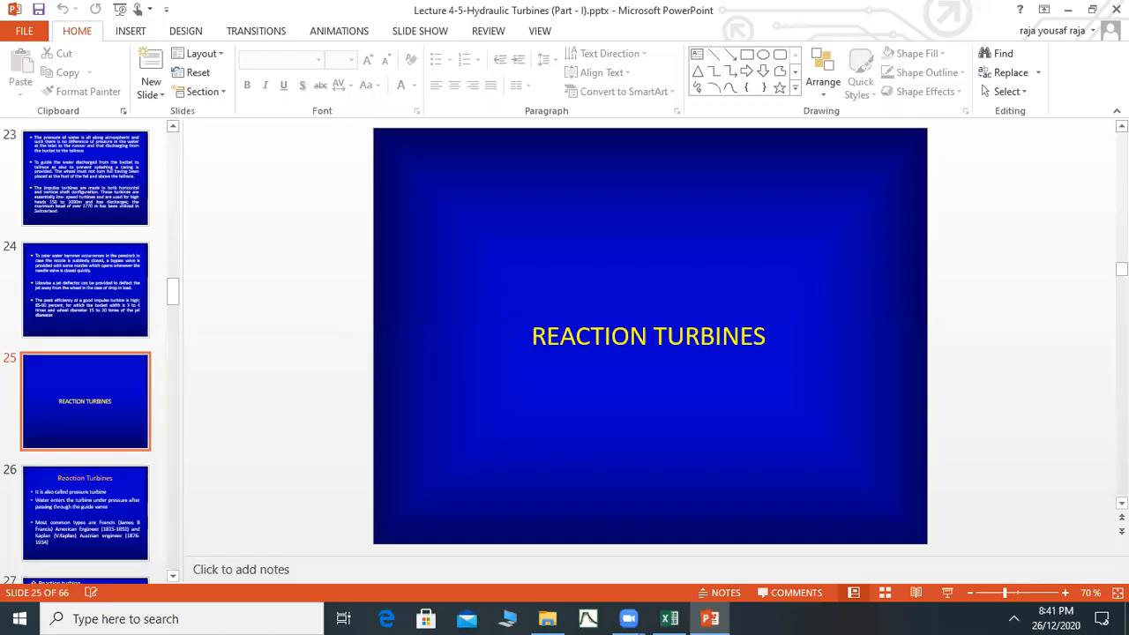
Step: Show slide 26, the Reaction Turbines overview on pressure turbines, Francis and Kaplan types
left_click(85, 512)
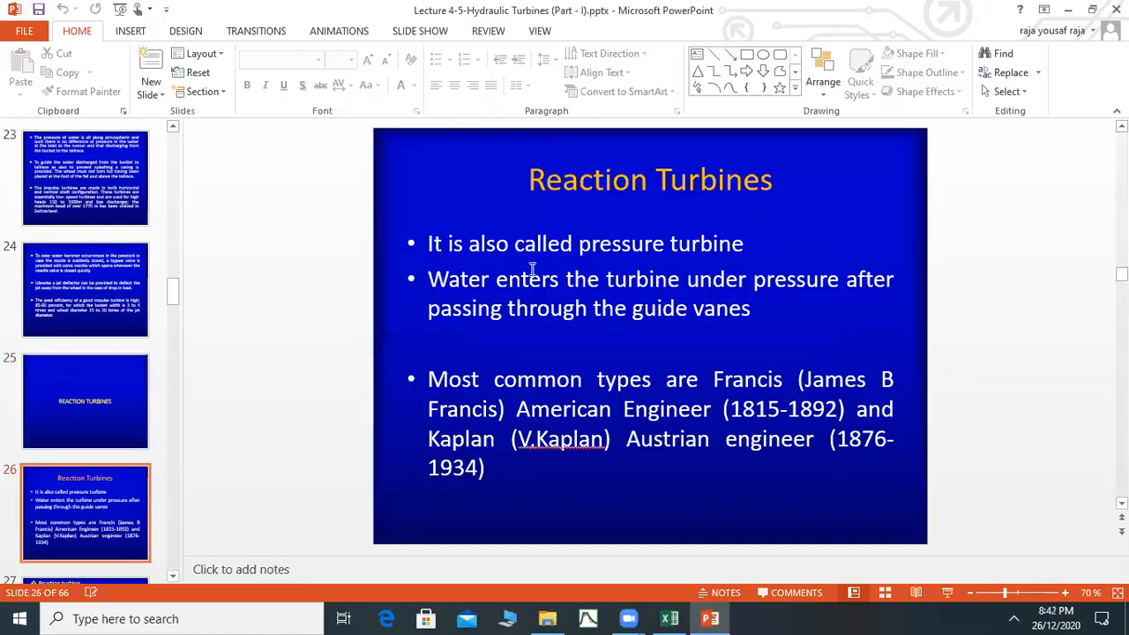
mouse_move(699, 262)
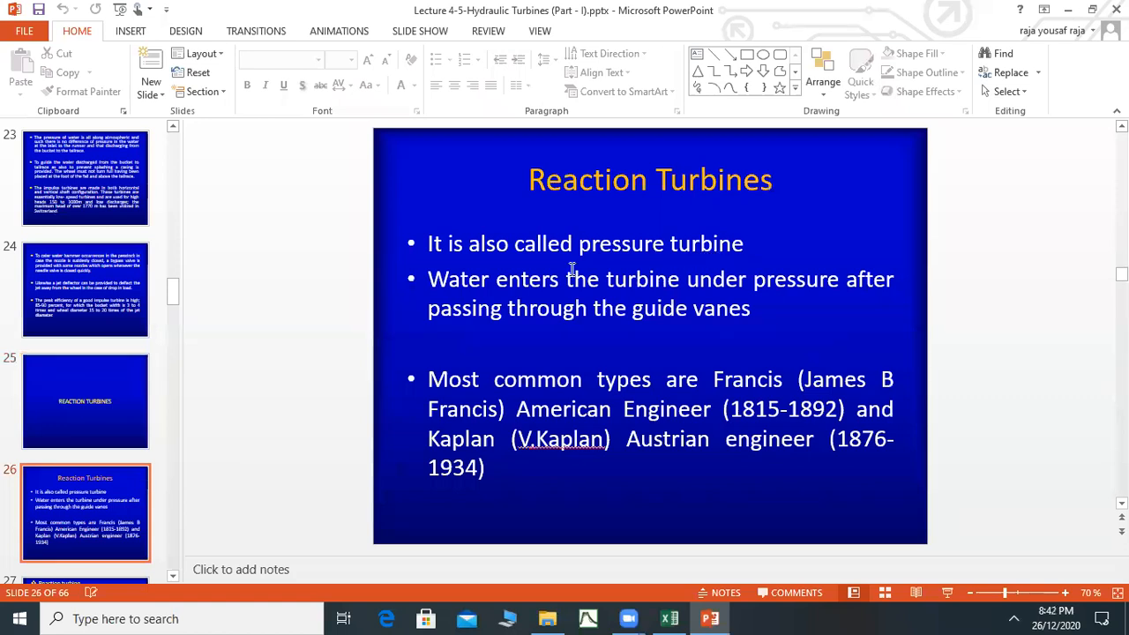
mouse_move(697, 282)
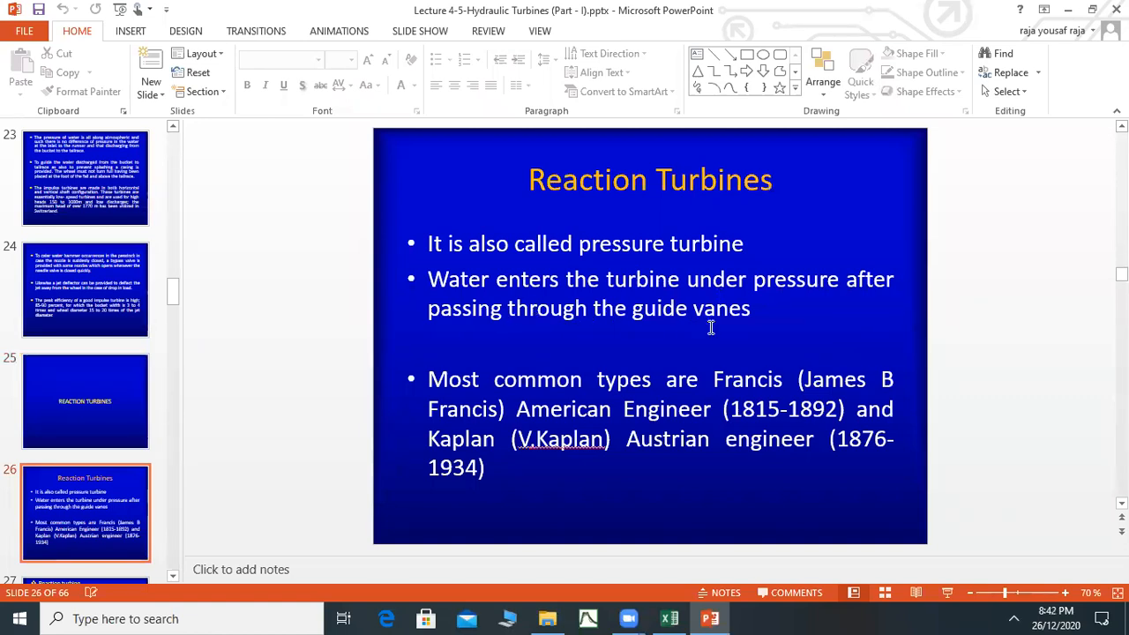
mouse_move(753, 291)
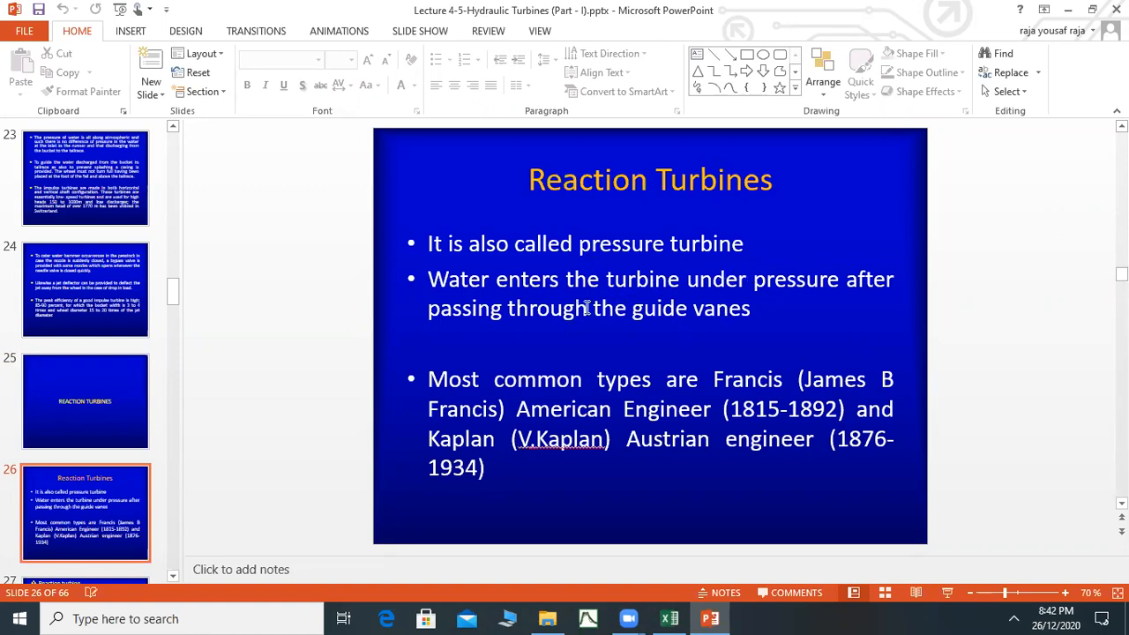
mouse_move(738, 325)
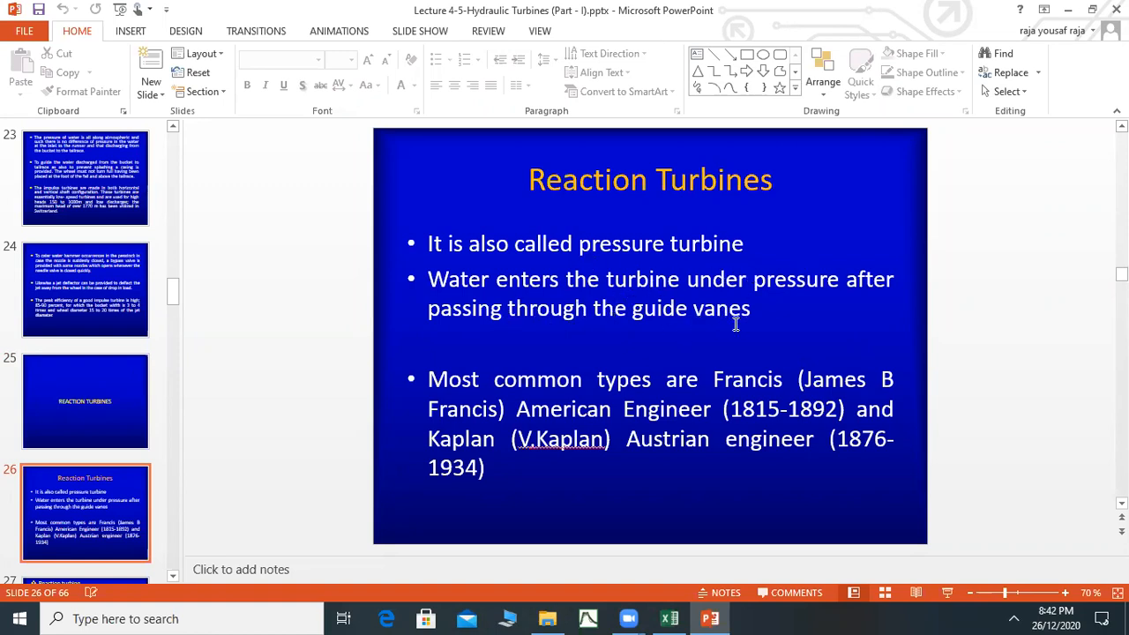
mouse_move(709, 321)
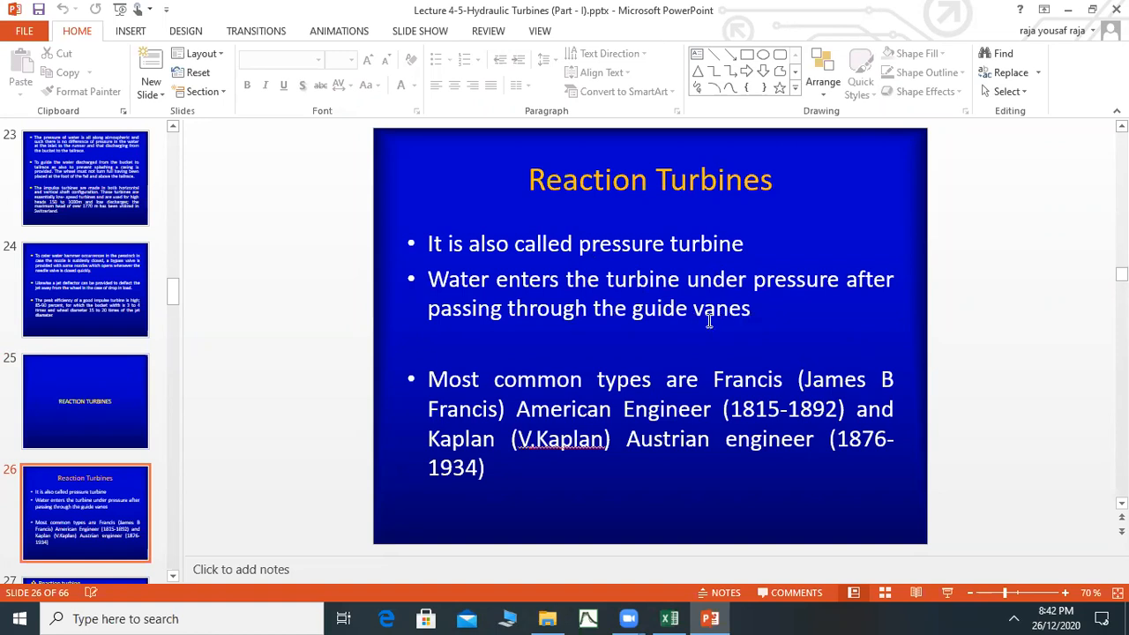
mouse_move(459, 393)
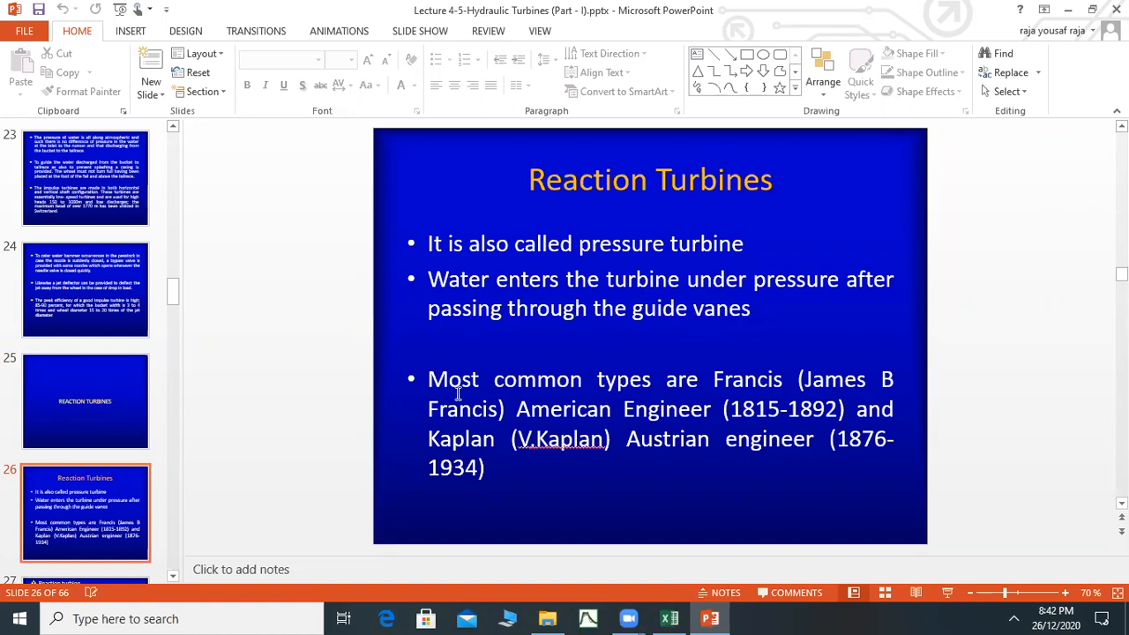
mouse_move(777, 391)
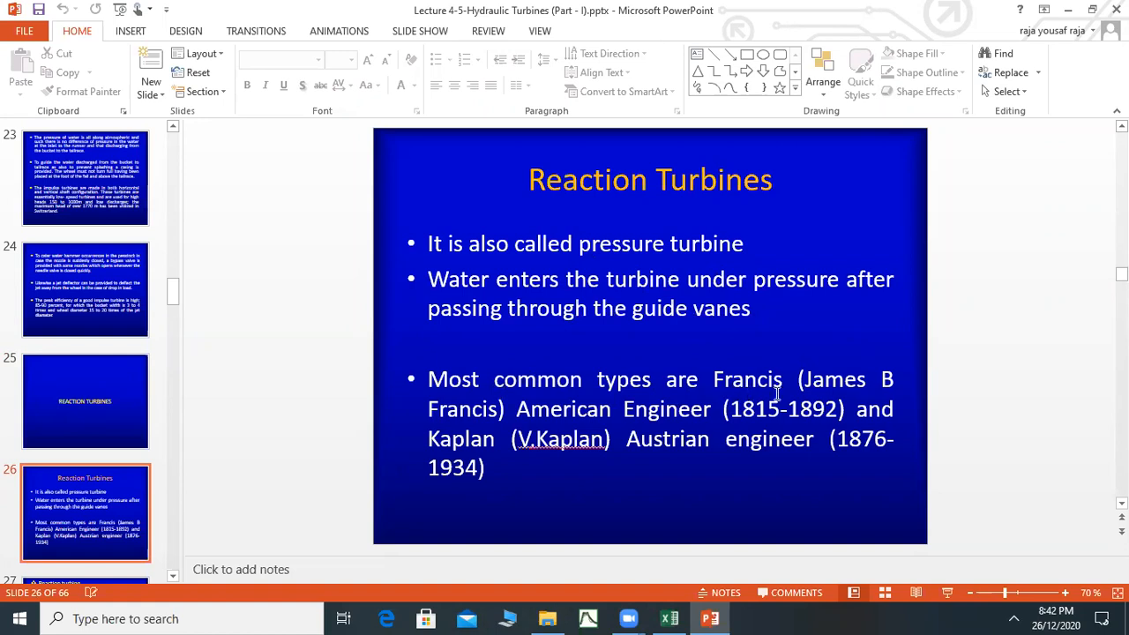
mouse_move(813, 394)
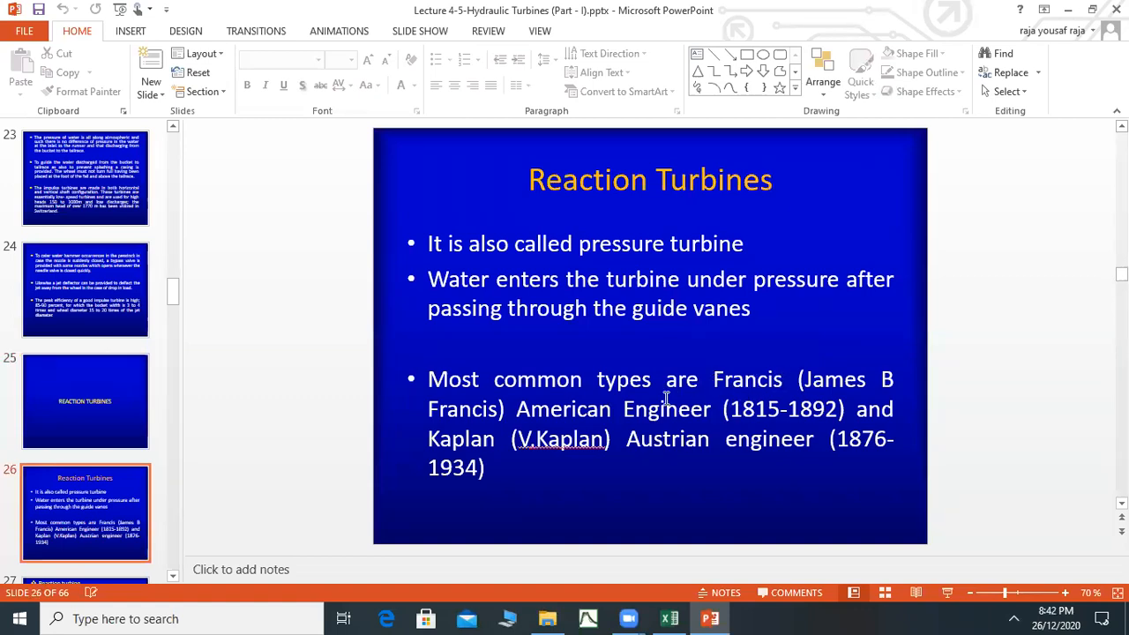
mouse_move(801, 420)
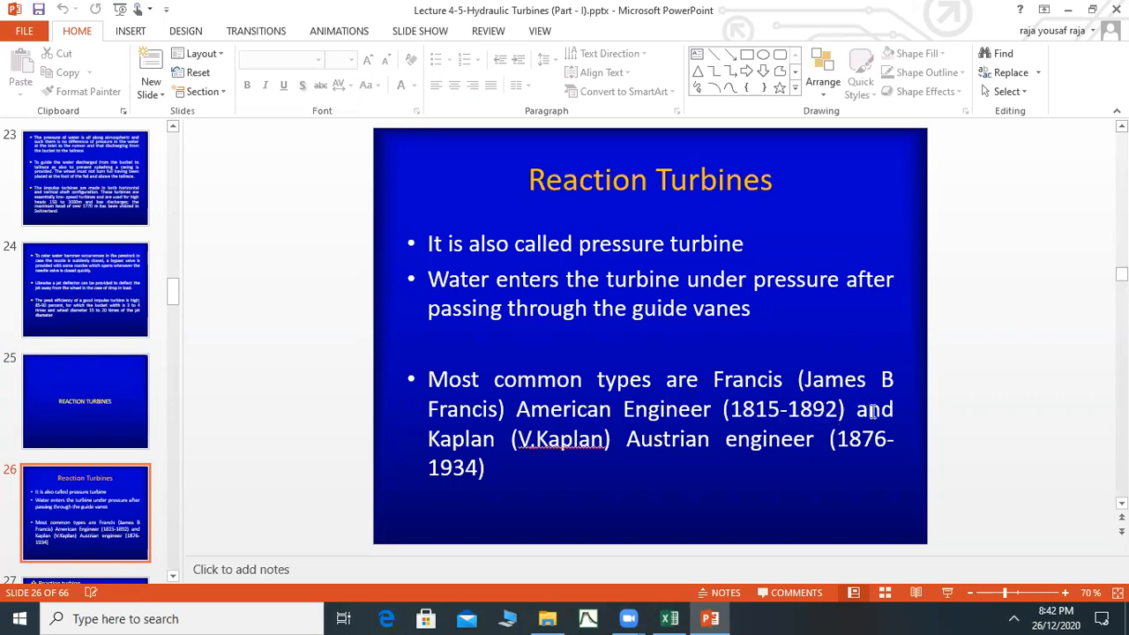
mouse_move(865, 403)
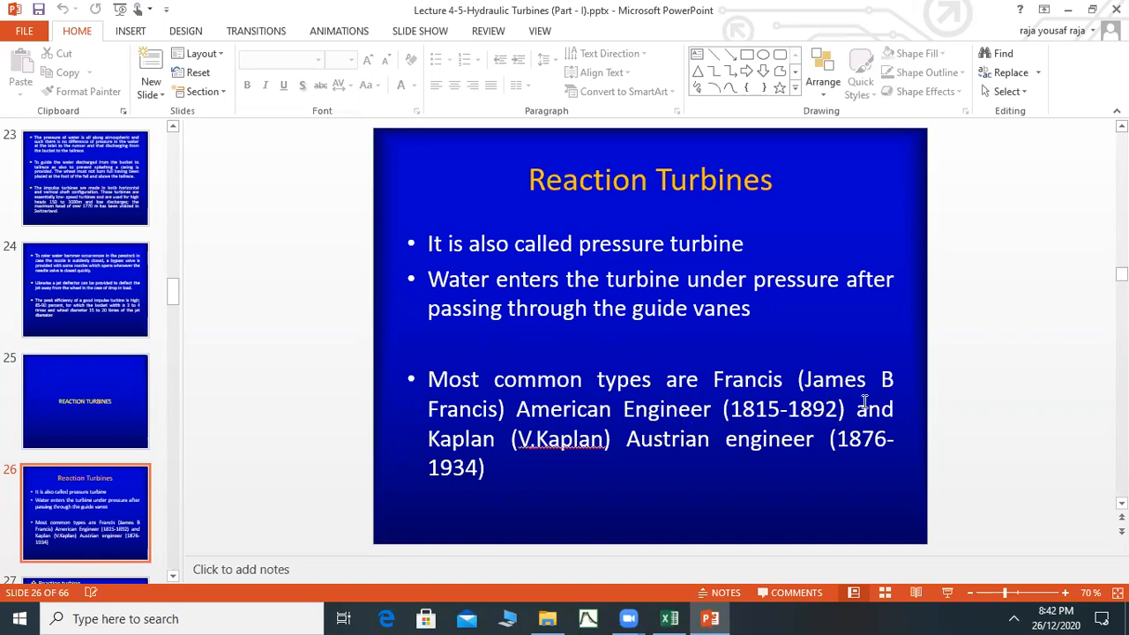
mouse_move(579, 434)
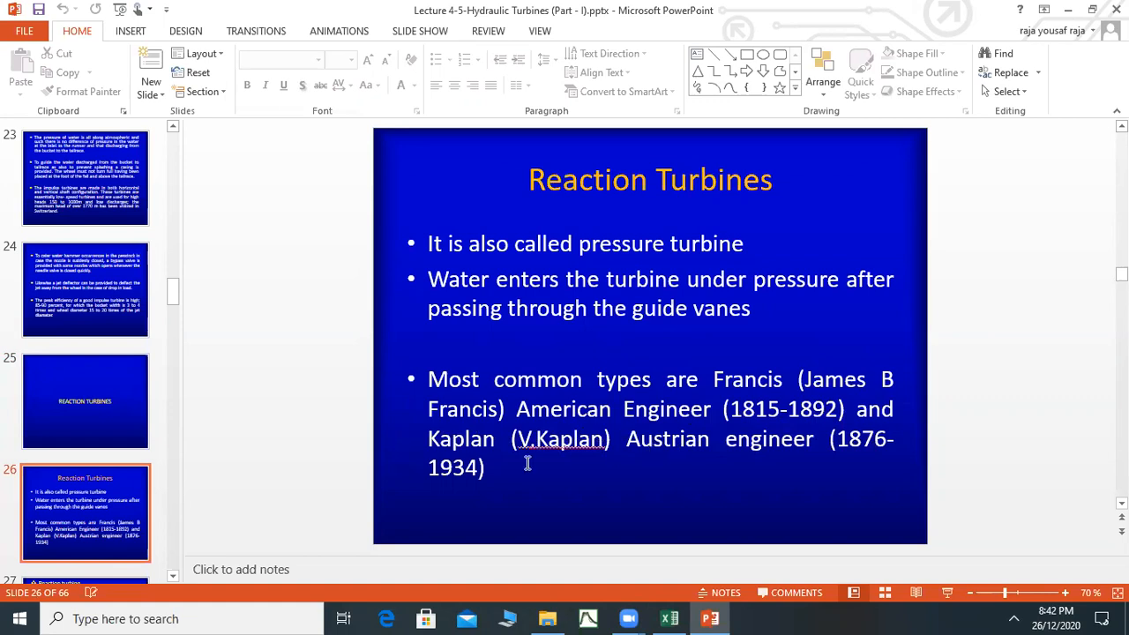
mouse_move(801, 473)
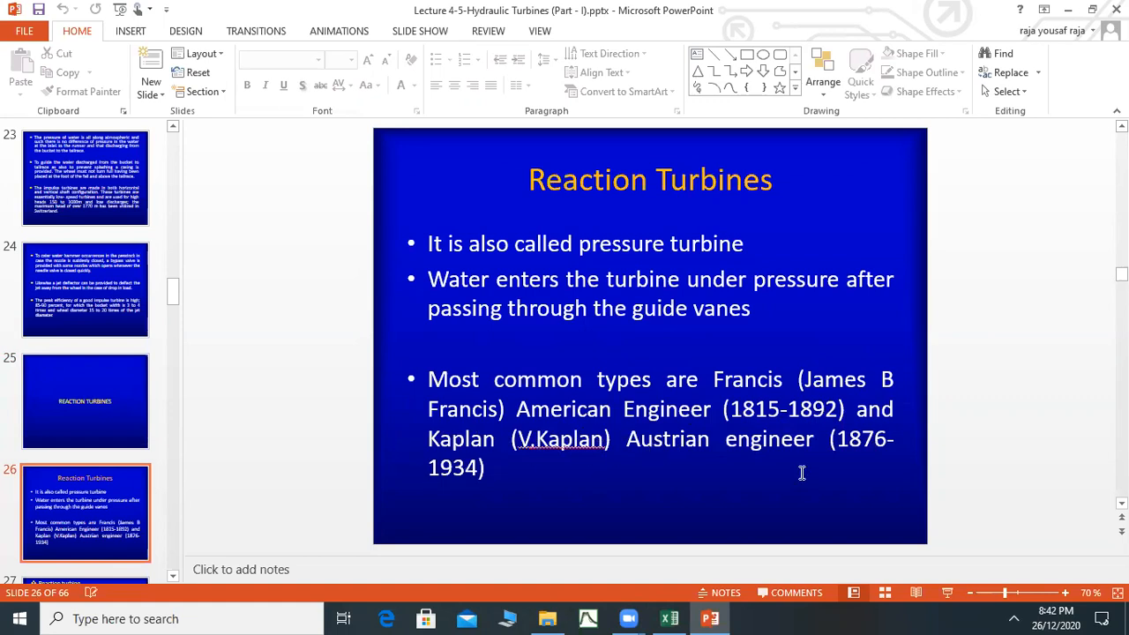
mouse_move(649, 279)
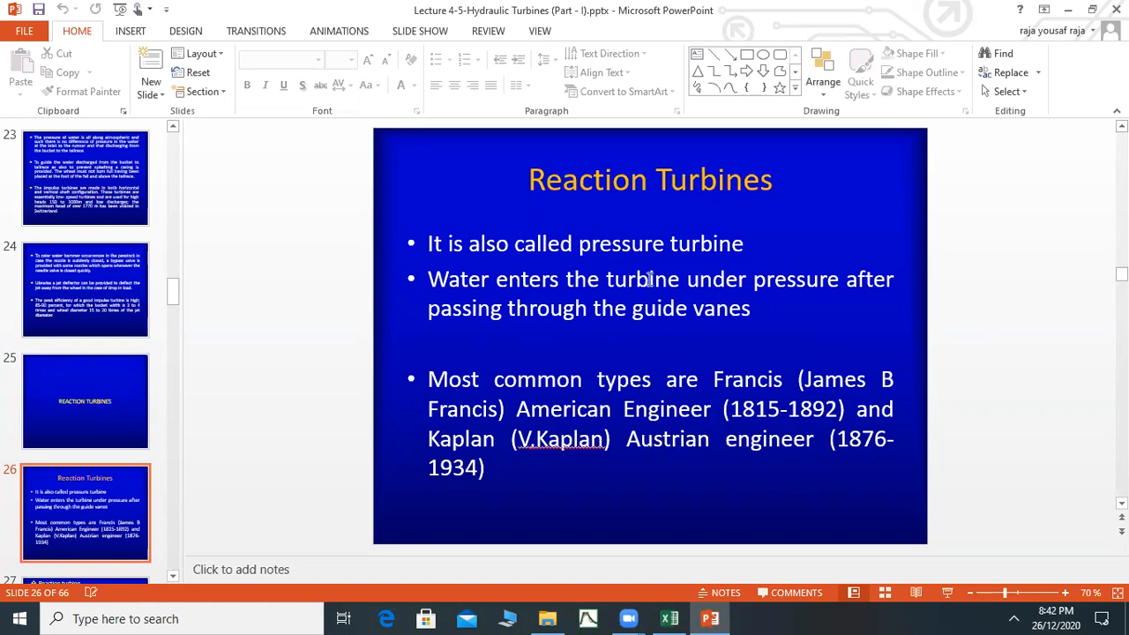
mouse_move(744, 380)
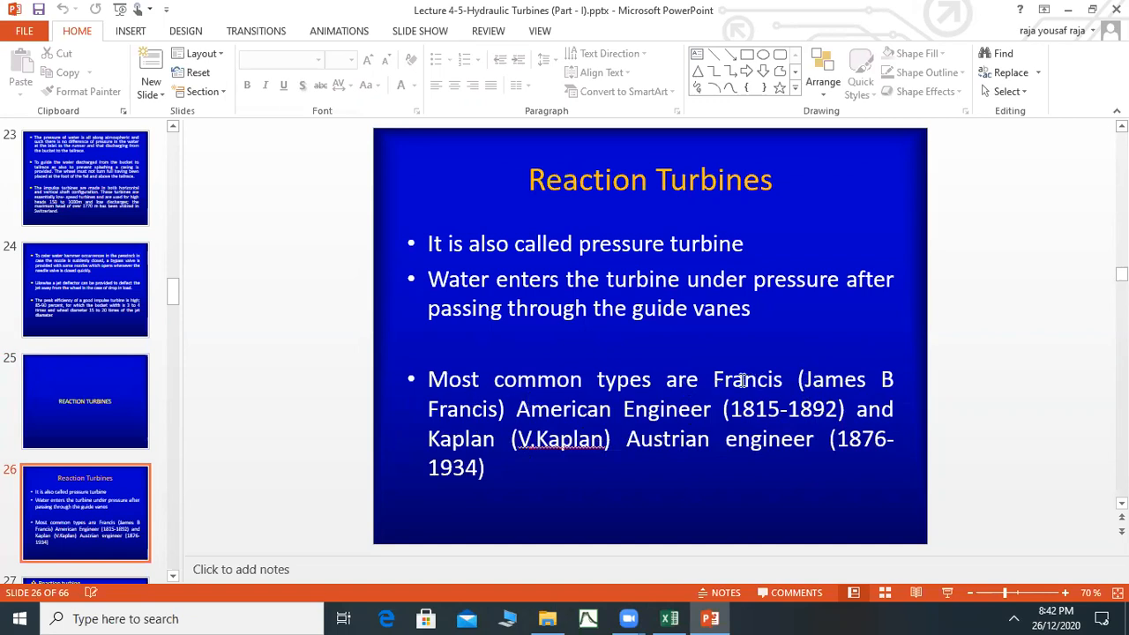
mouse_move(698, 441)
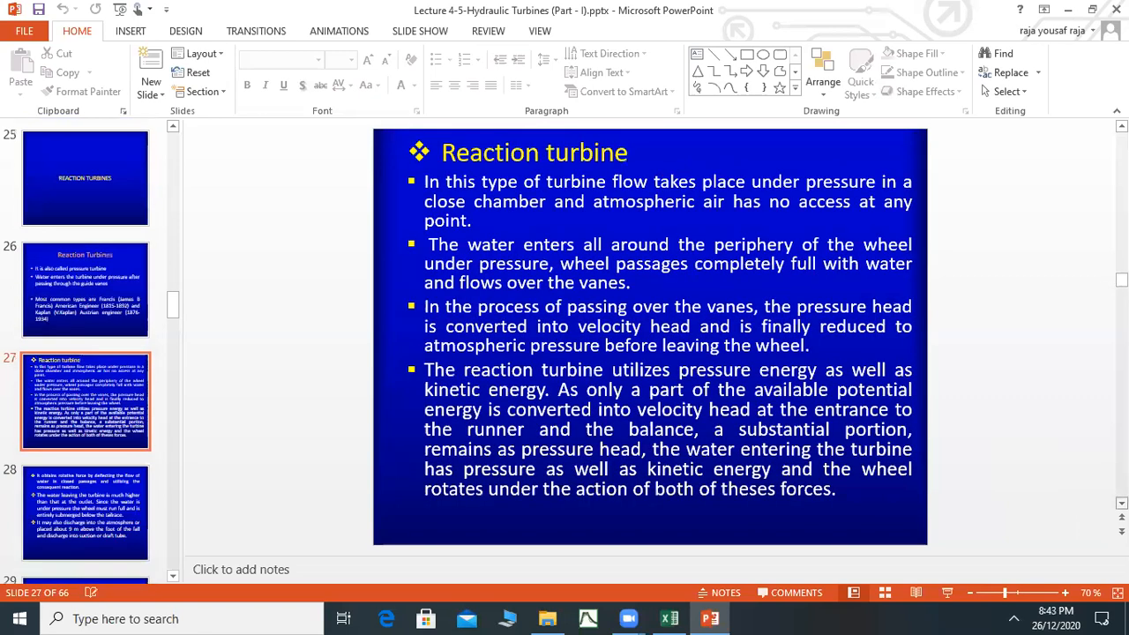
mouse_move(586, 175)
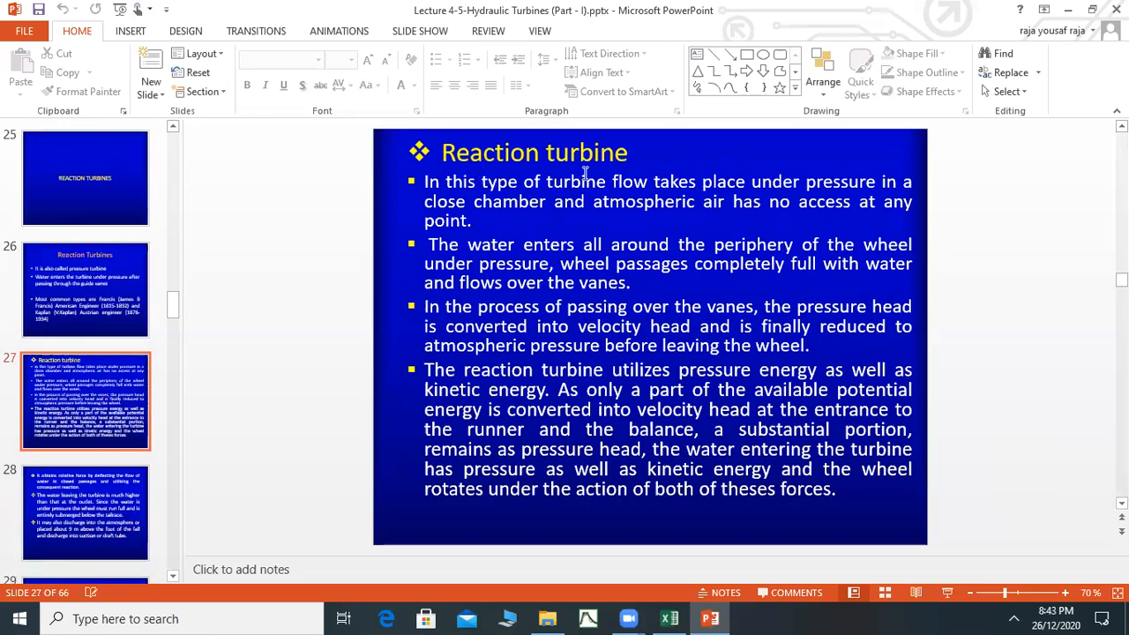
mouse_move(449, 197)
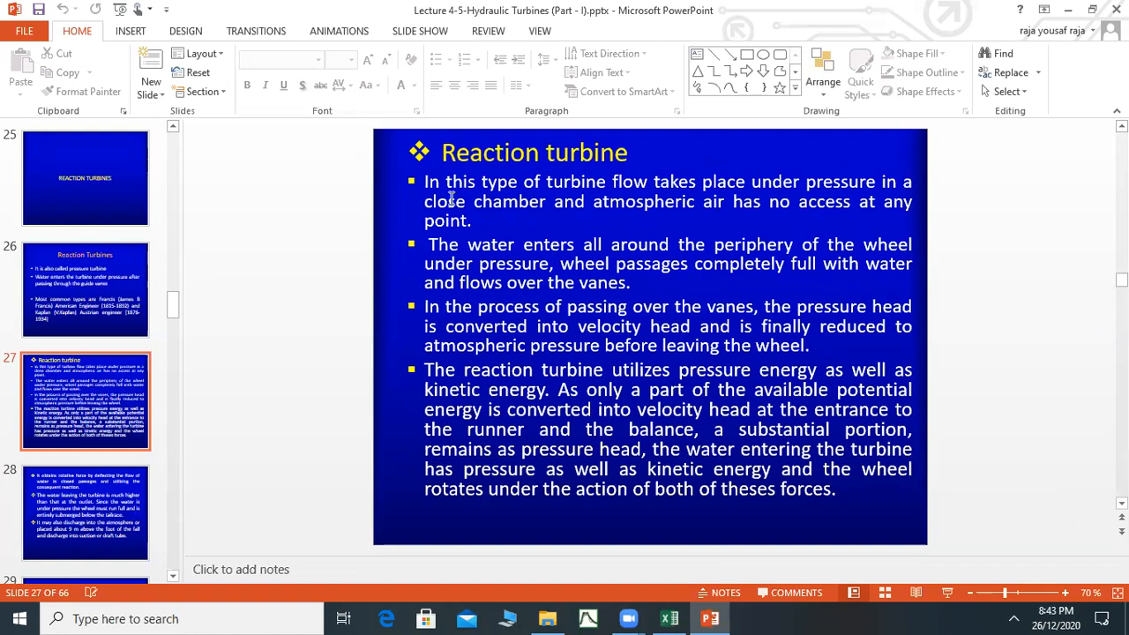
mouse_move(690, 196)
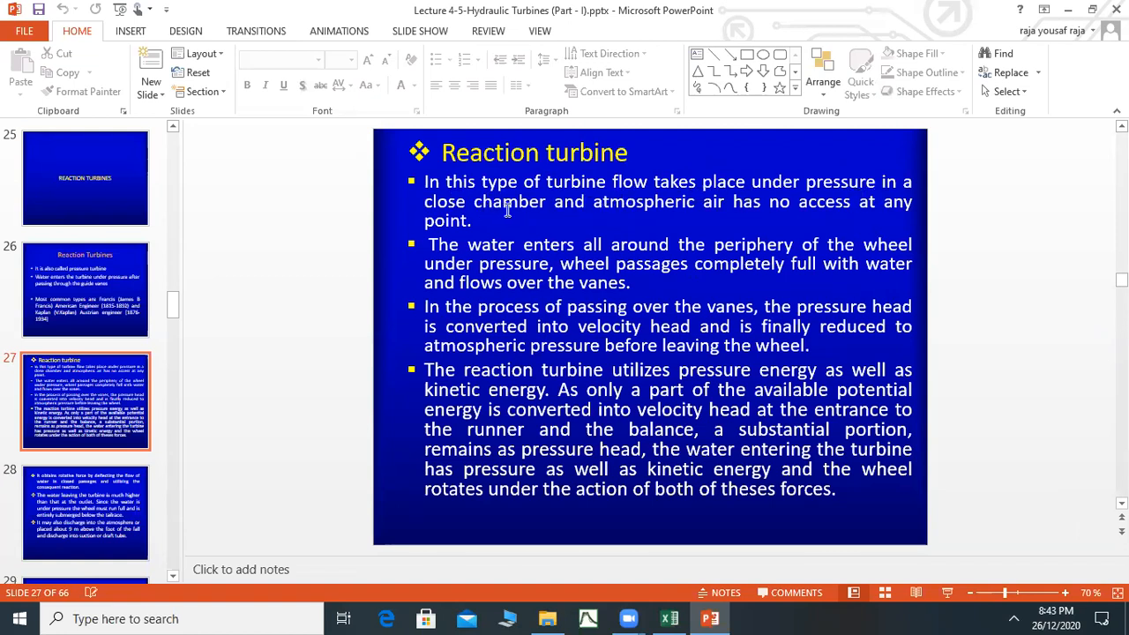
mouse_move(743, 212)
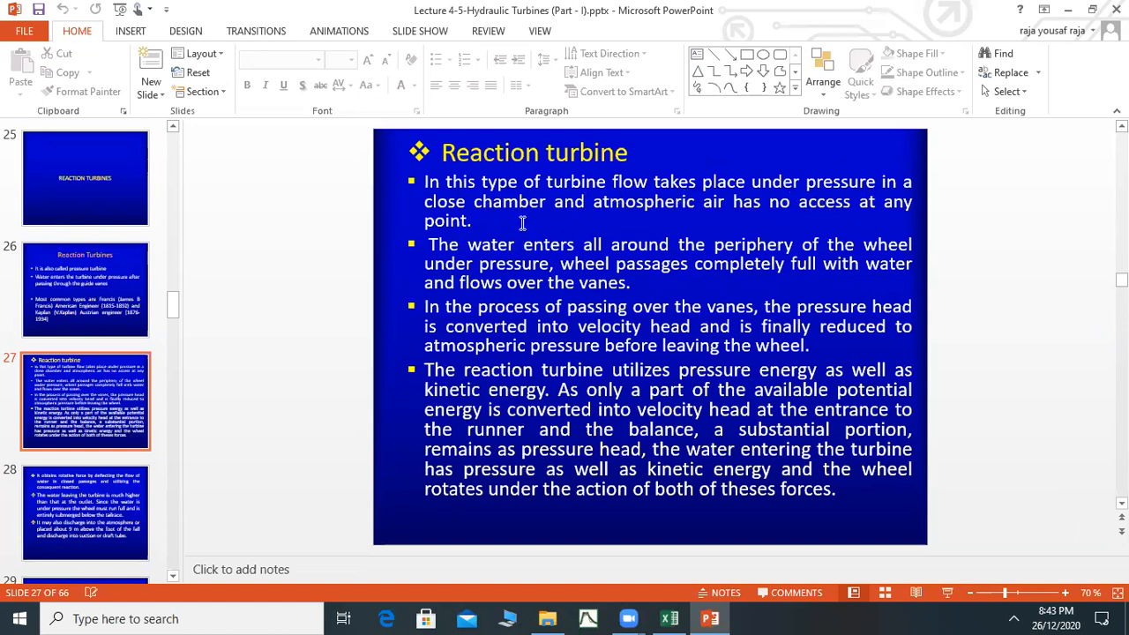
mouse_move(725, 222)
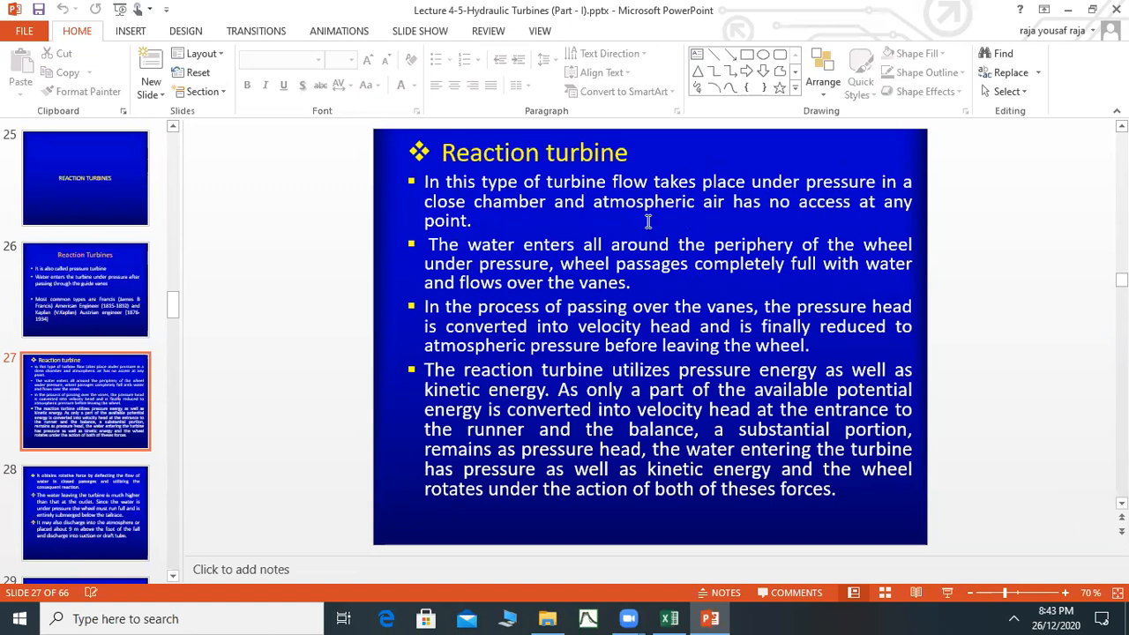
mouse_move(484, 240)
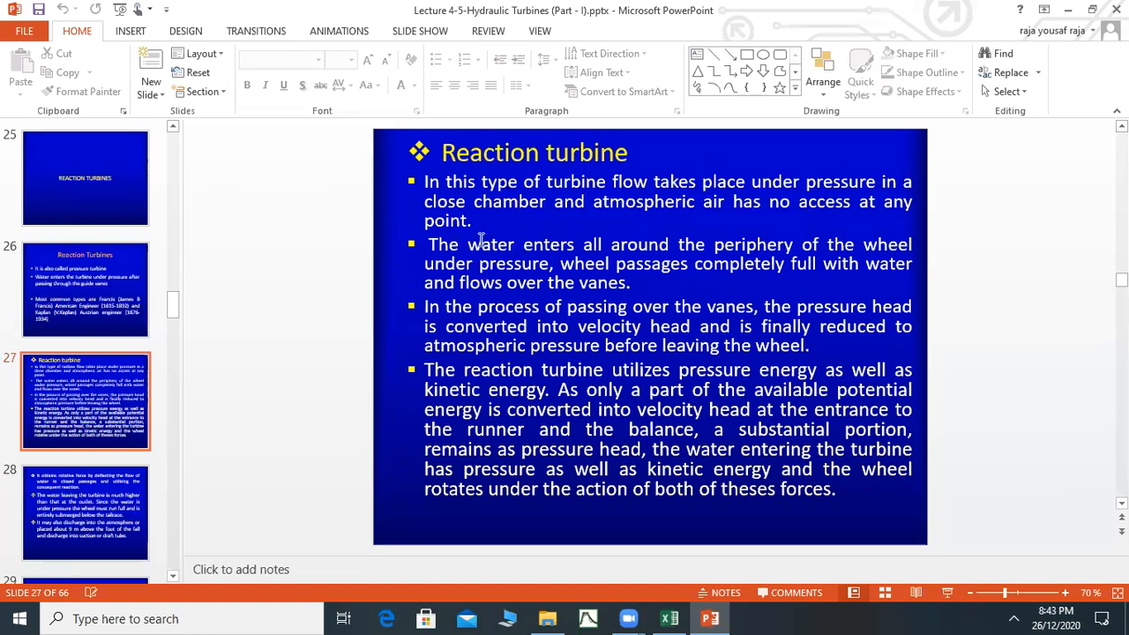
mouse_move(790, 255)
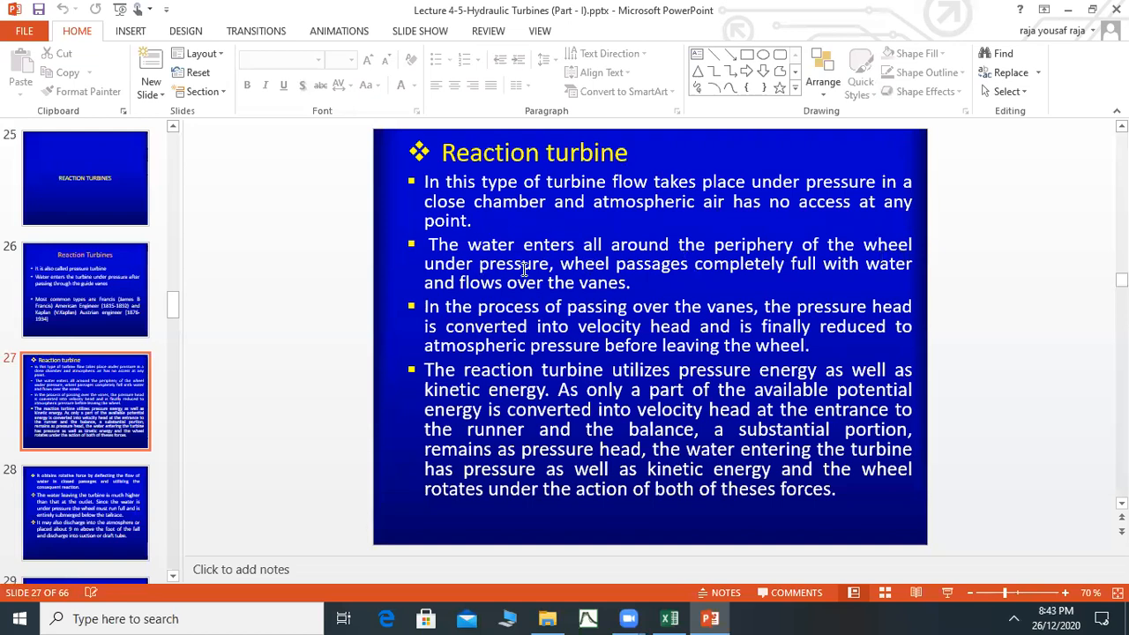
mouse_move(829, 268)
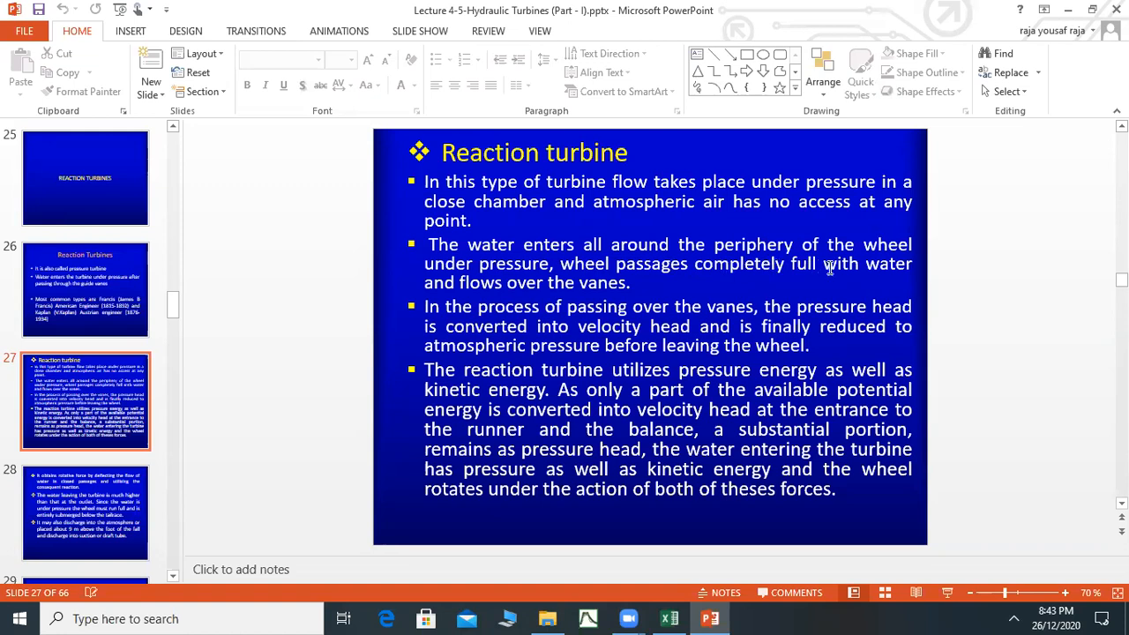
mouse_move(614, 286)
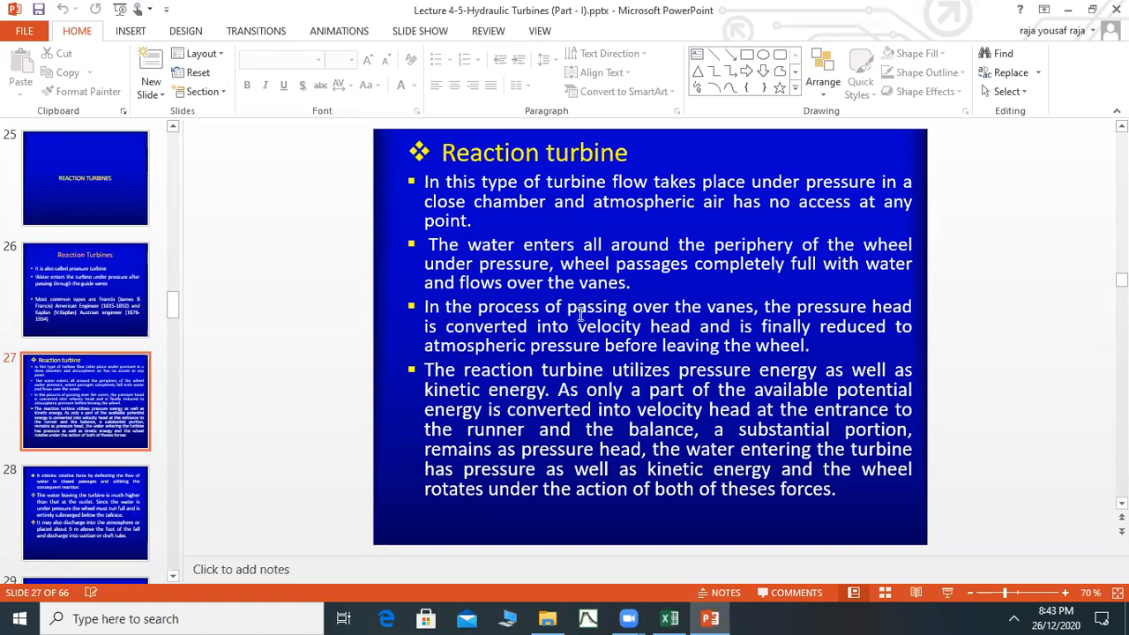
mouse_move(540, 332)
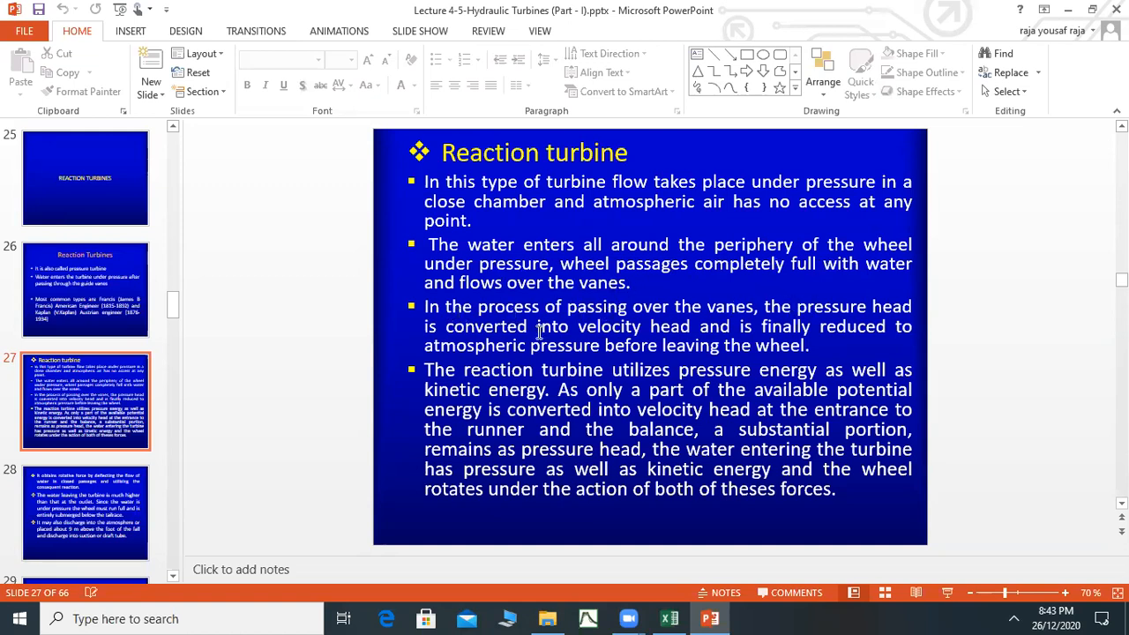
mouse_move(699, 334)
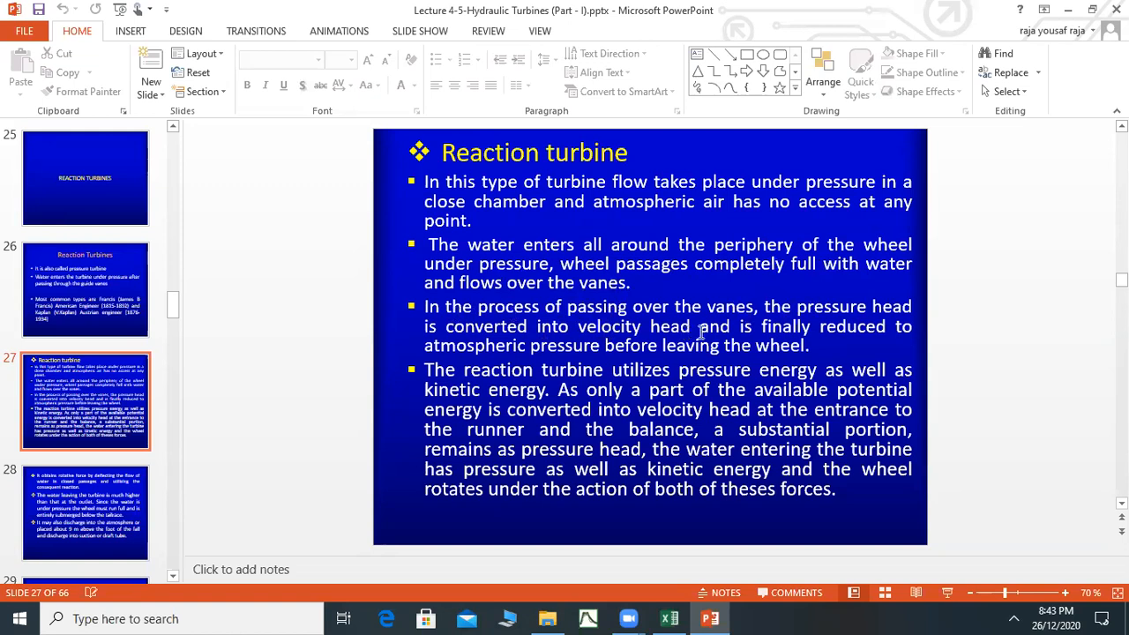
mouse_move(296, 356)
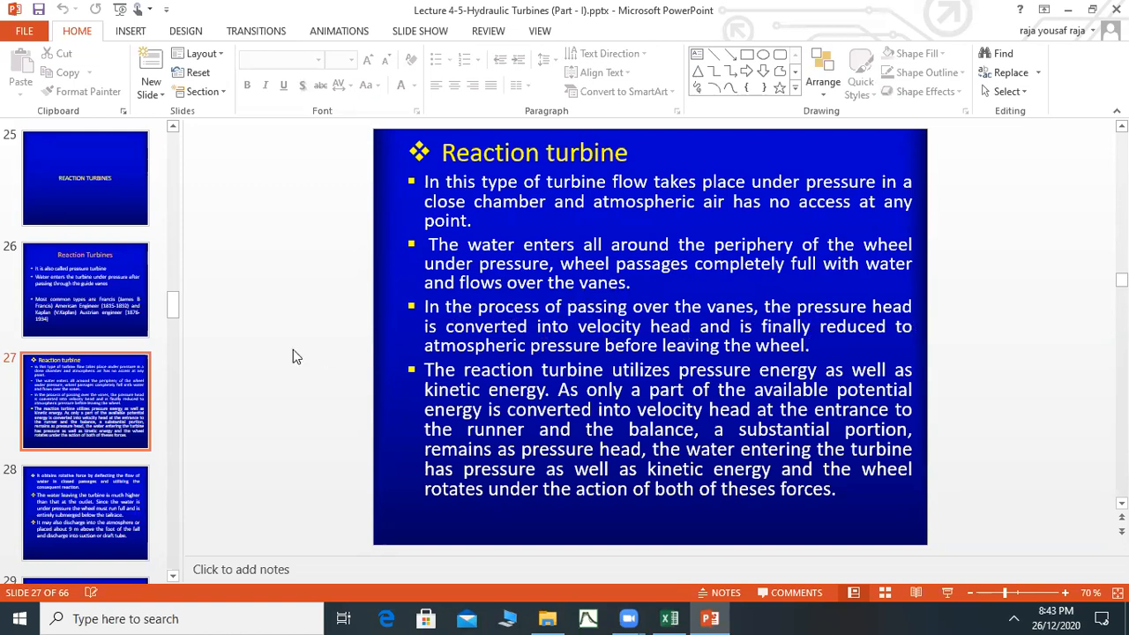
mouse_move(680, 339)
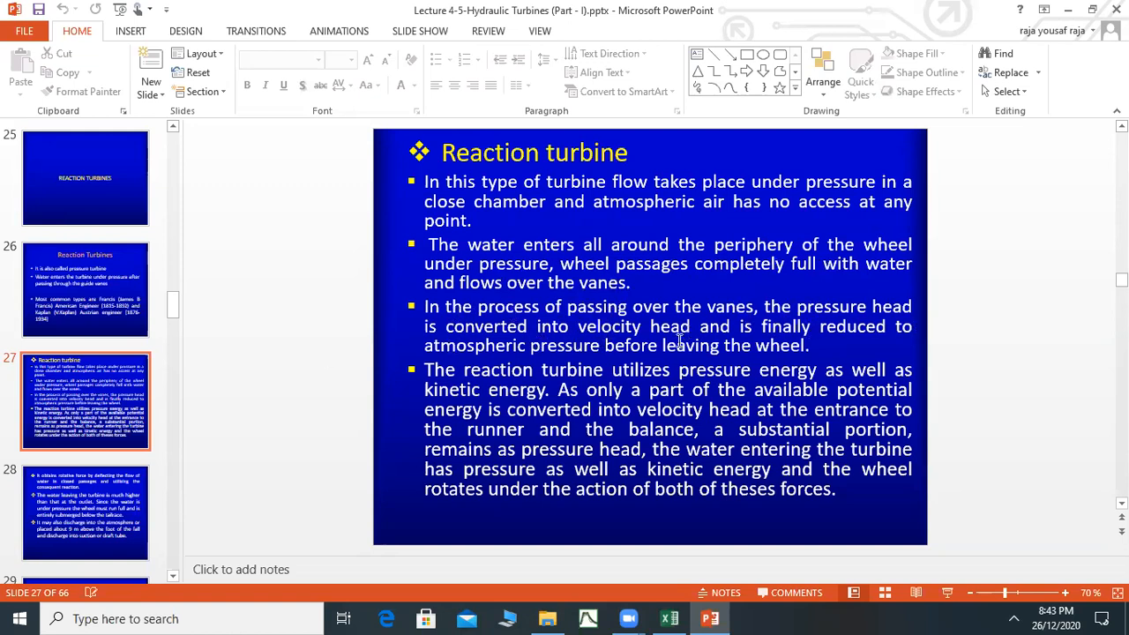
mouse_move(772, 337)
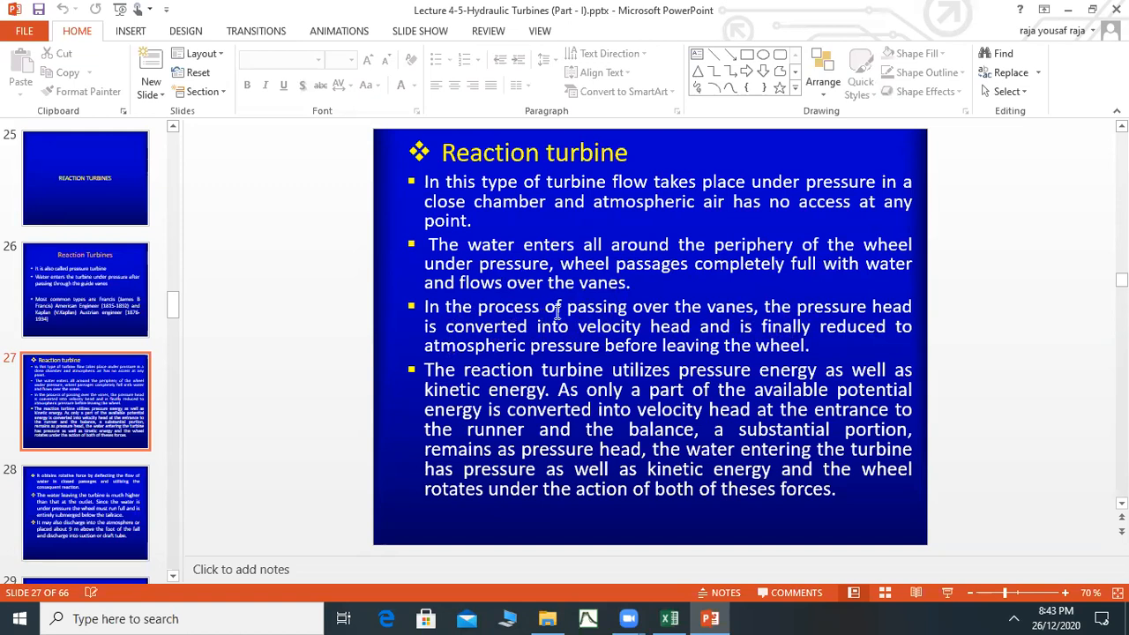
mouse_move(848, 304)
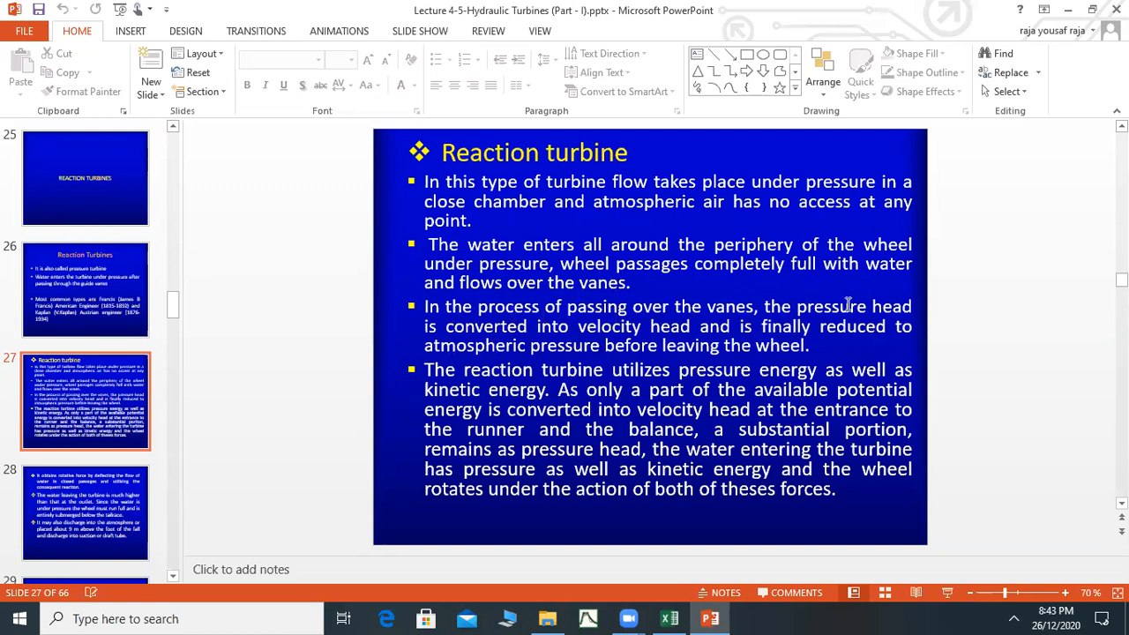
mouse_move(727, 342)
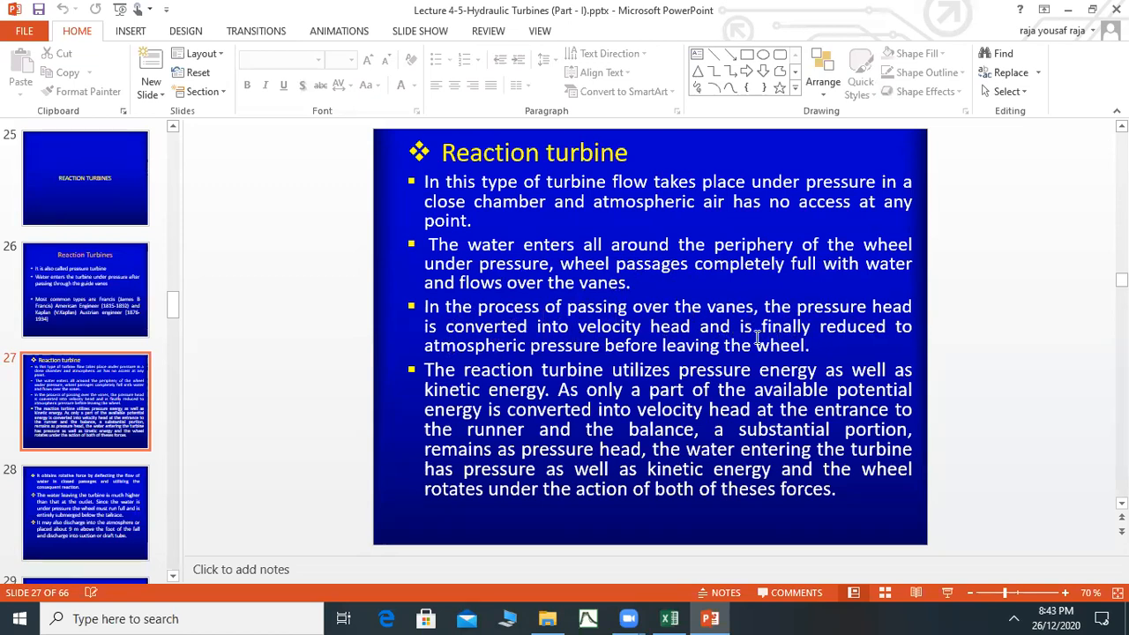
mouse_move(554, 356)
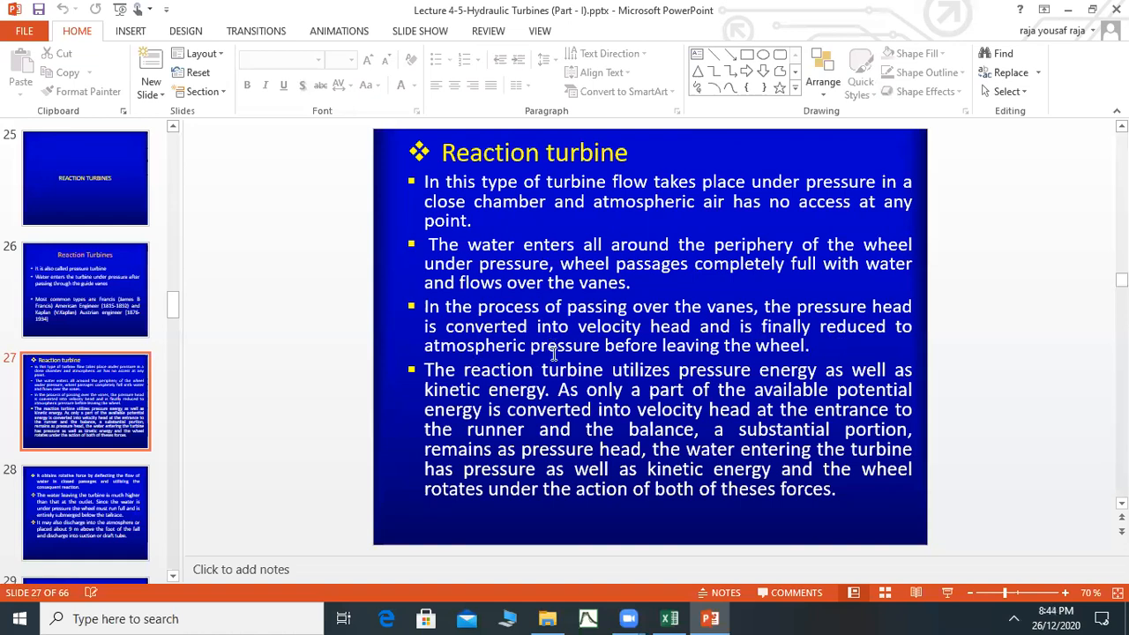
mouse_move(900, 347)
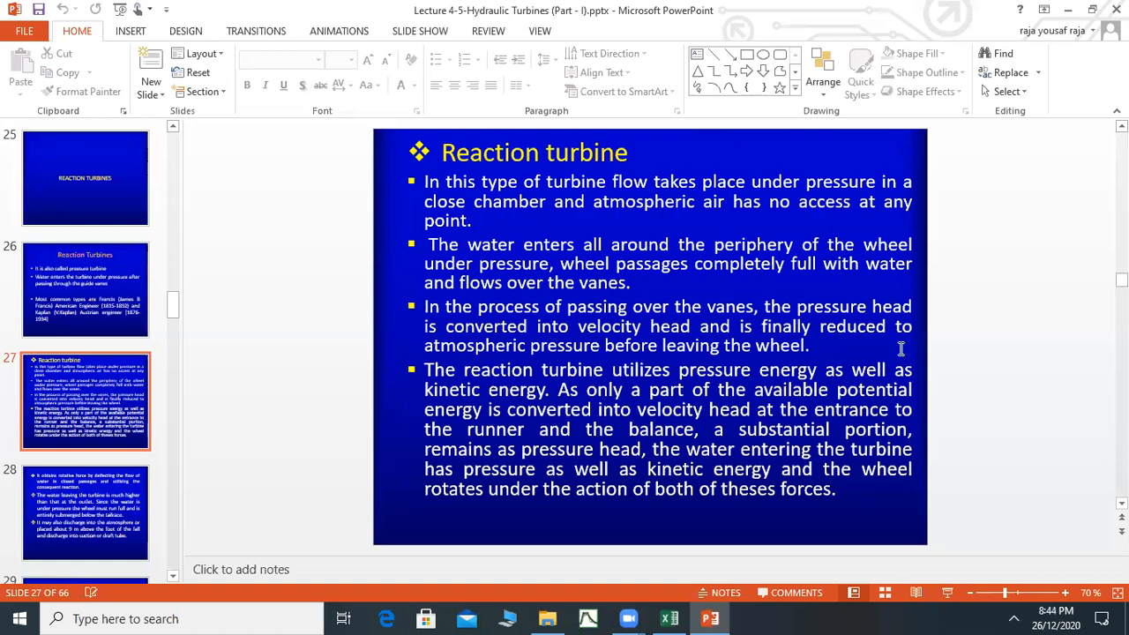
mouse_move(459, 360)
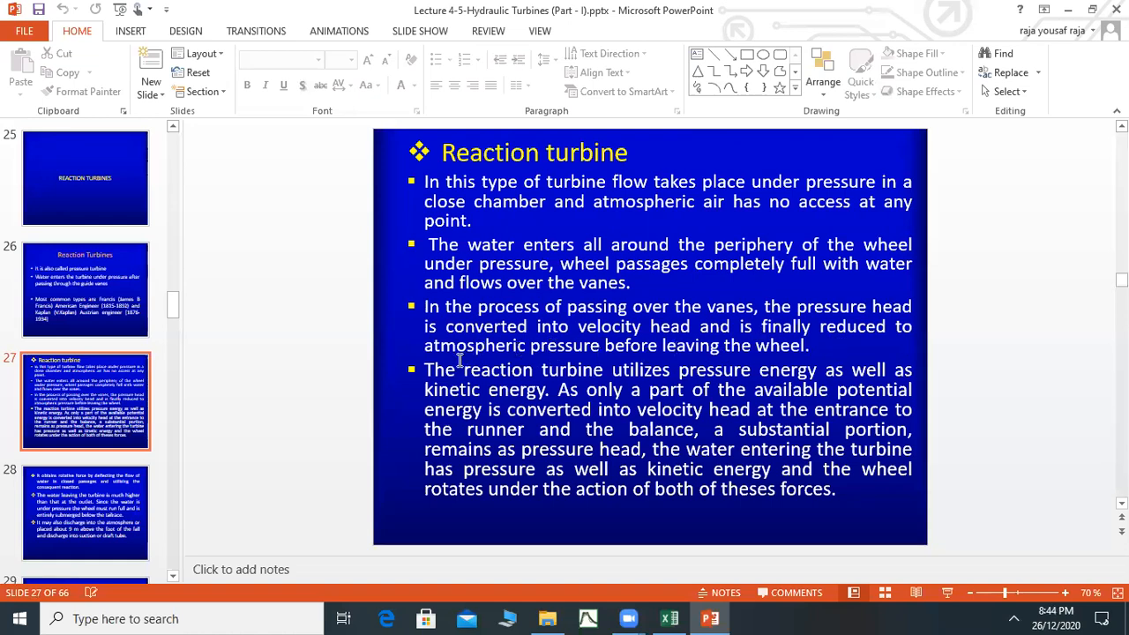
mouse_move(794, 378)
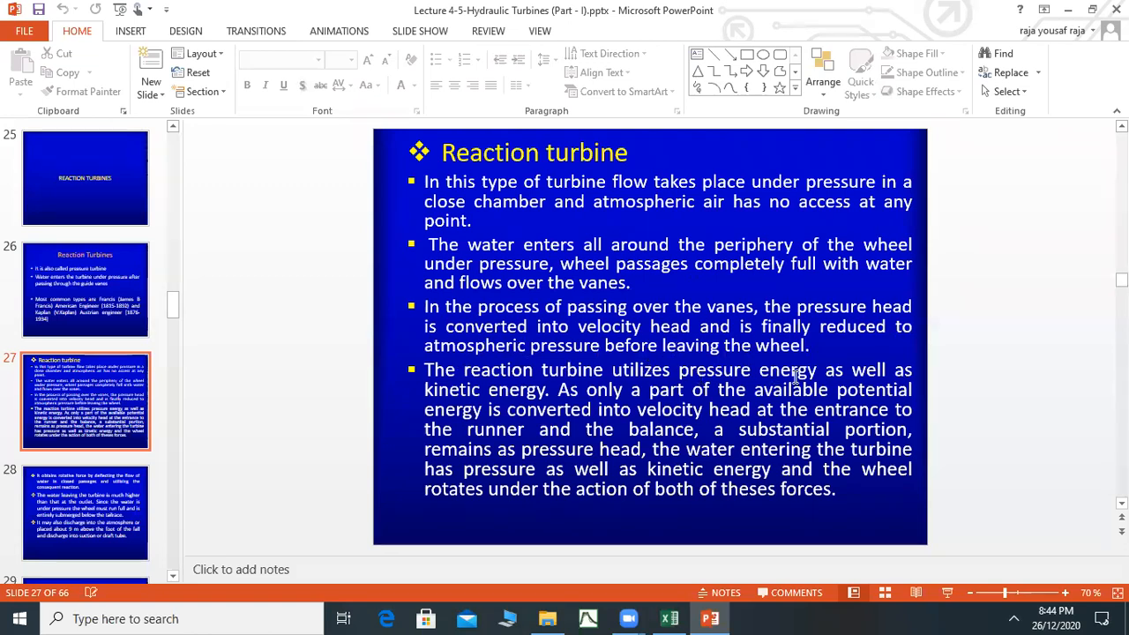
mouse_move(508, 399)
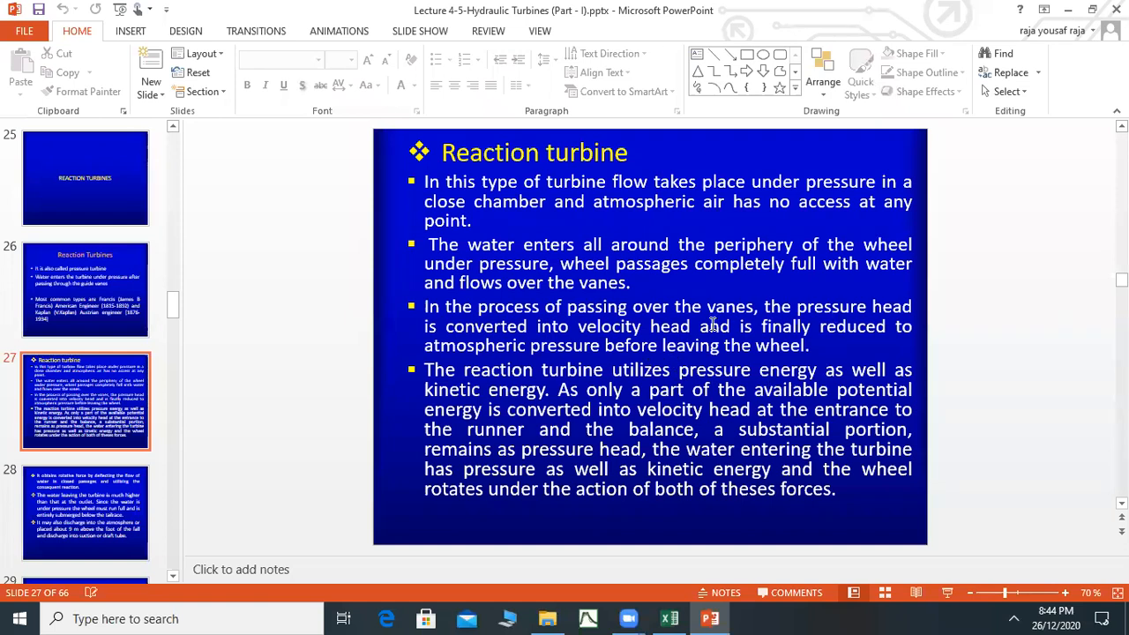
mouse_move(508, 397)
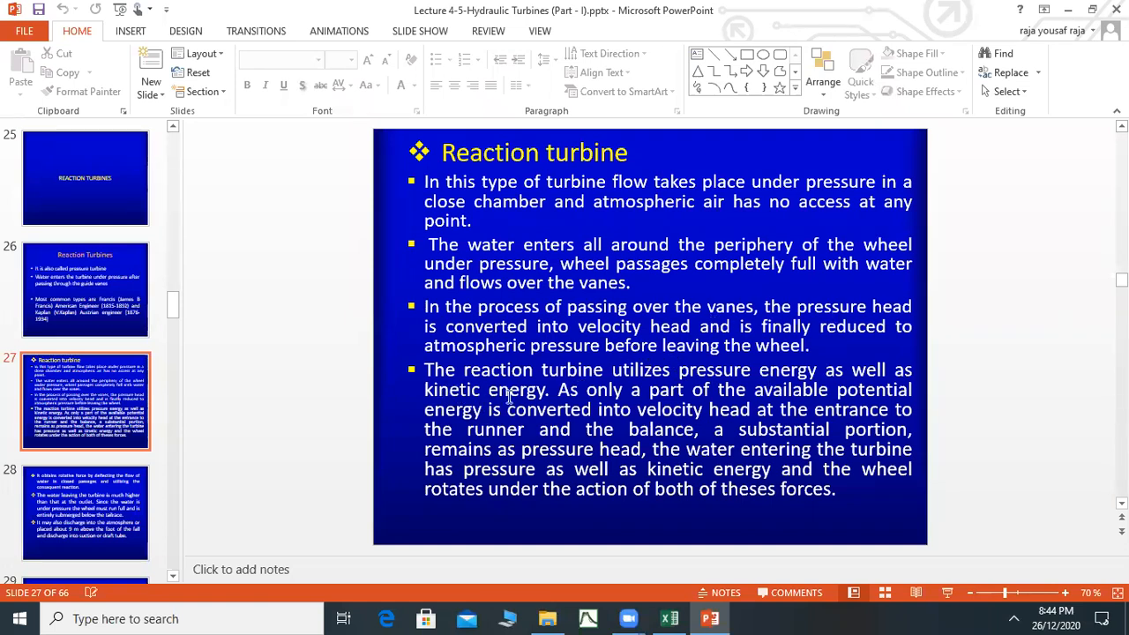
mouse_move(686, 395)
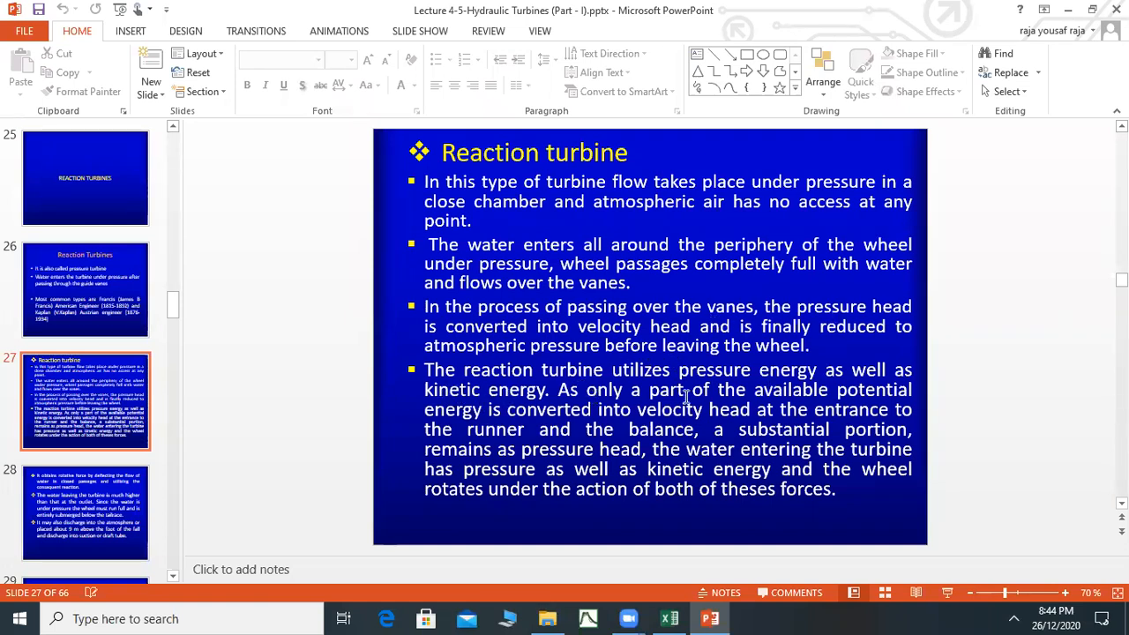
mouse_move(533, 424)
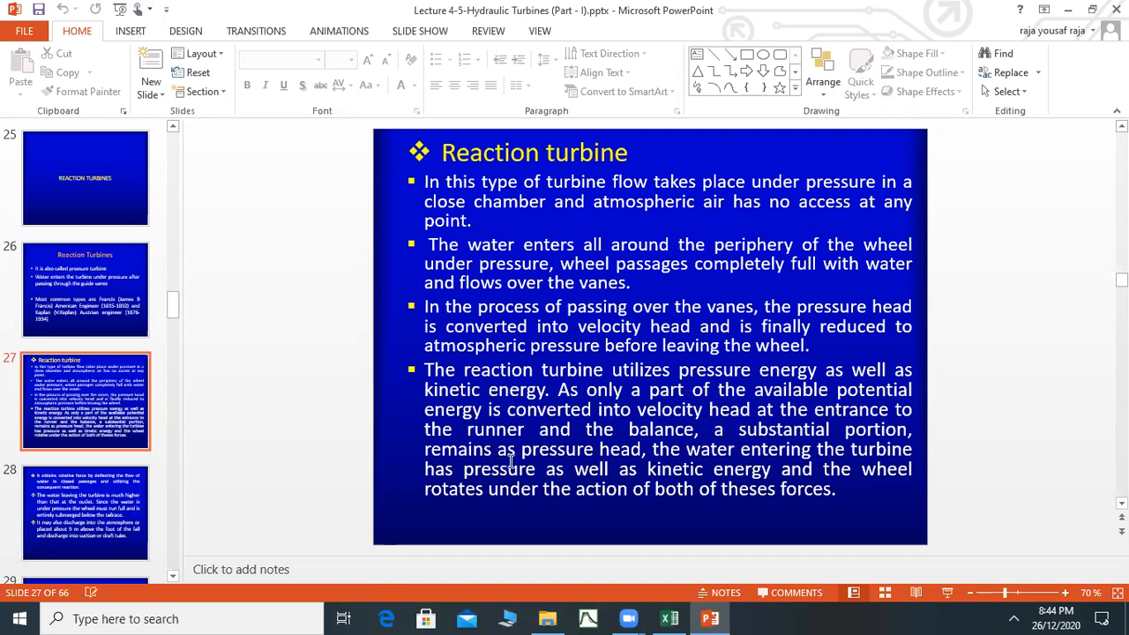
mouse_move(706, 455)
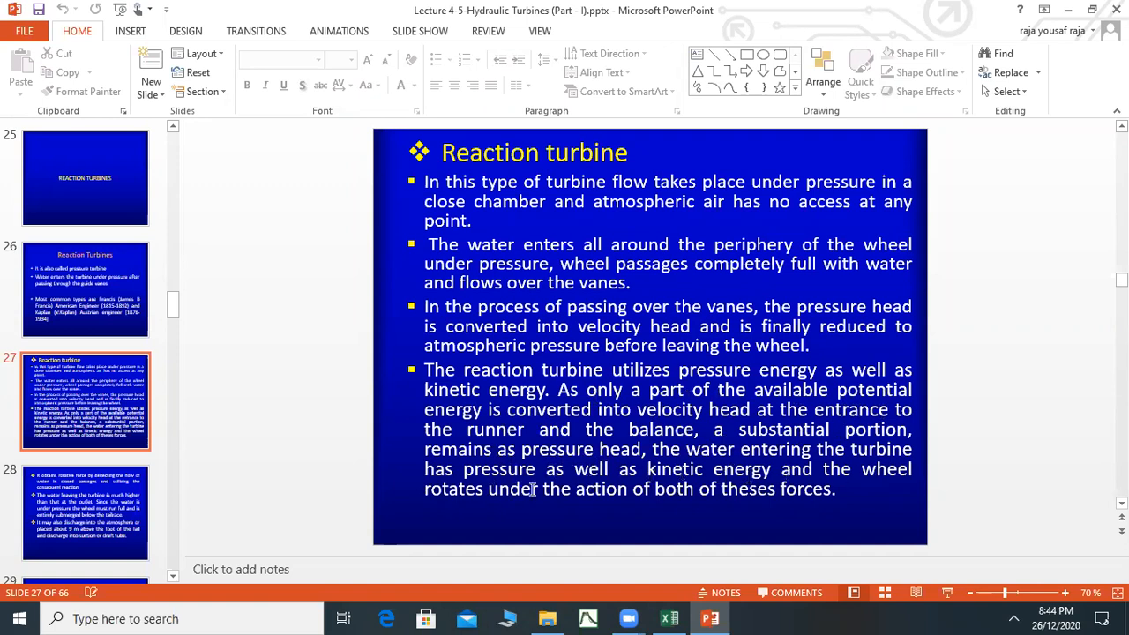
mouse_move(814, 487)
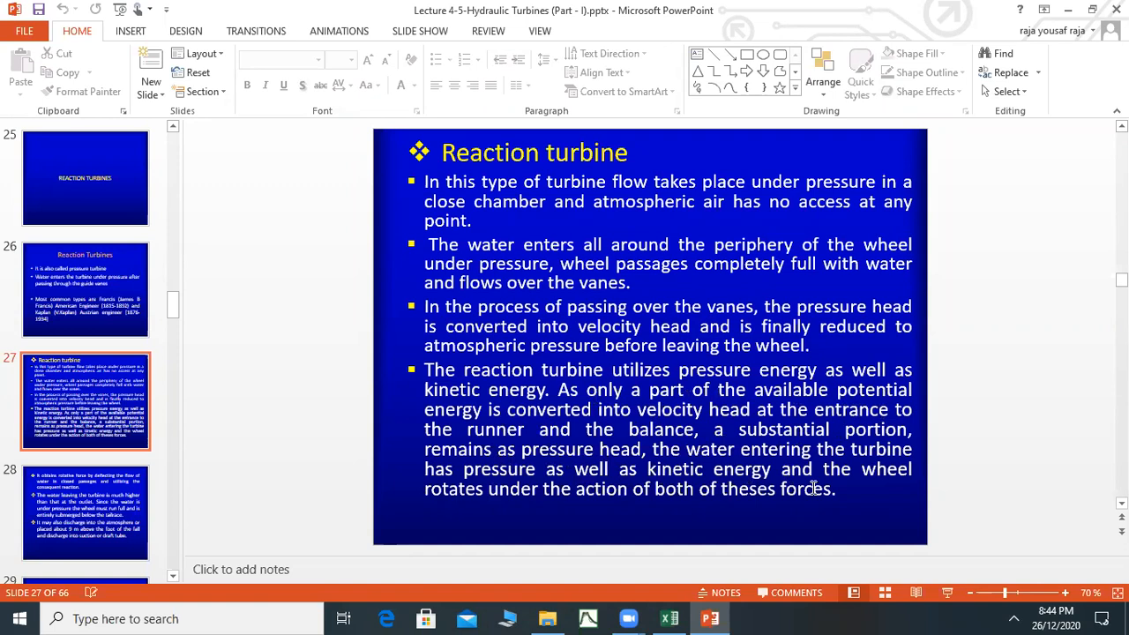
mouse_move(627, 432)
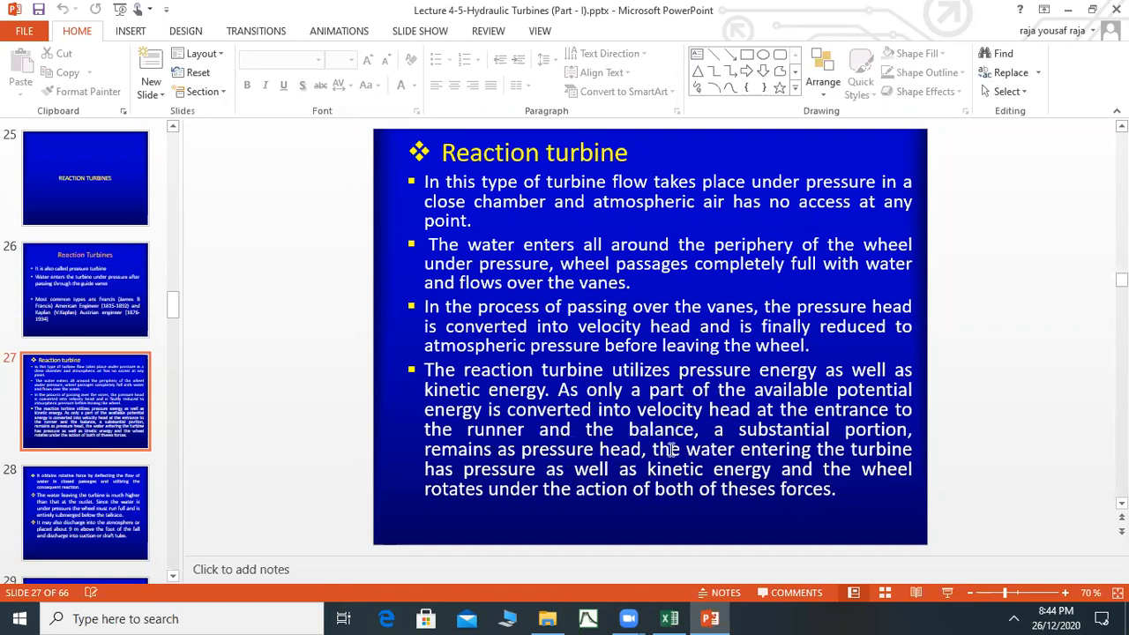
mouse_move(519, 469)
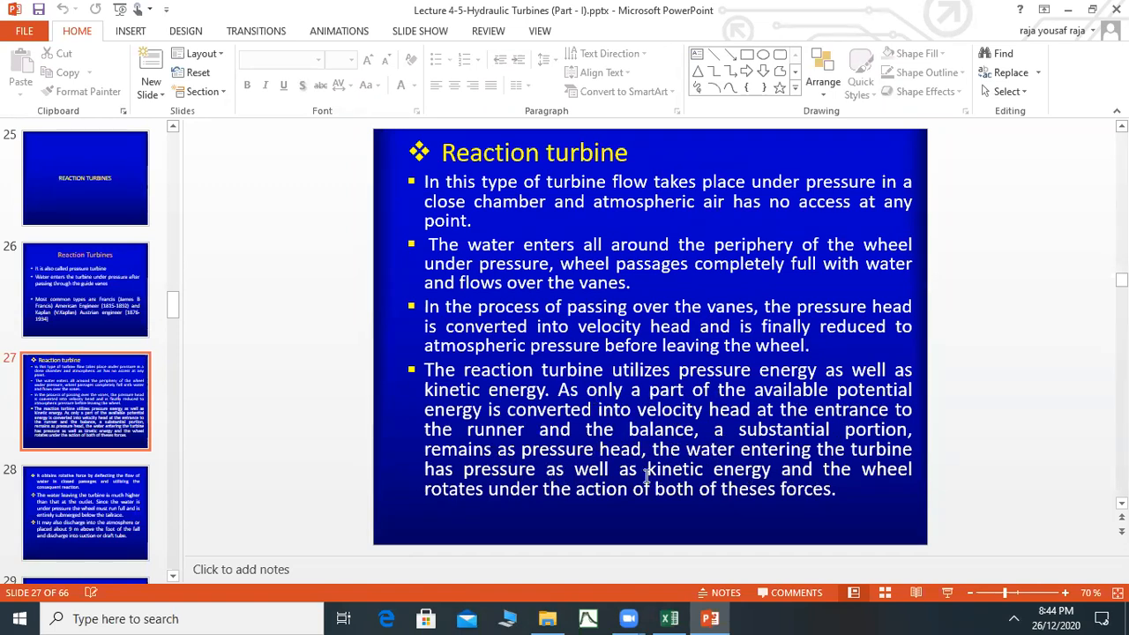
mouse_move(475, 508)
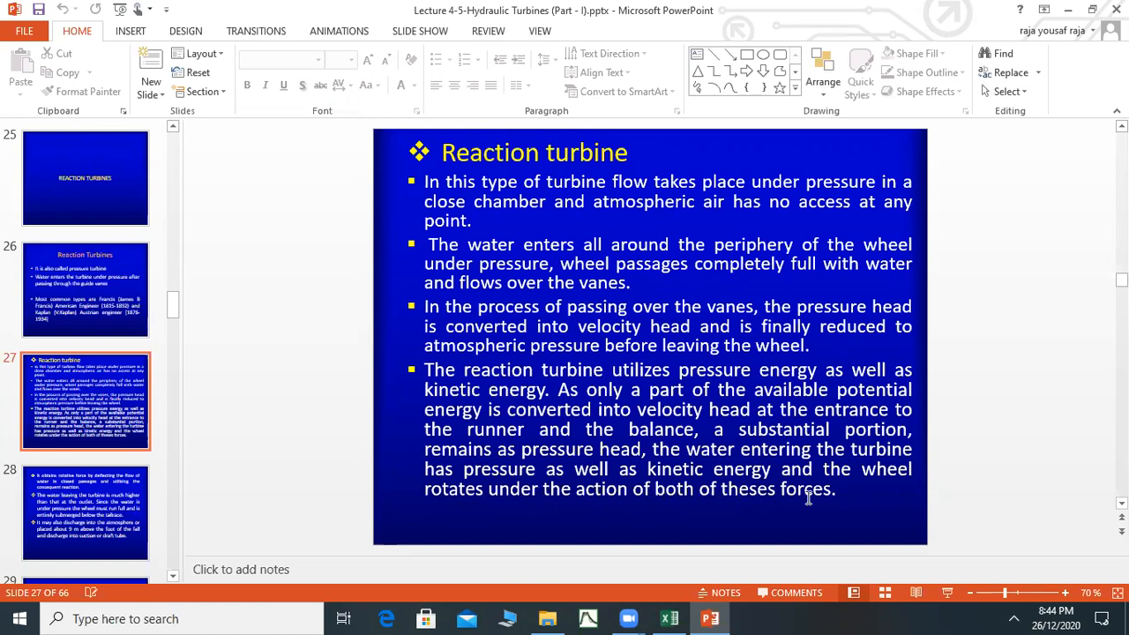
mouse_move(600, 388)
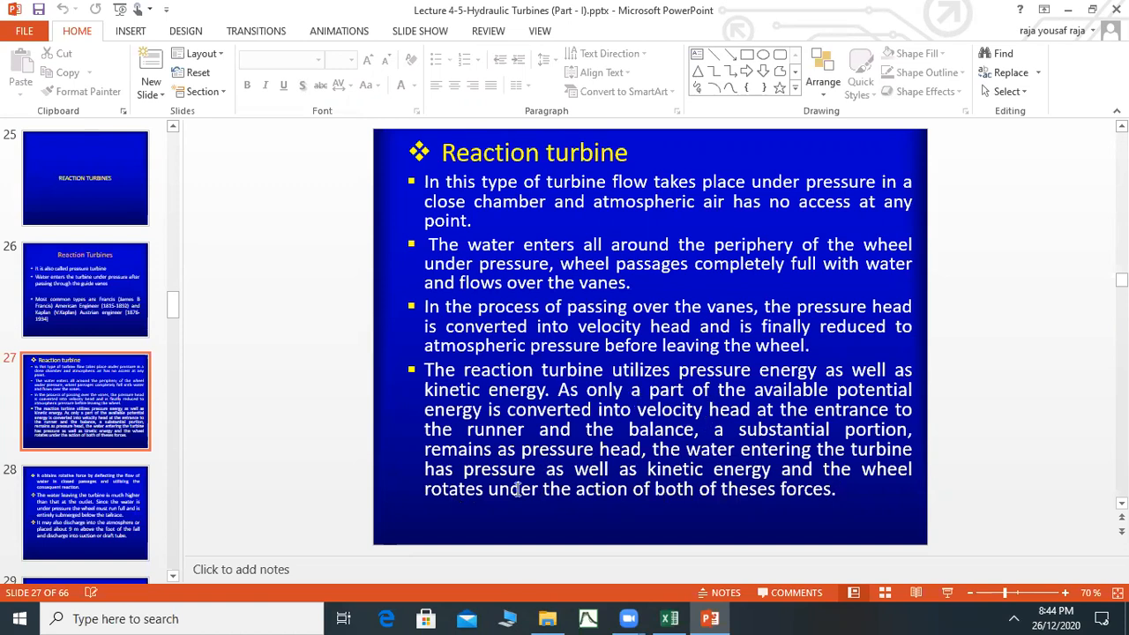
mouse_move(723, 510)
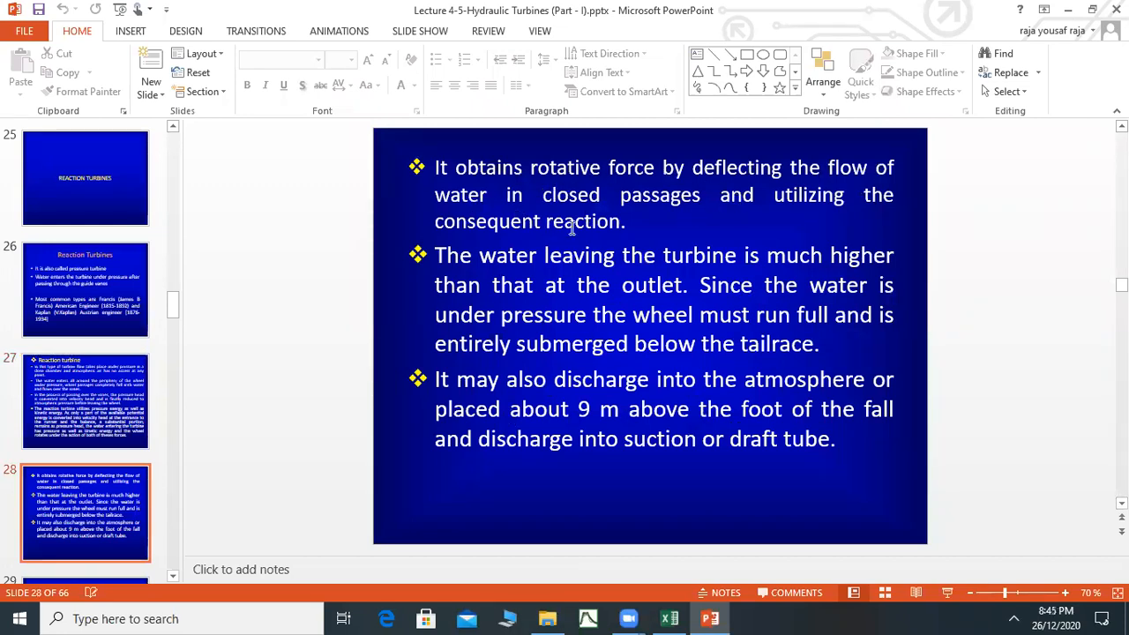
mouse_move(459, 275)
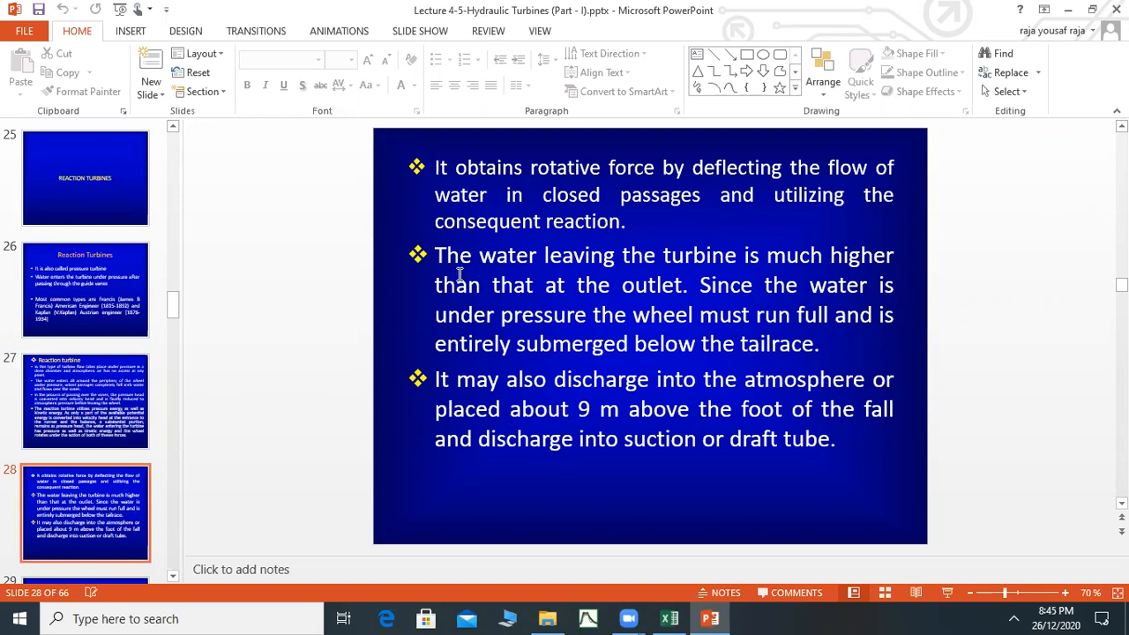
mouse_move(543, 288)
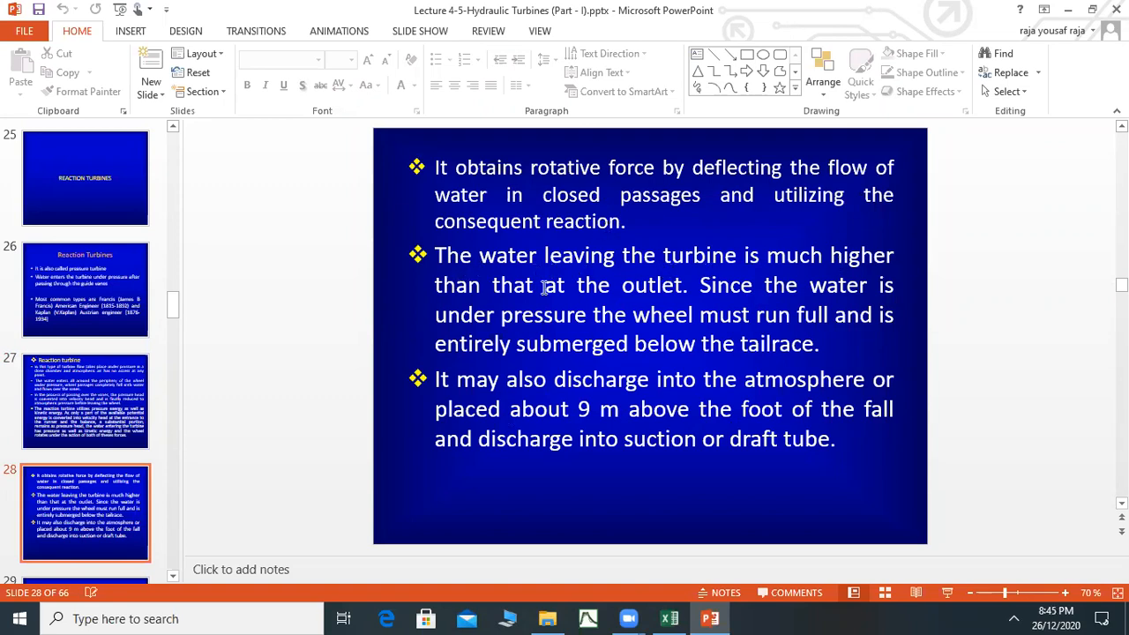
mouse_move(660, 296)
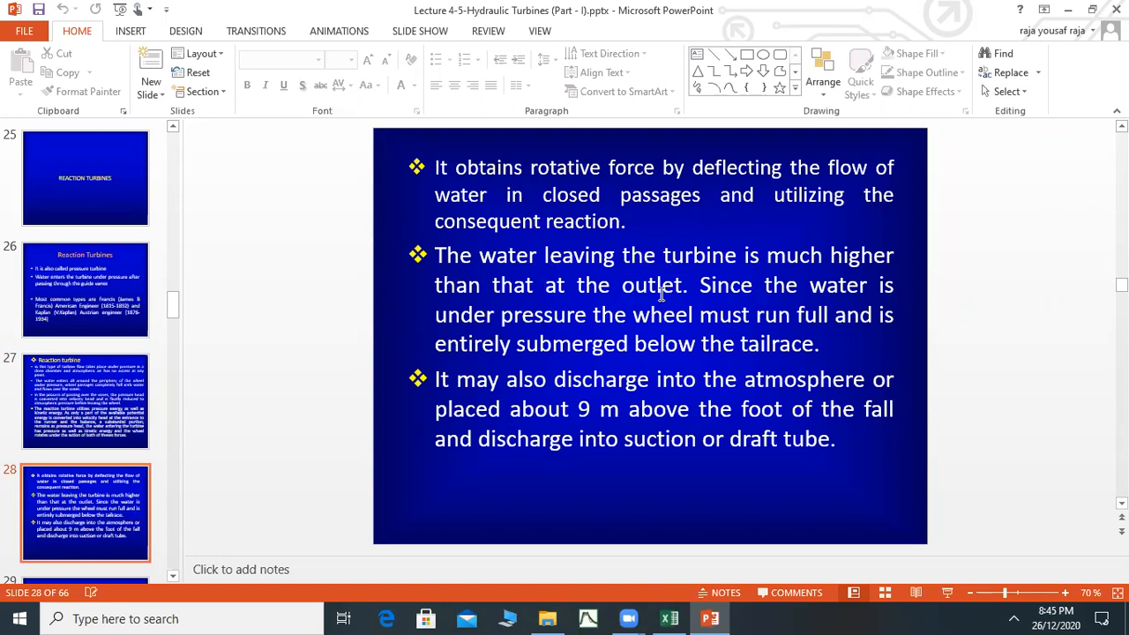
mouse_move(714, 294)
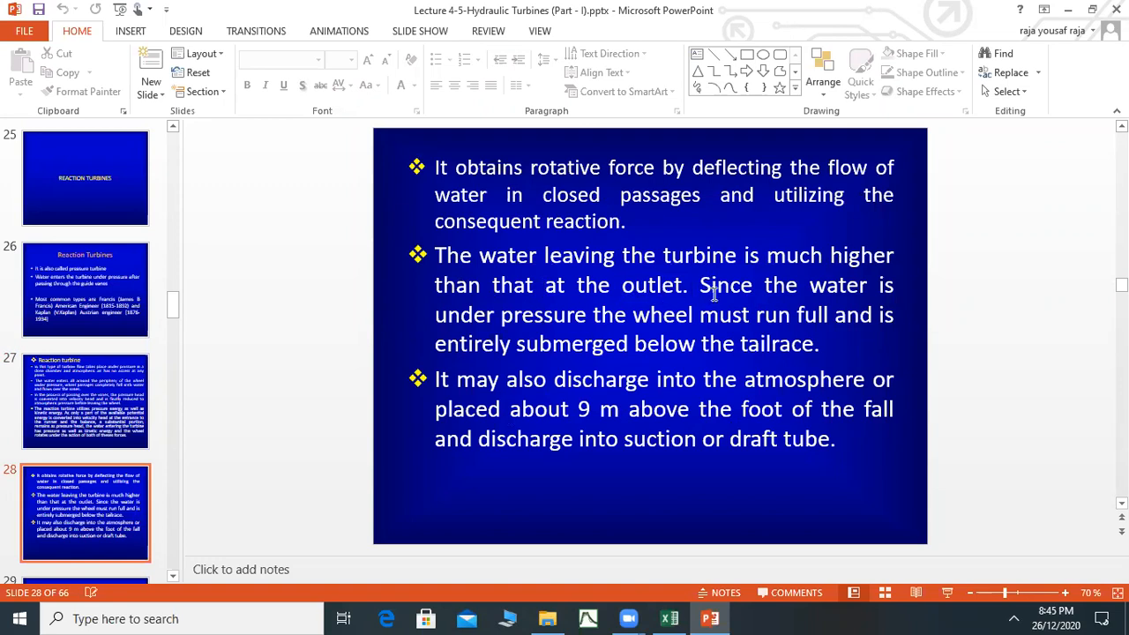
mouse_move(716, 314)
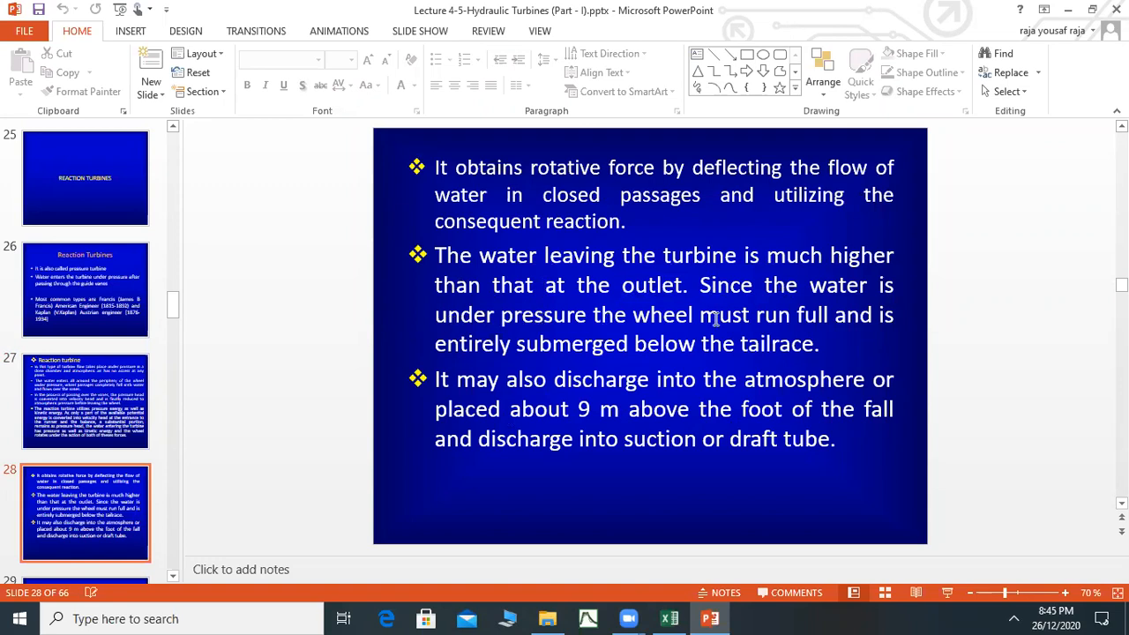
mouse_move(543, 361)
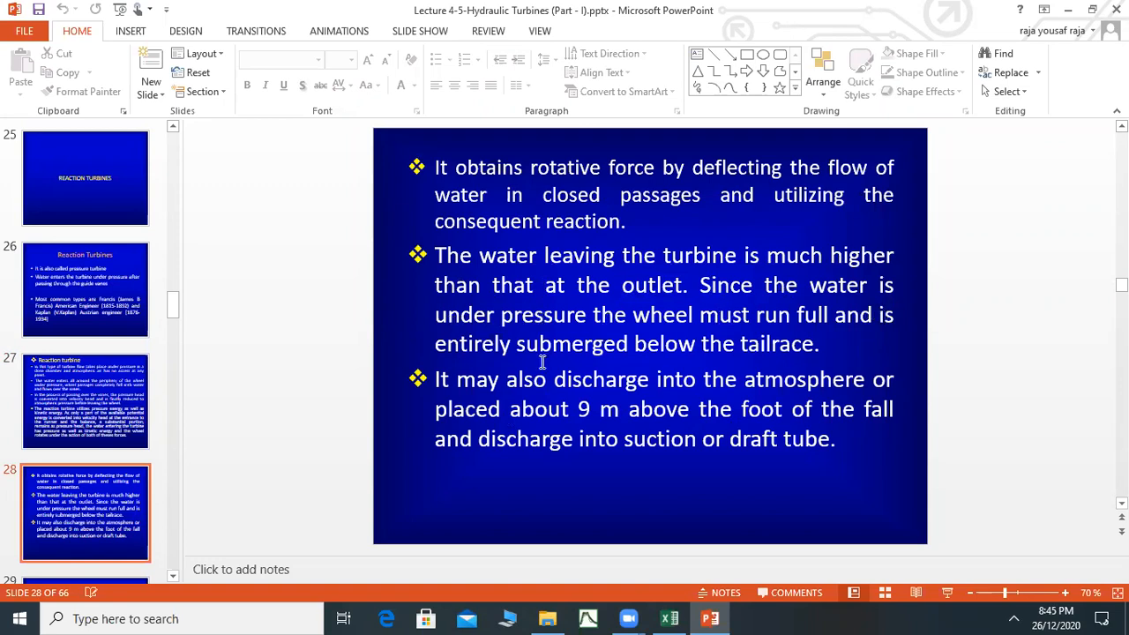
mouse_move(797, 361)
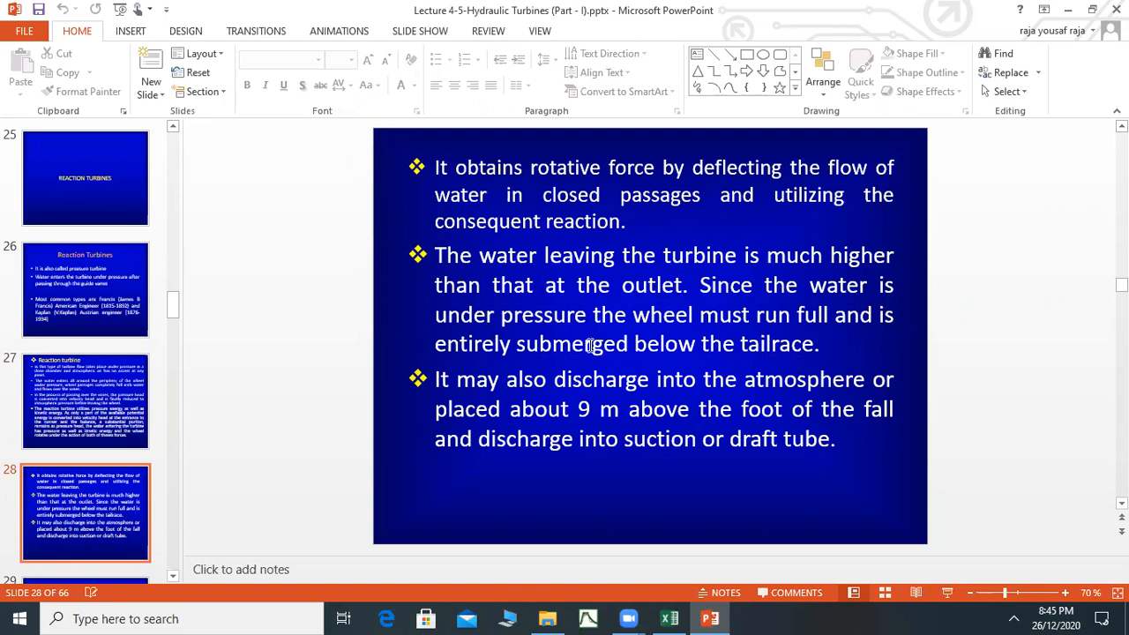
mouse_move(702, 344)
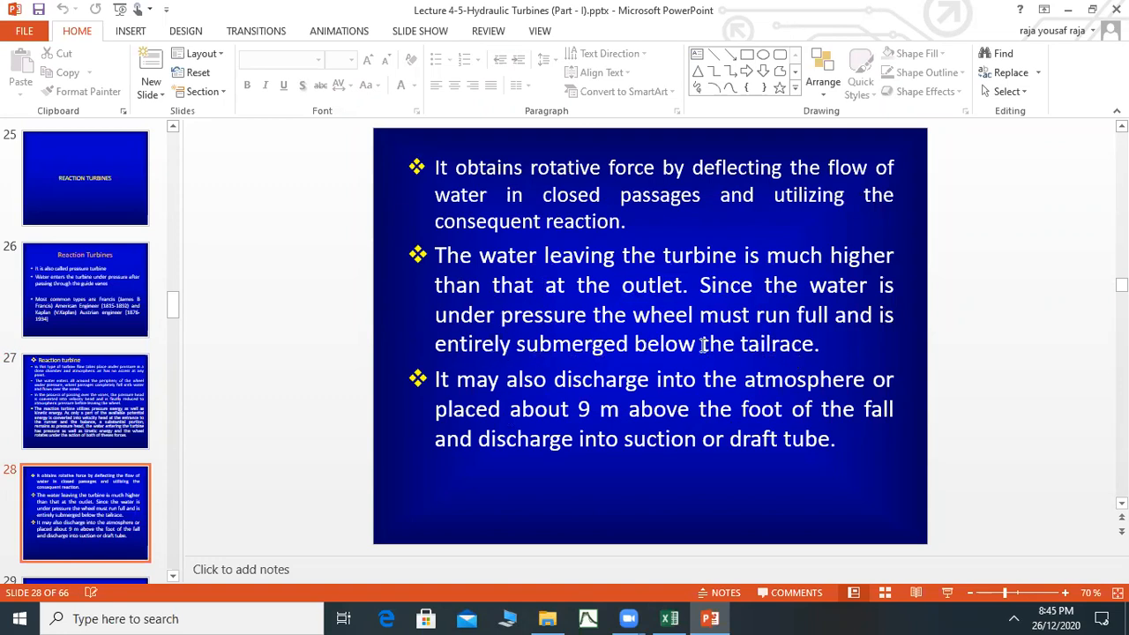
mouse_move(731, 334)
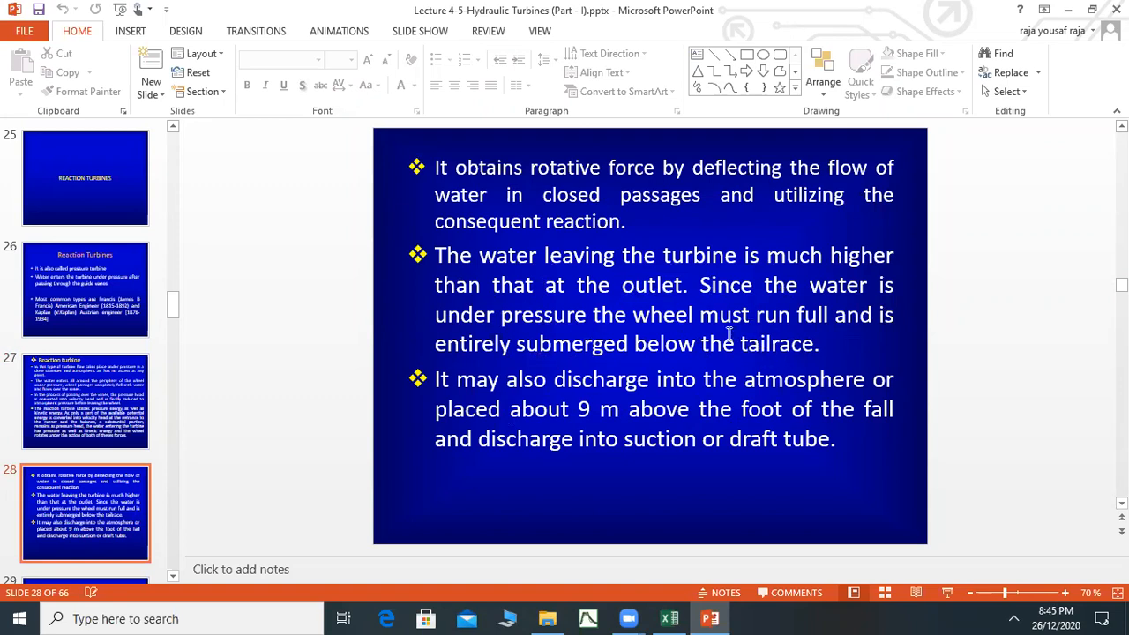
mouse_move(751, 338)
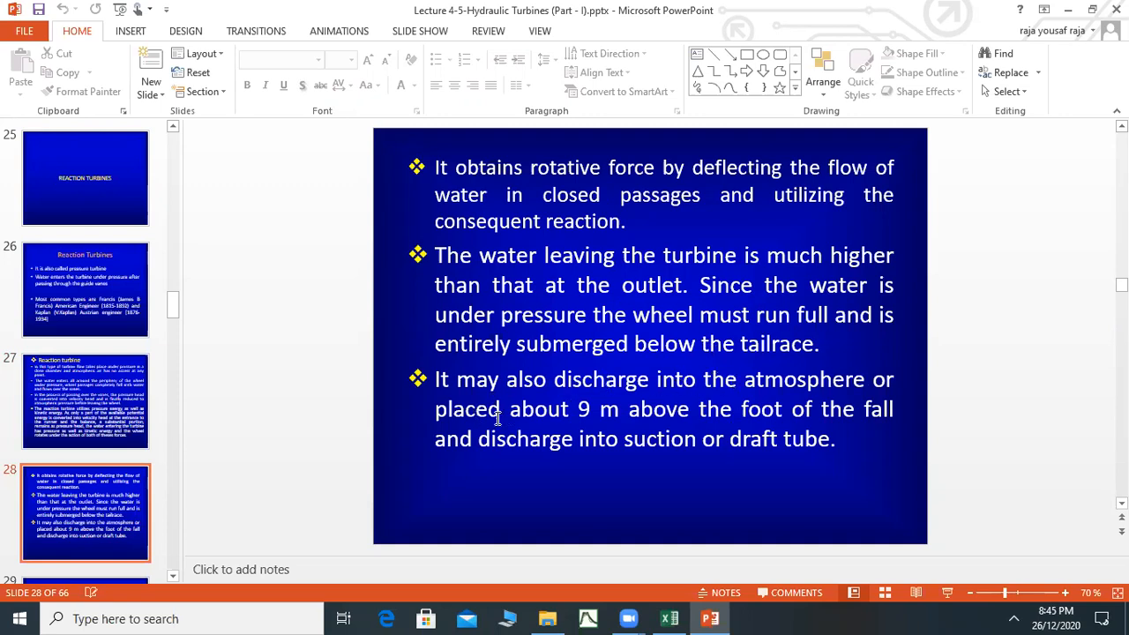
mouse_move(879, 413)
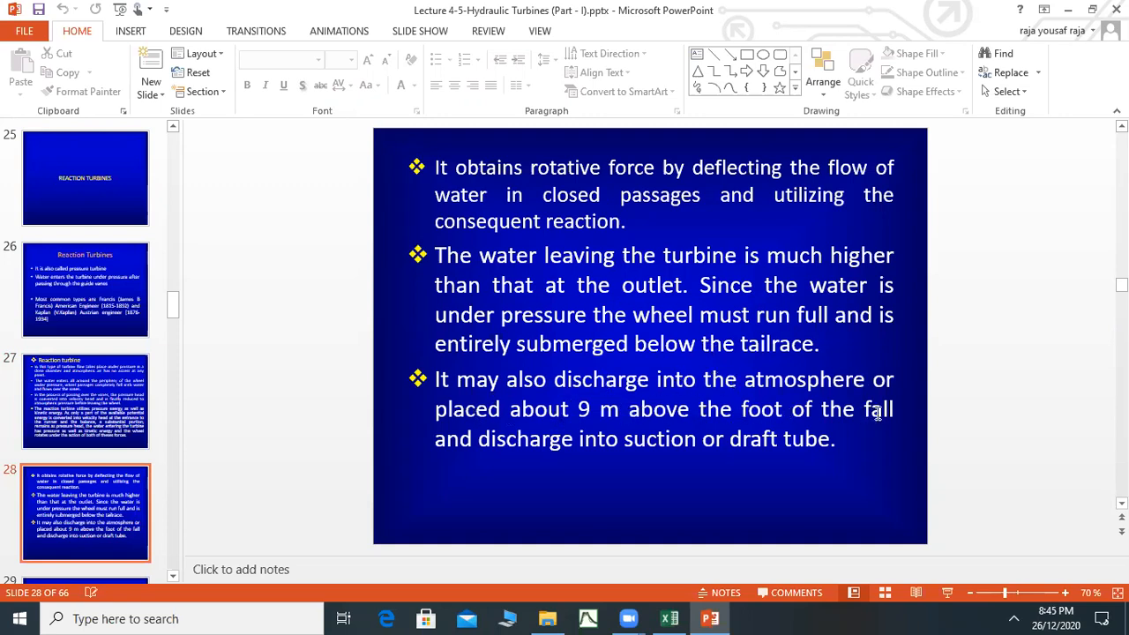
mouse_move(716, 444)
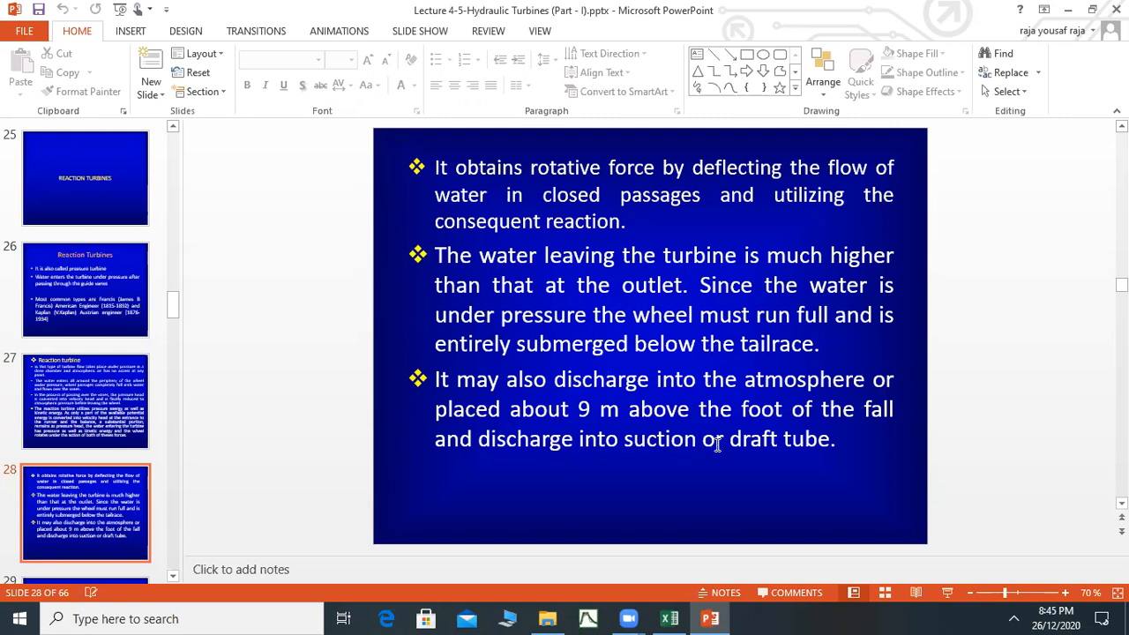
mouse_move(837, 445)
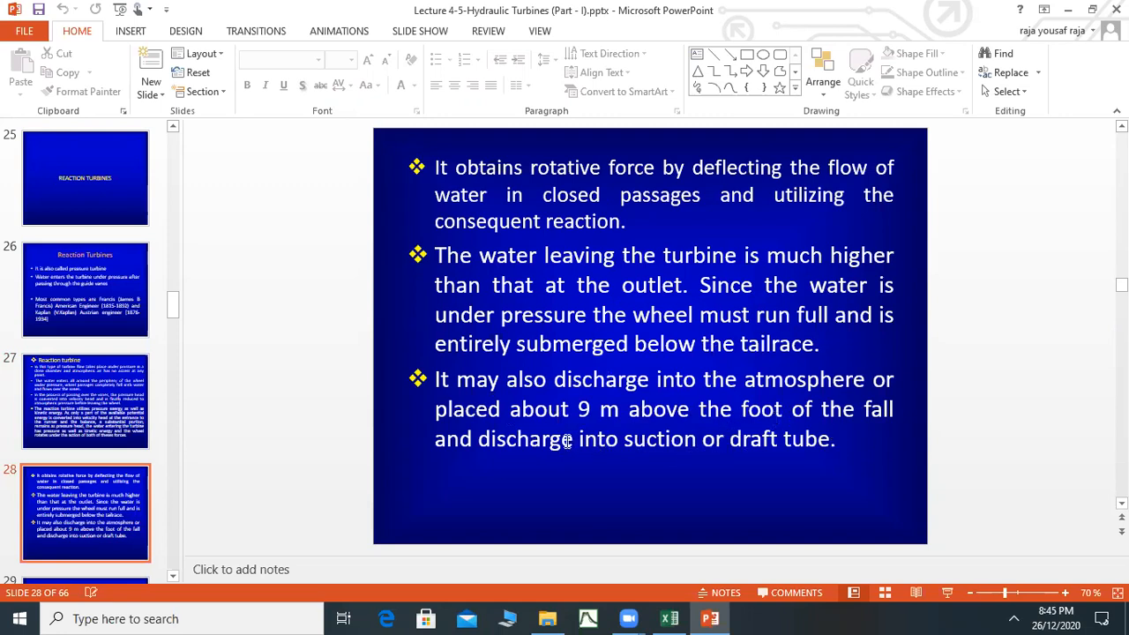
mouse_move(590, 286)
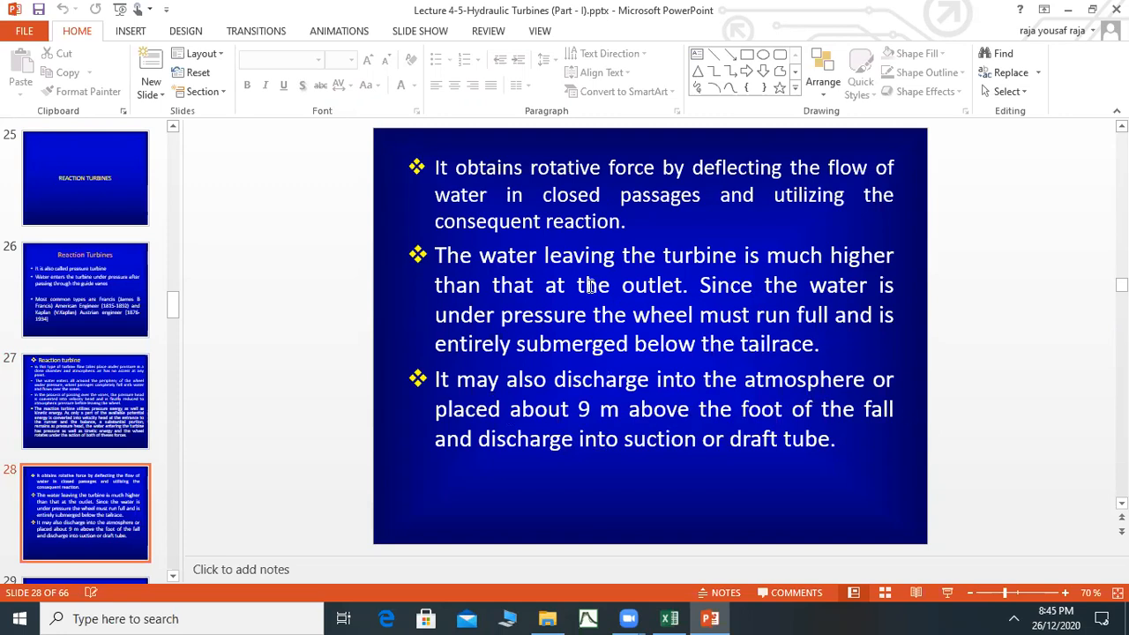
mouse_move(780, 244)
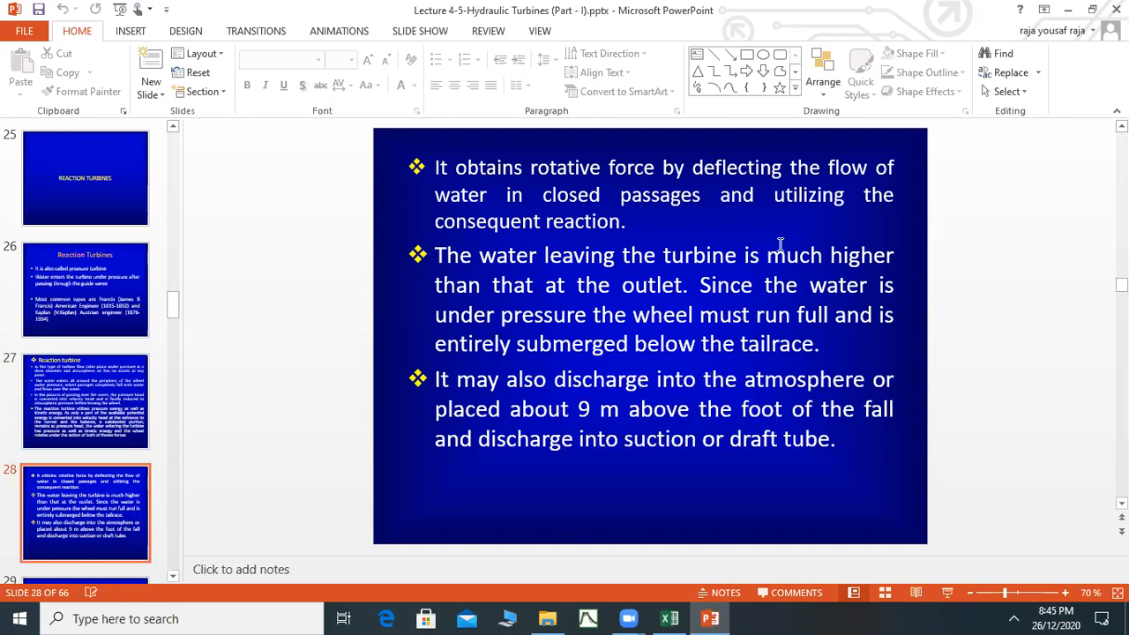
mouse_move(737, 459)
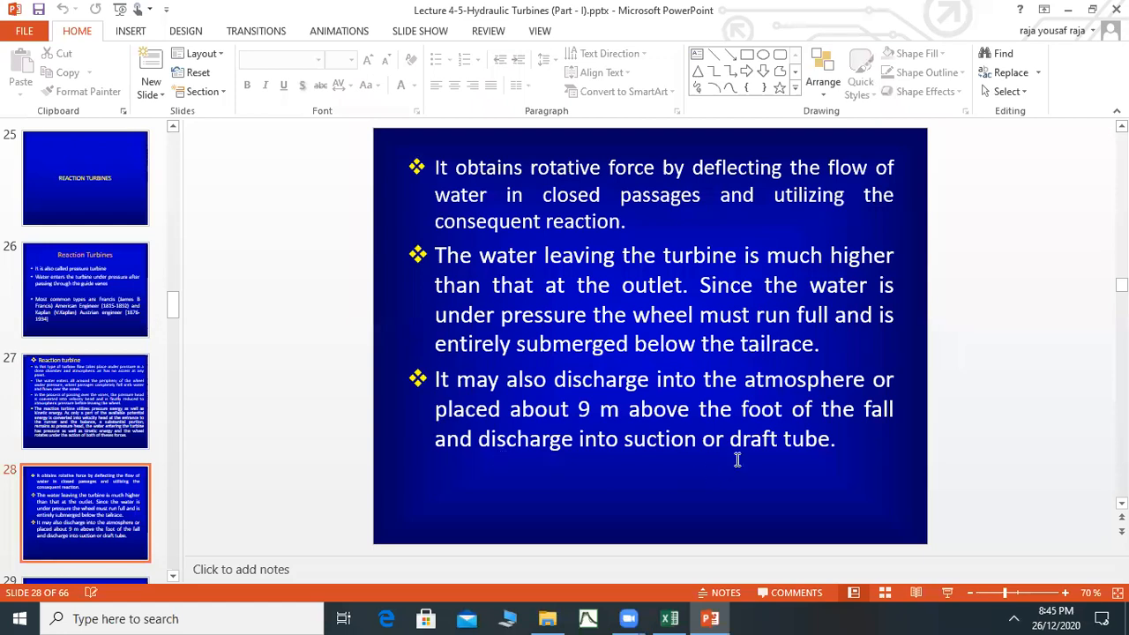
mouse_move(471, 418)
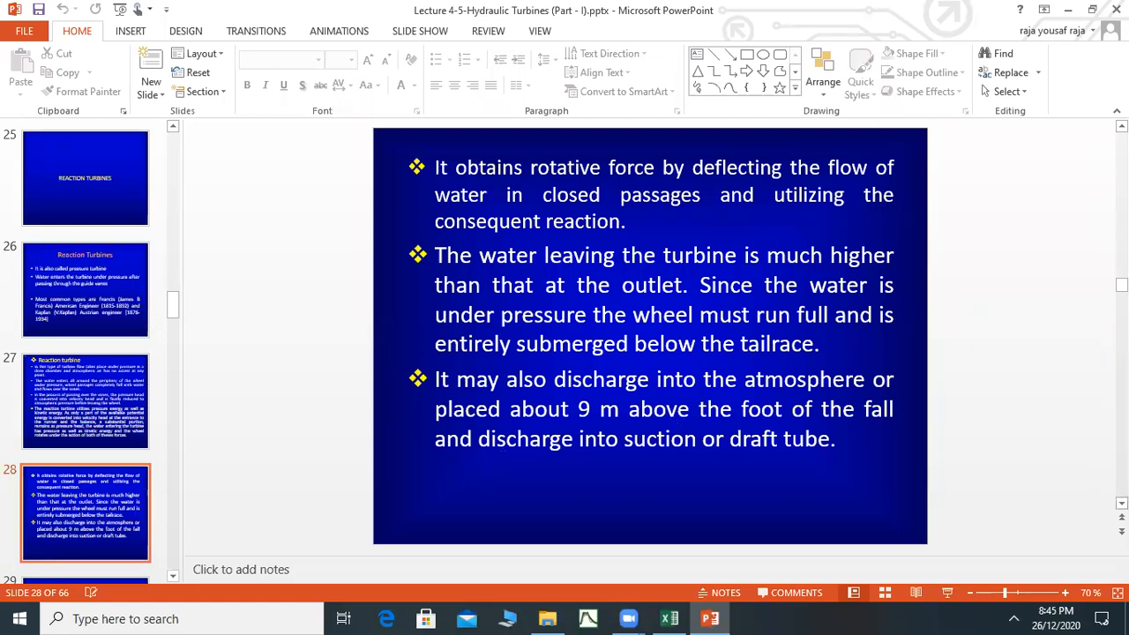
Step: Show slide 29 on the watertight casing, wheel orientation and principal turbine types
left_click(85, 402)
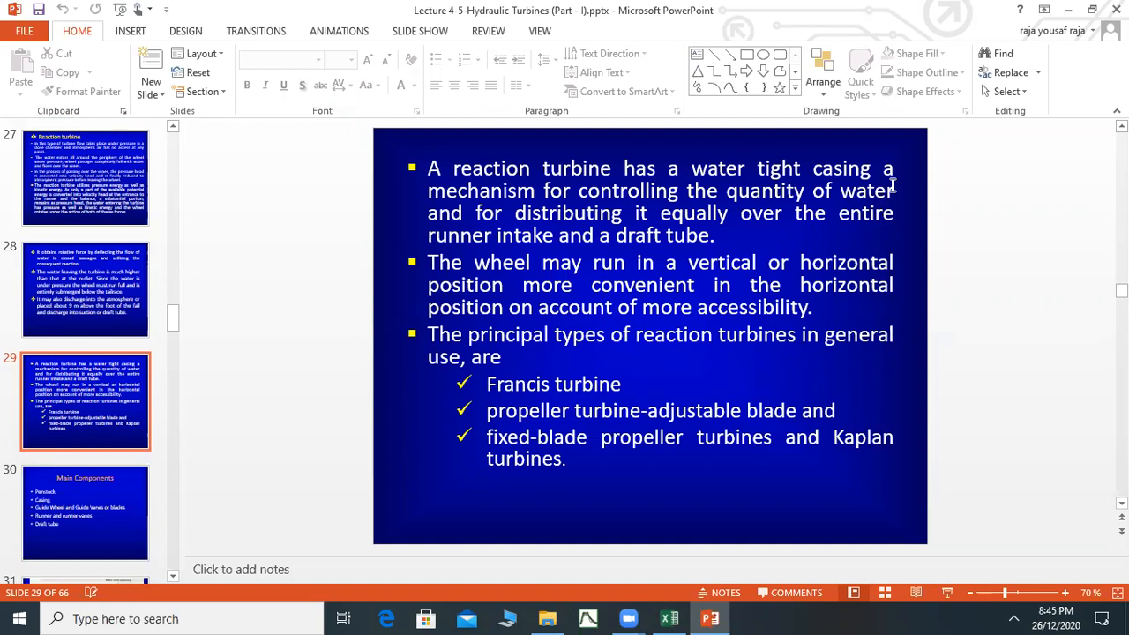
mouse_move(813, 185)
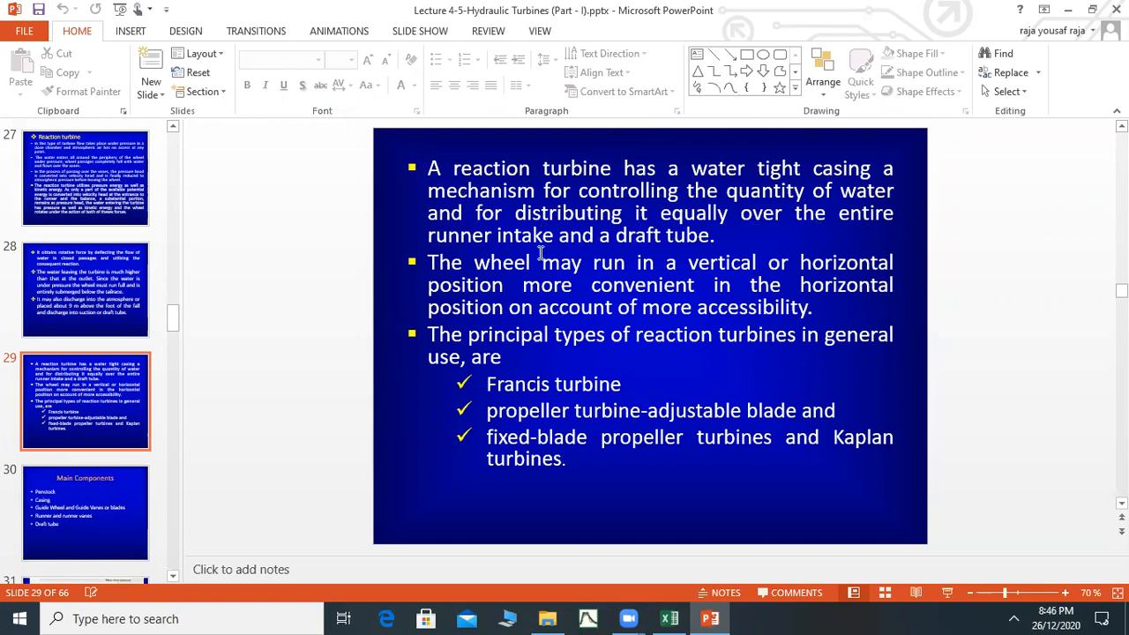
mouse_move(758, 252)
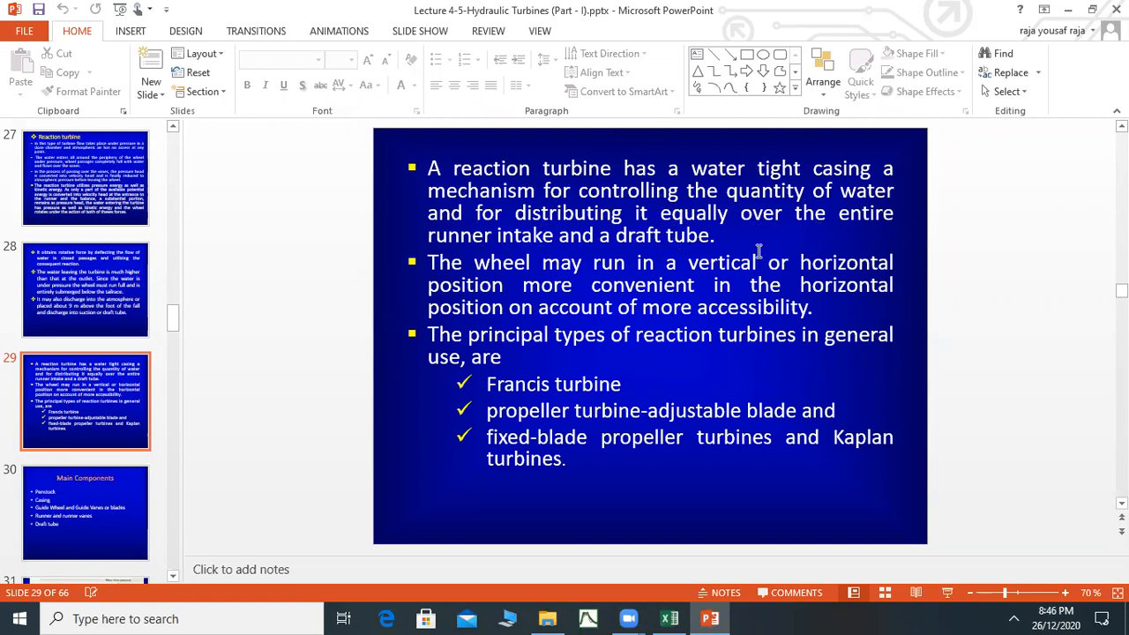
mouse_move(574, 273)
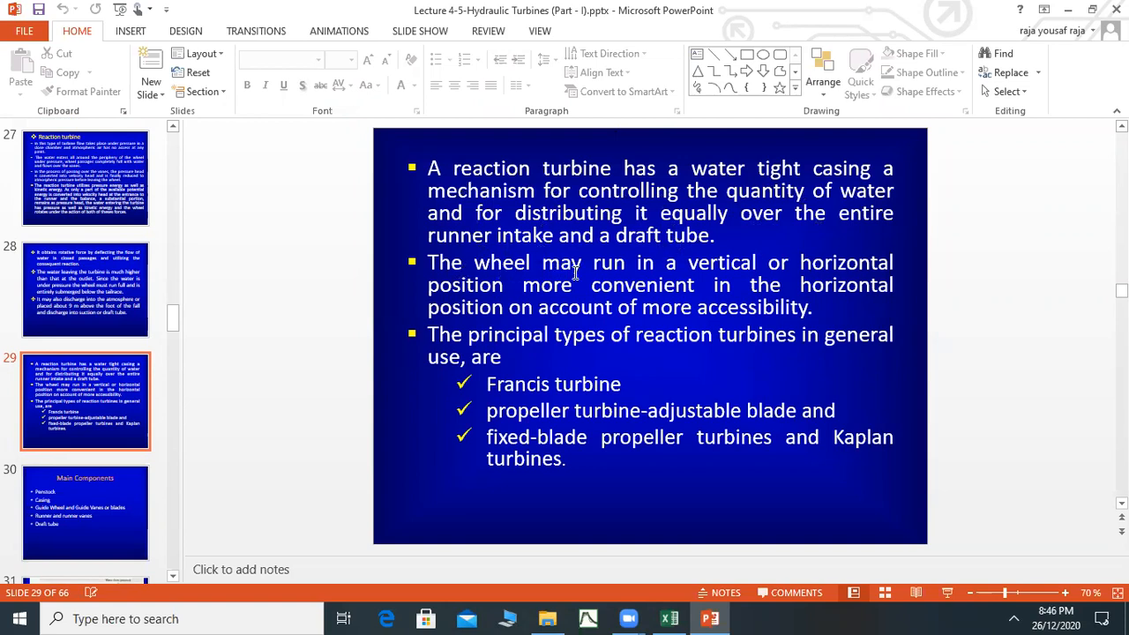
mouse_move(780, 268)
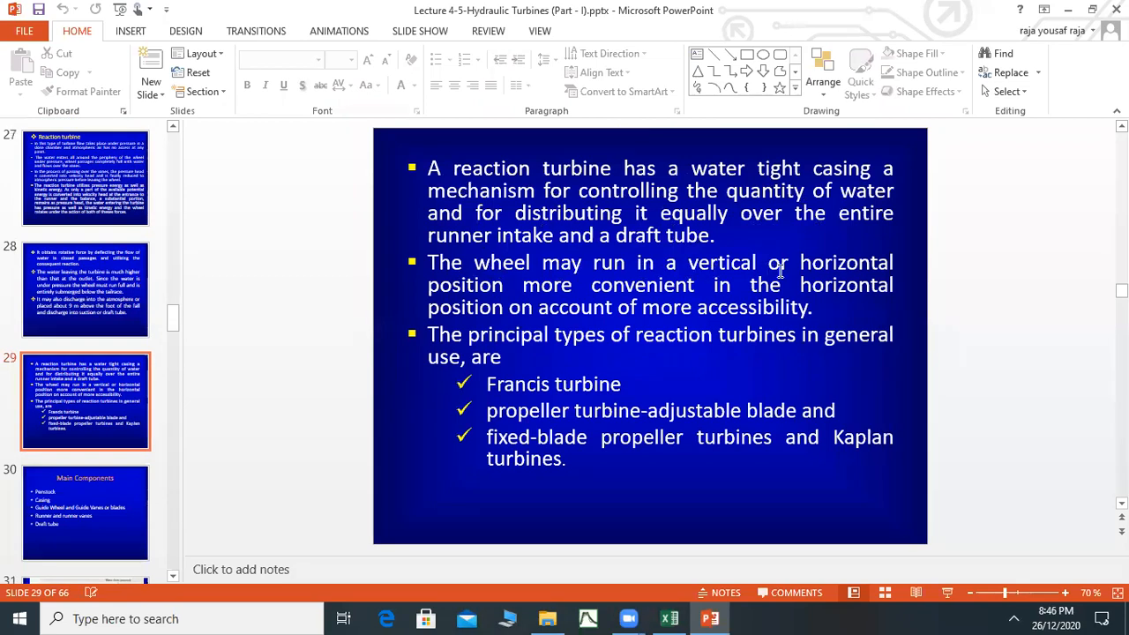
mouse_move(586, 284)
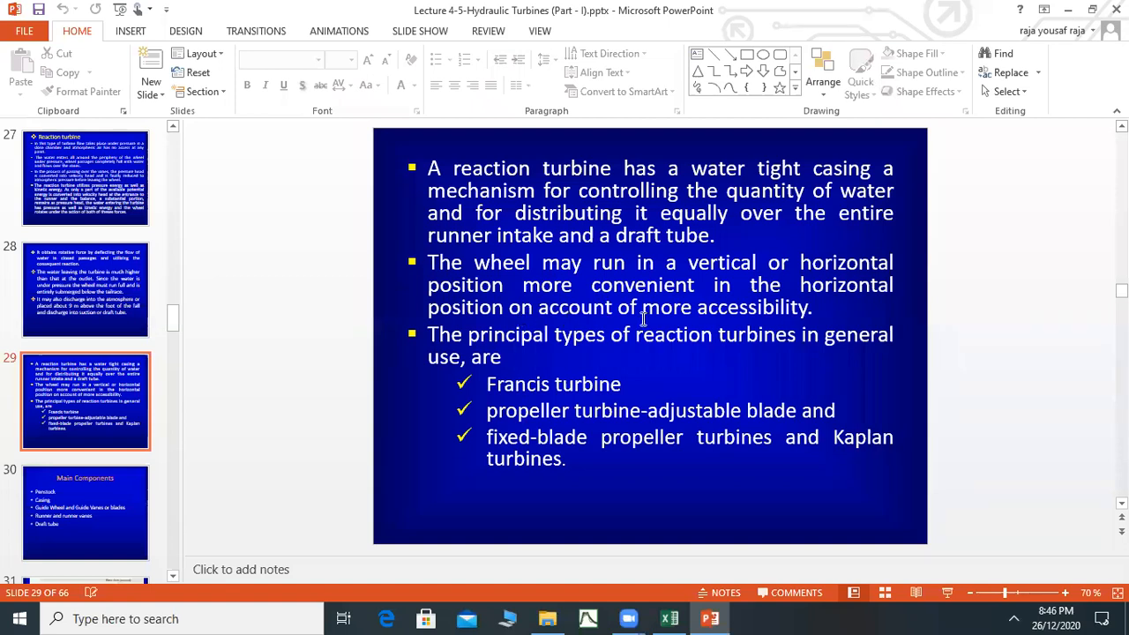
mouse_move(678, 251)
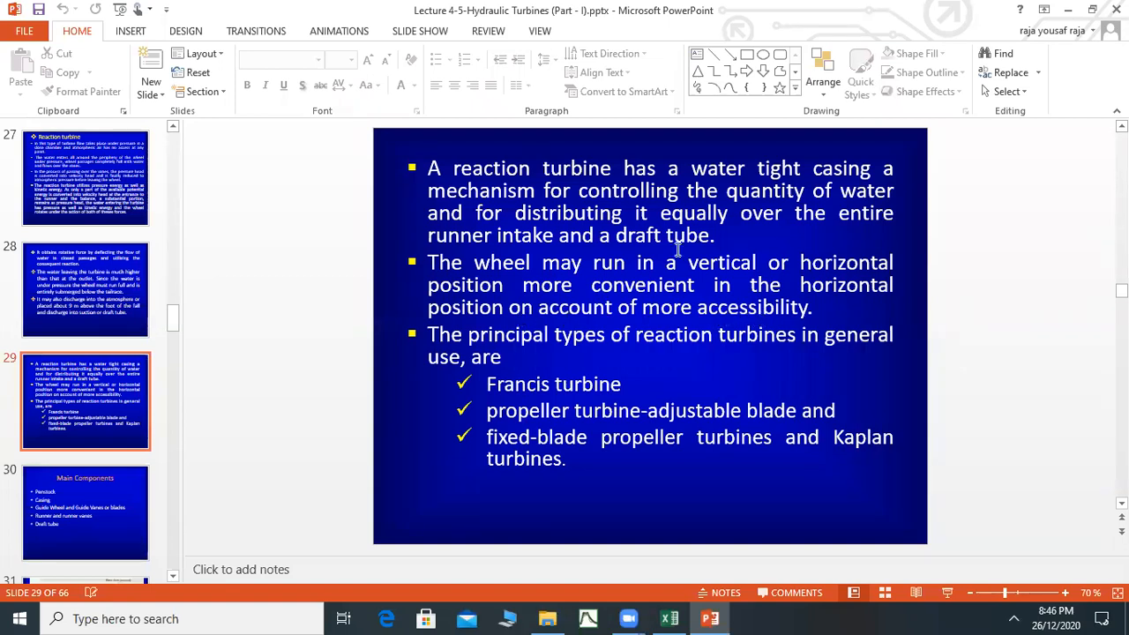
mouse_move(660, 282)
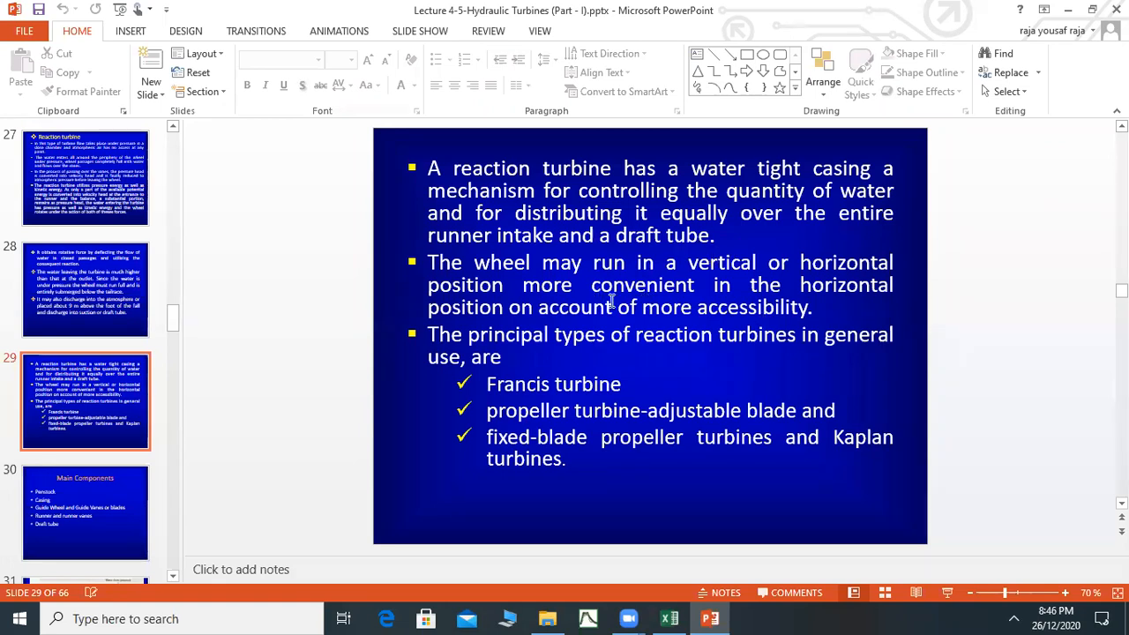
mouse_move(501, 332)
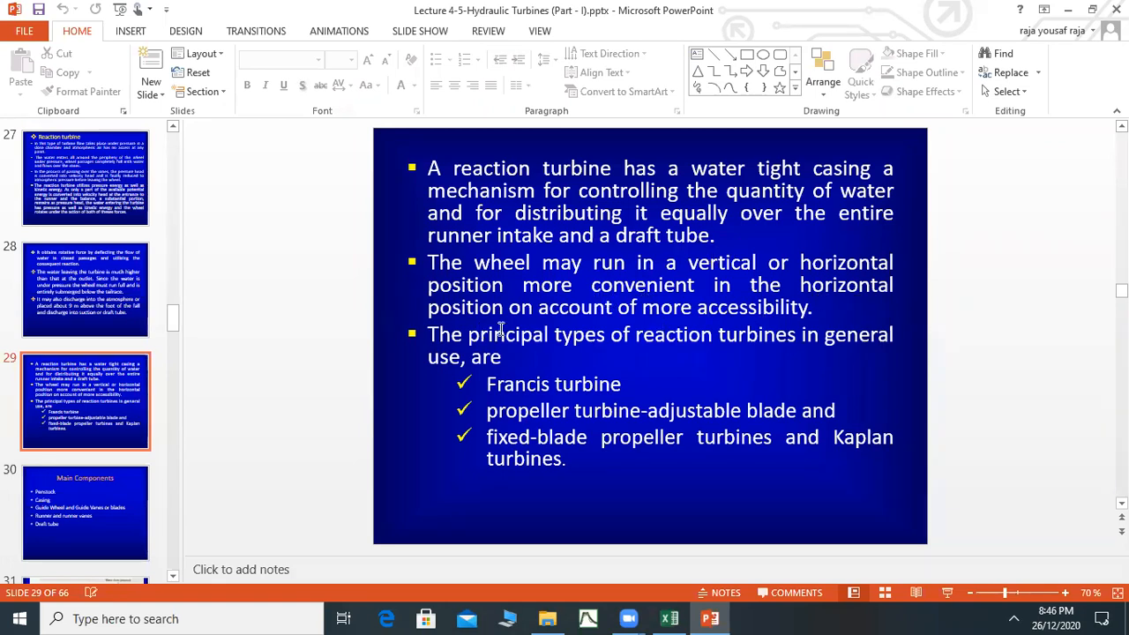
mouse_move(614, 321)
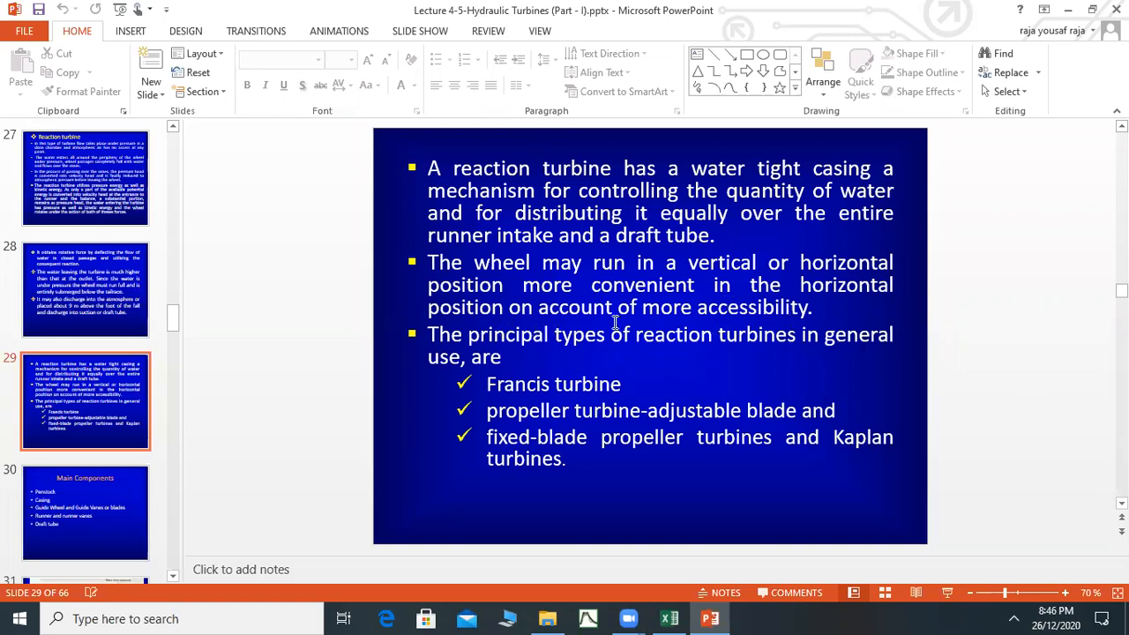
mouse_move(466, 339)
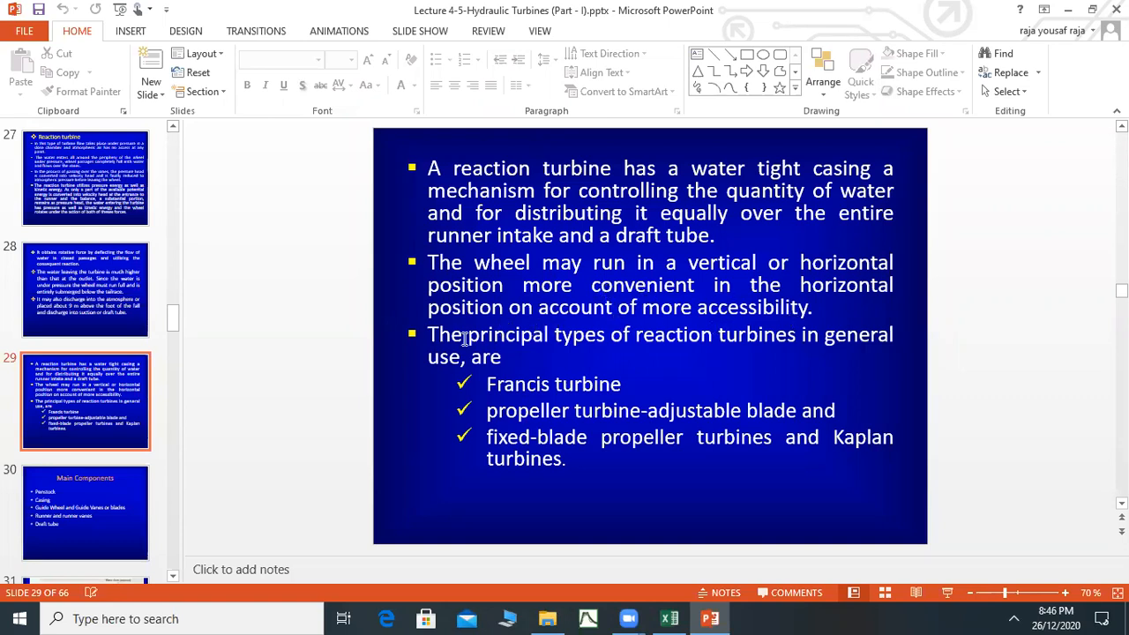
mouse_move(670, 343)
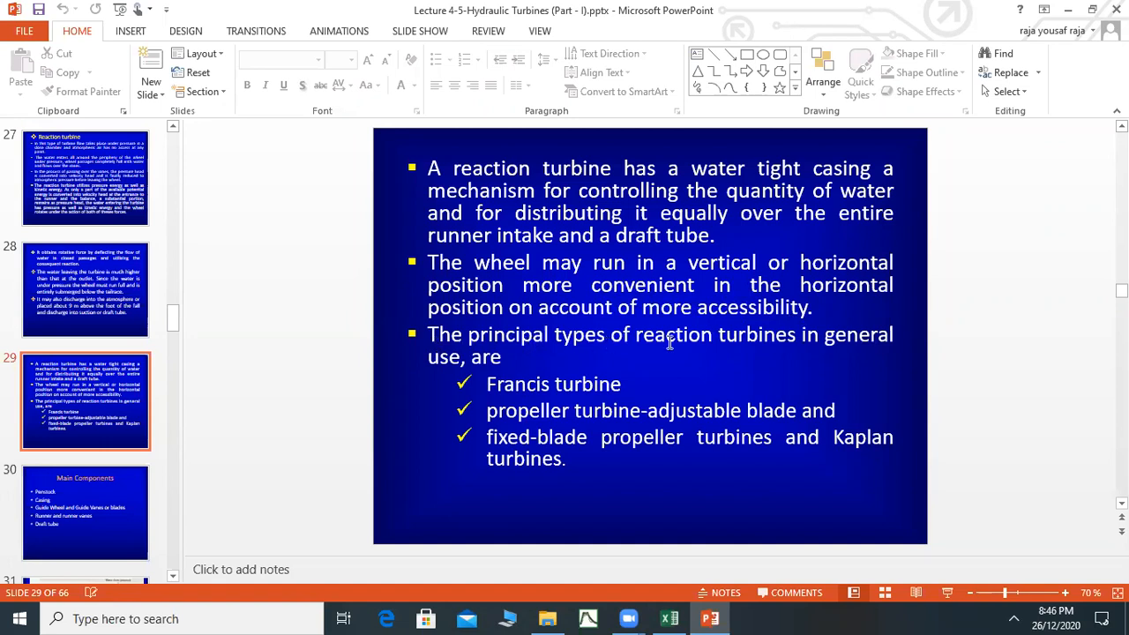
mouse_move(406, 374)
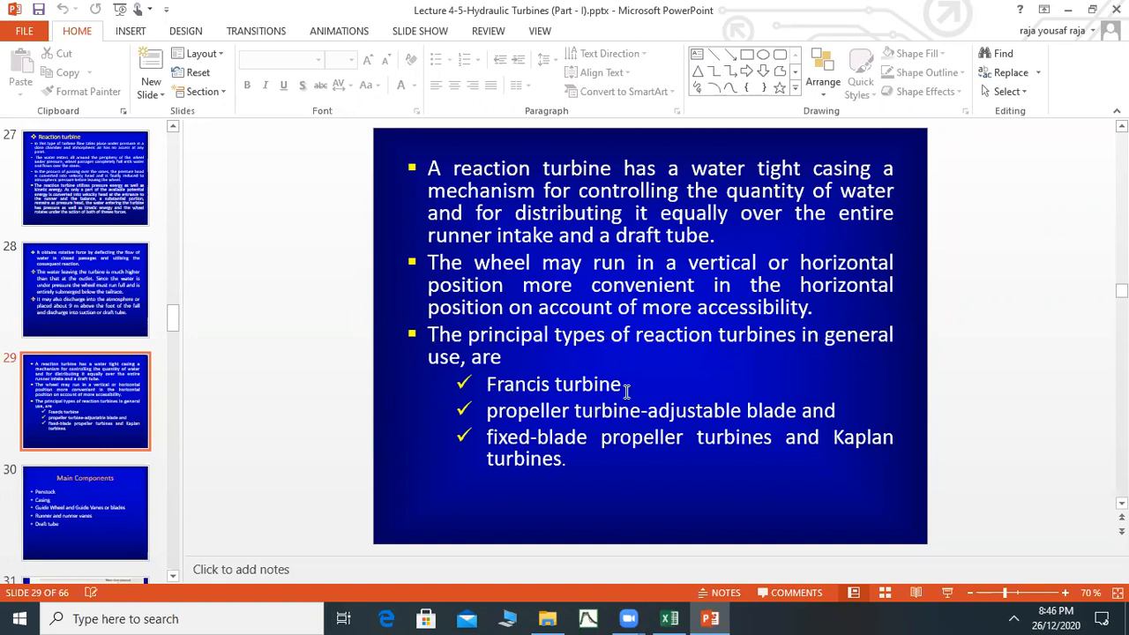
mouse_move(491, 411)
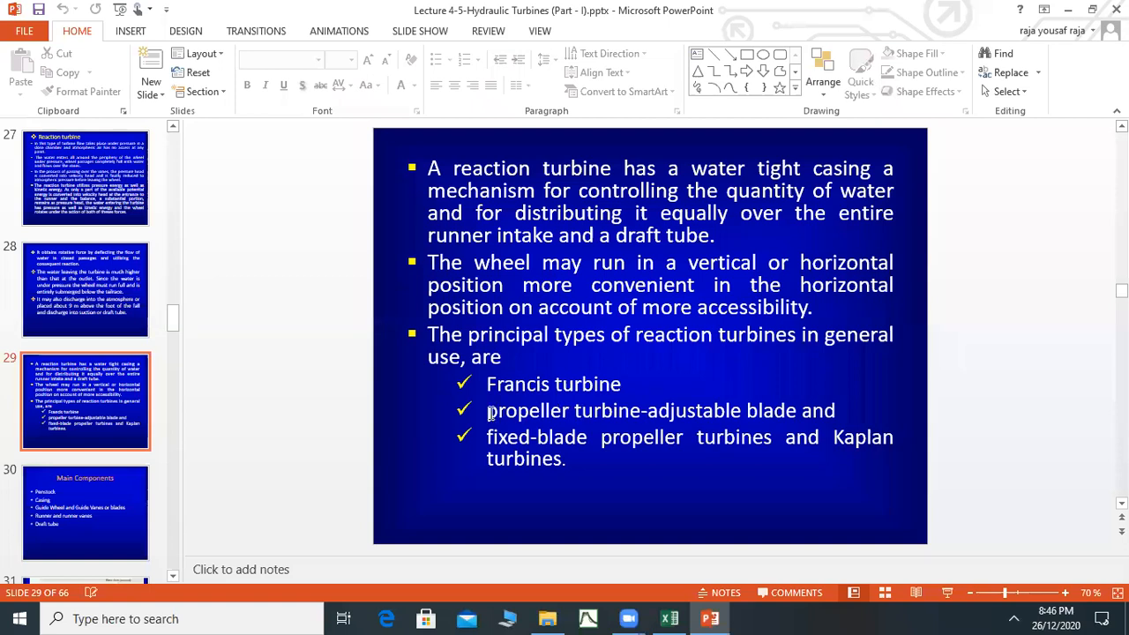
mouse_move(850, 413)
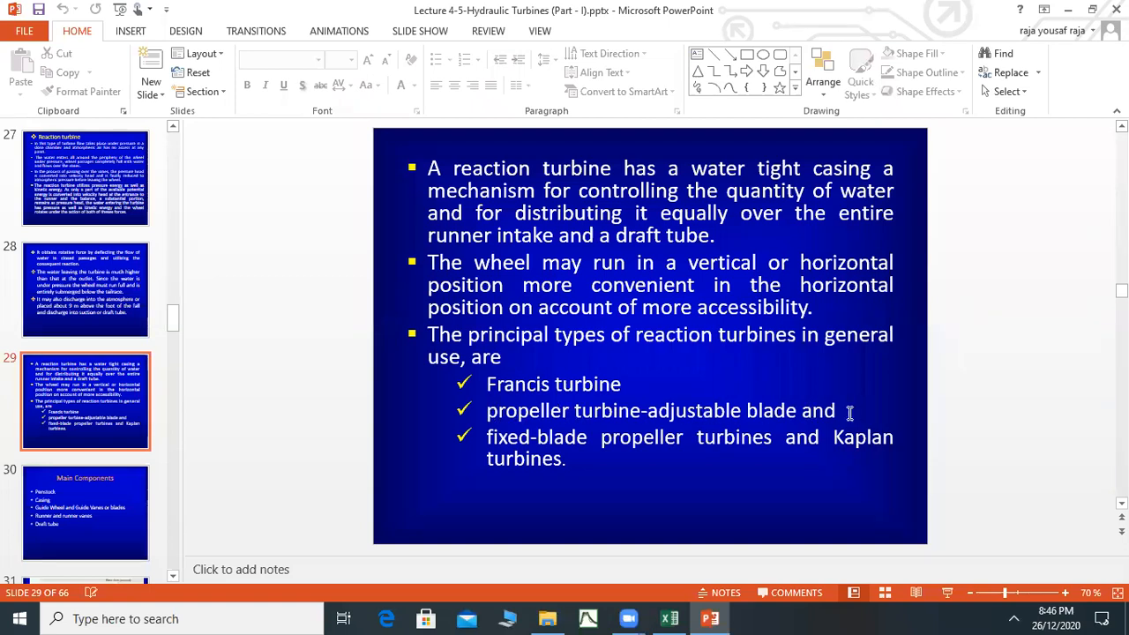
mouse_move(717, 451)
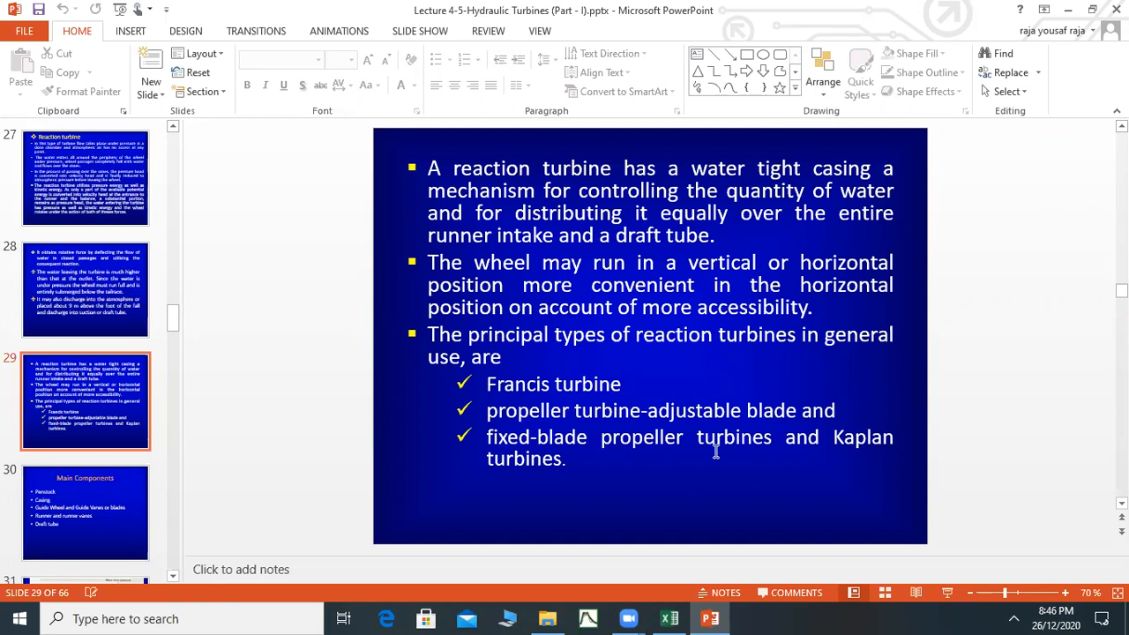
mouse_move(589, 480)
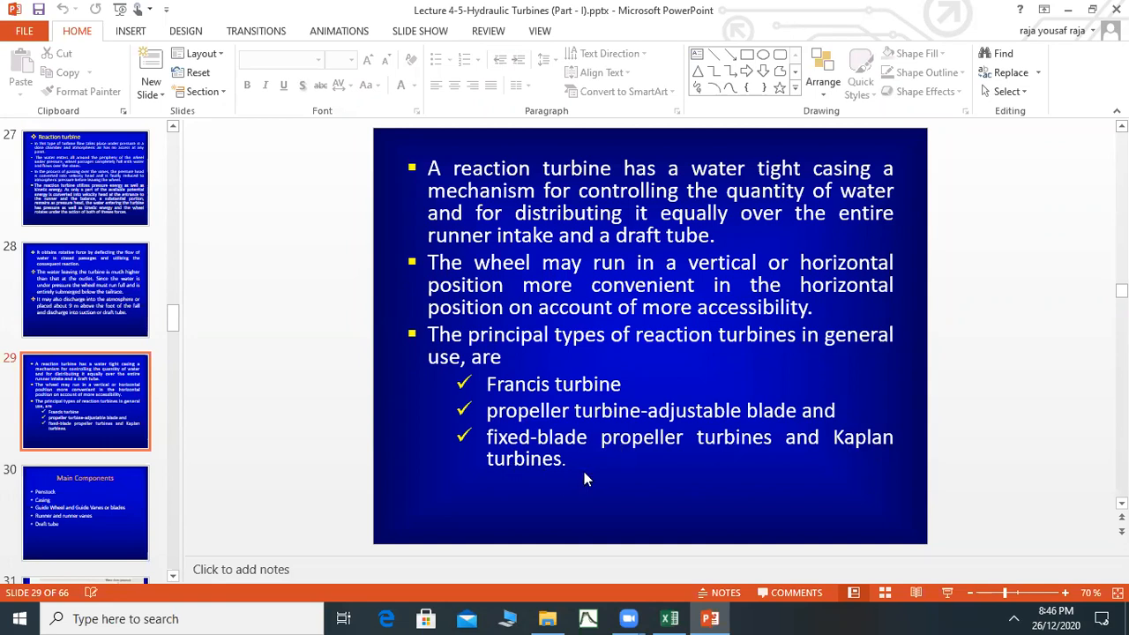
mouse_move(638, 374)
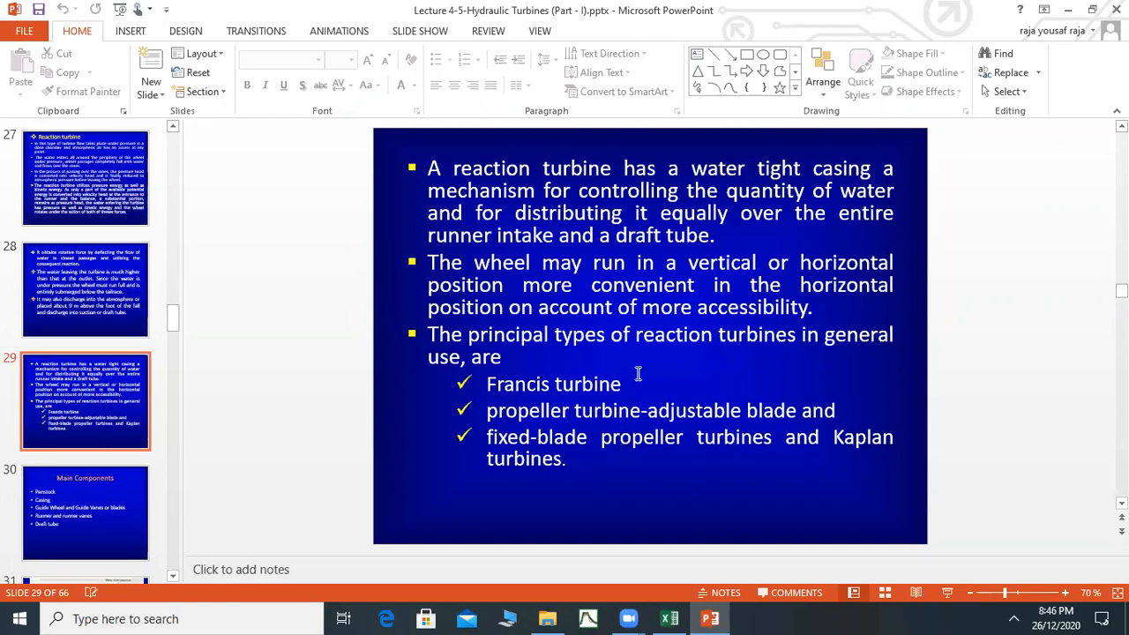
mouse_move(558, 459)
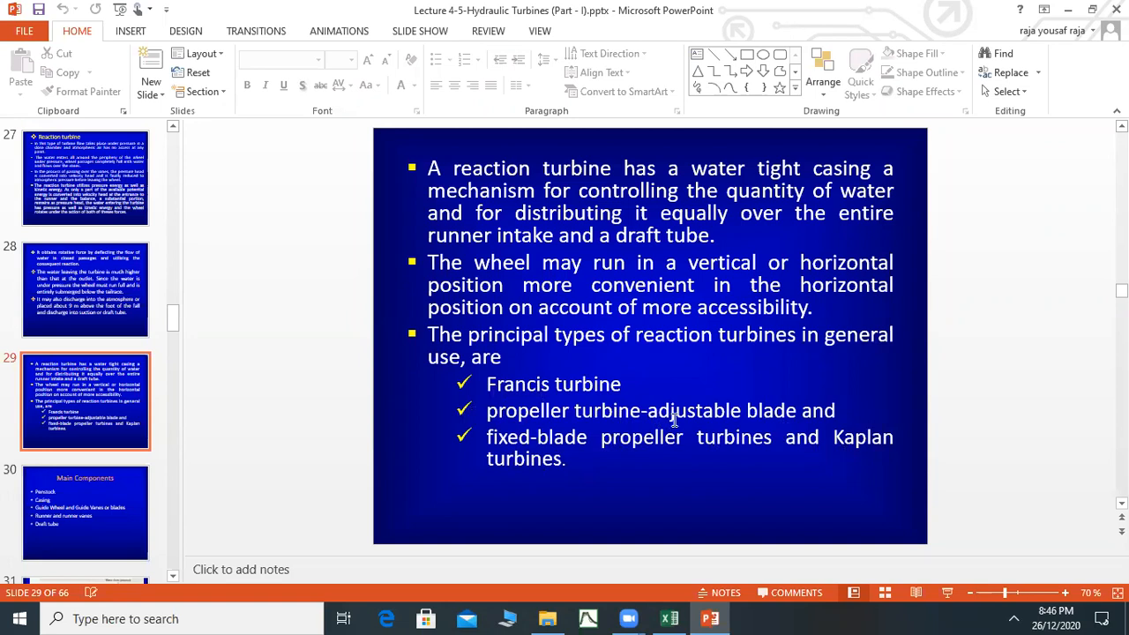
mouse_move(674, 420)
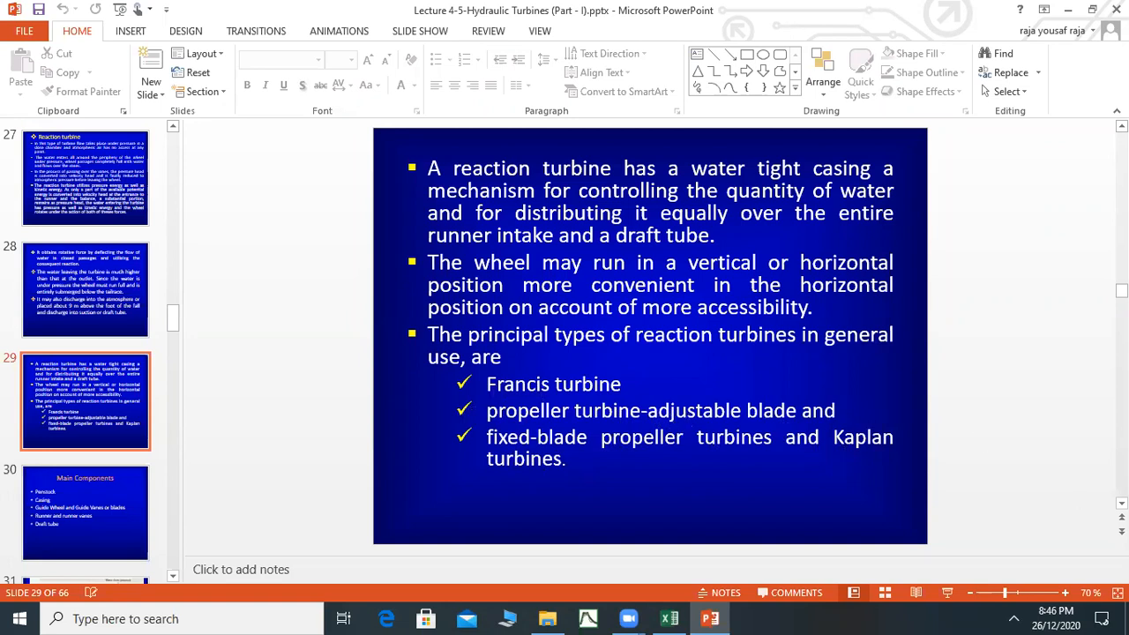
mouse_move(752, 448)
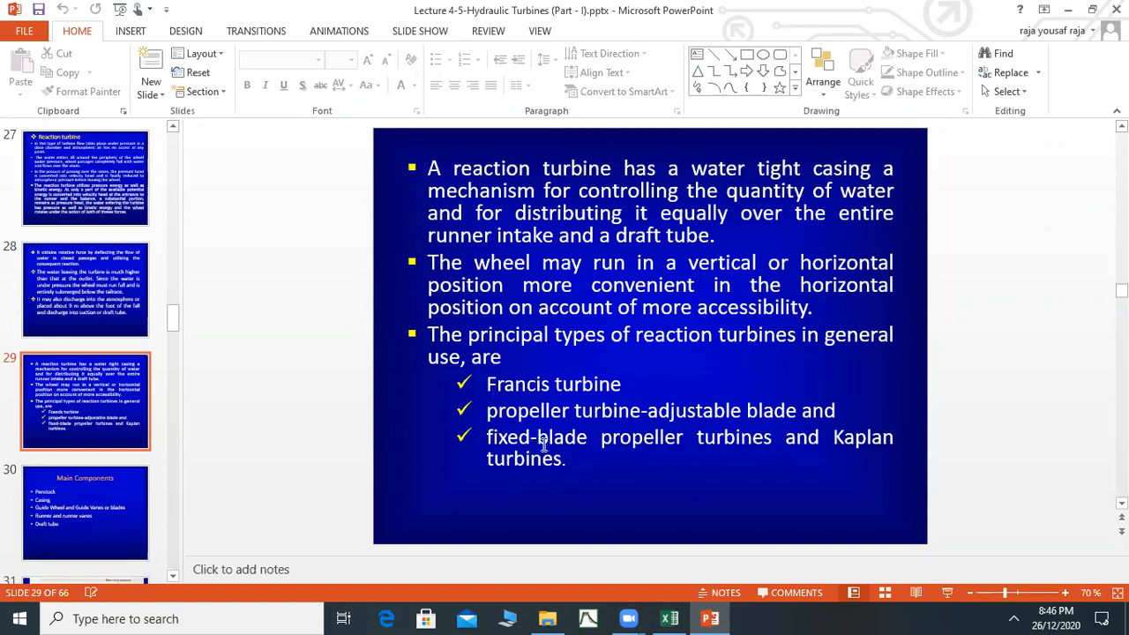
mouse_move(1002, 498)
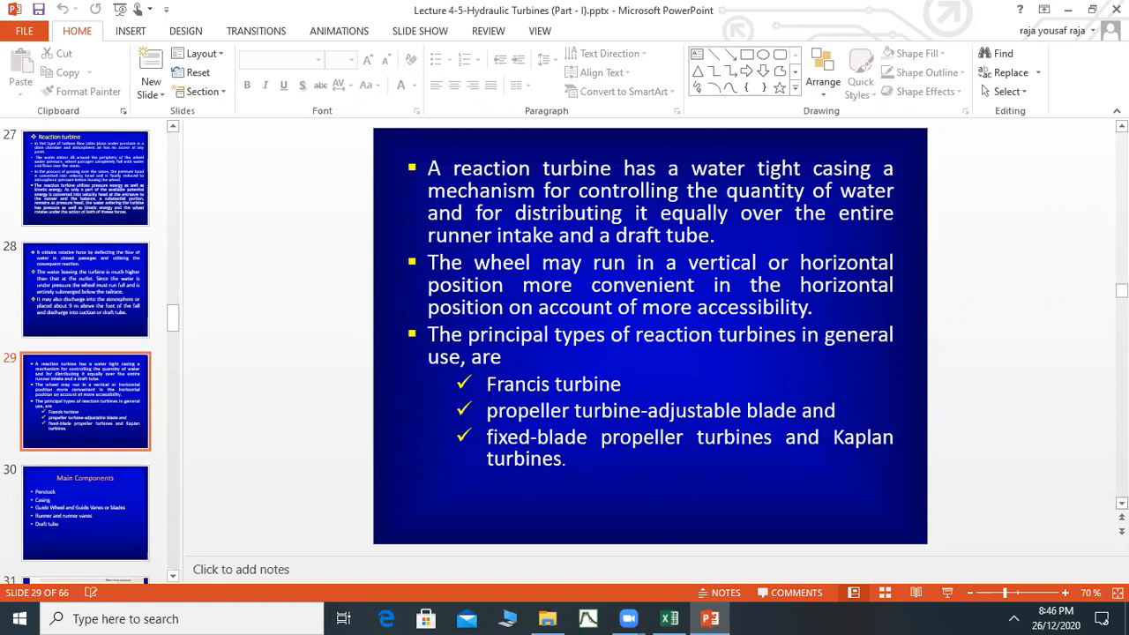
Step: Show slide 30, Main Components: penstock, casing, guide wheel and vanes, runner, draft tube
left_click(84, 511)
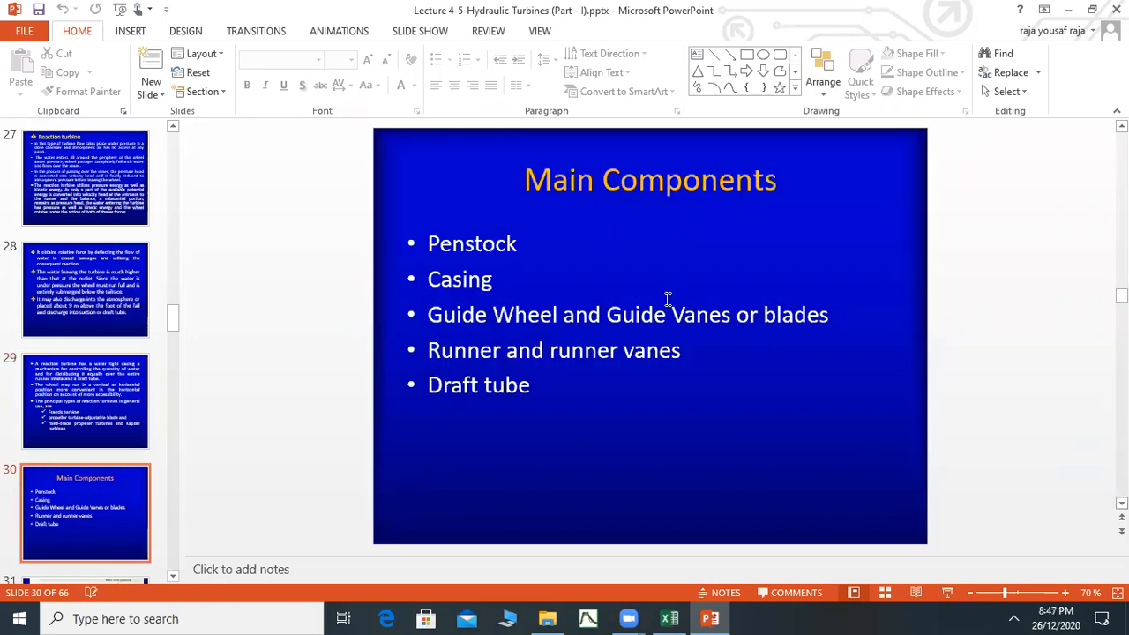
mouse_move(561, 254)
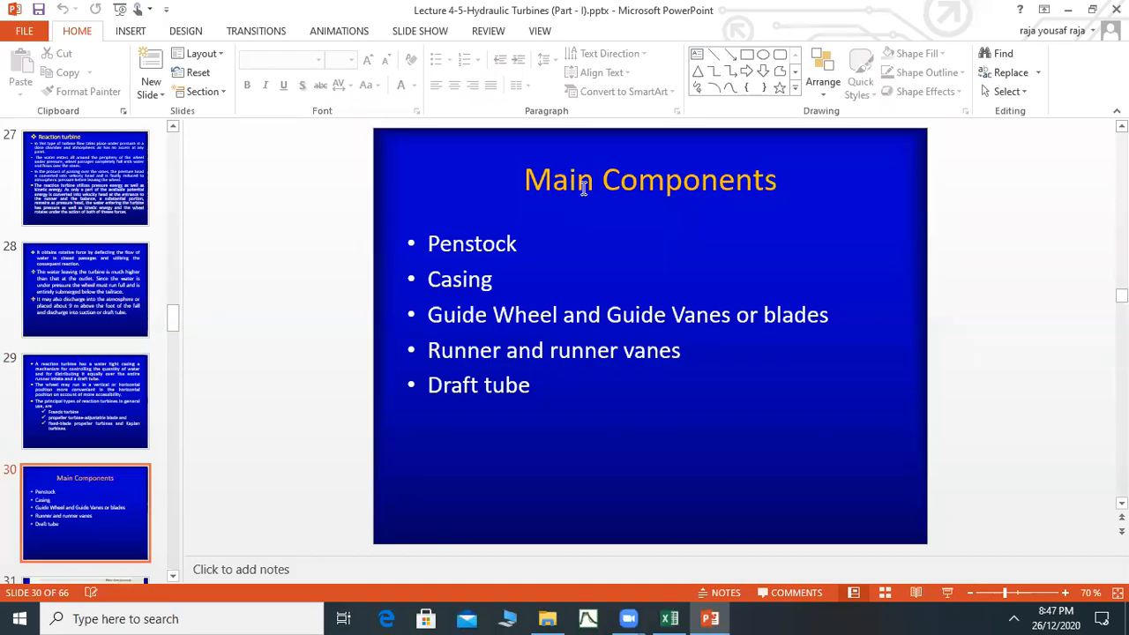
mouse_move(532, 243)
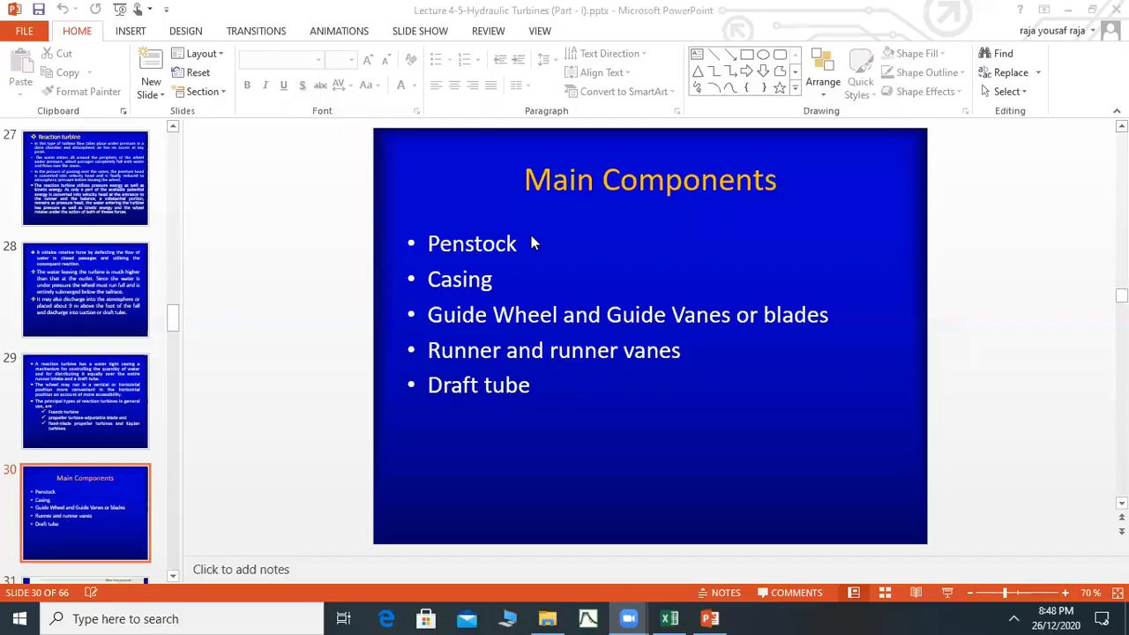
mouse_move(496, 250)
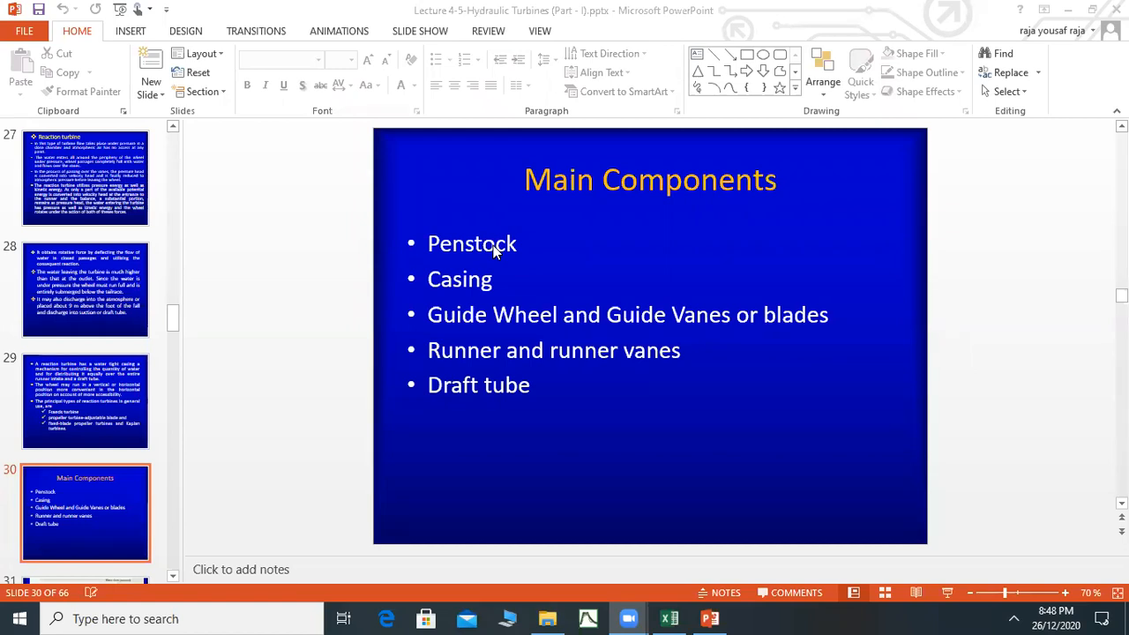
mouse_move(485, 255)
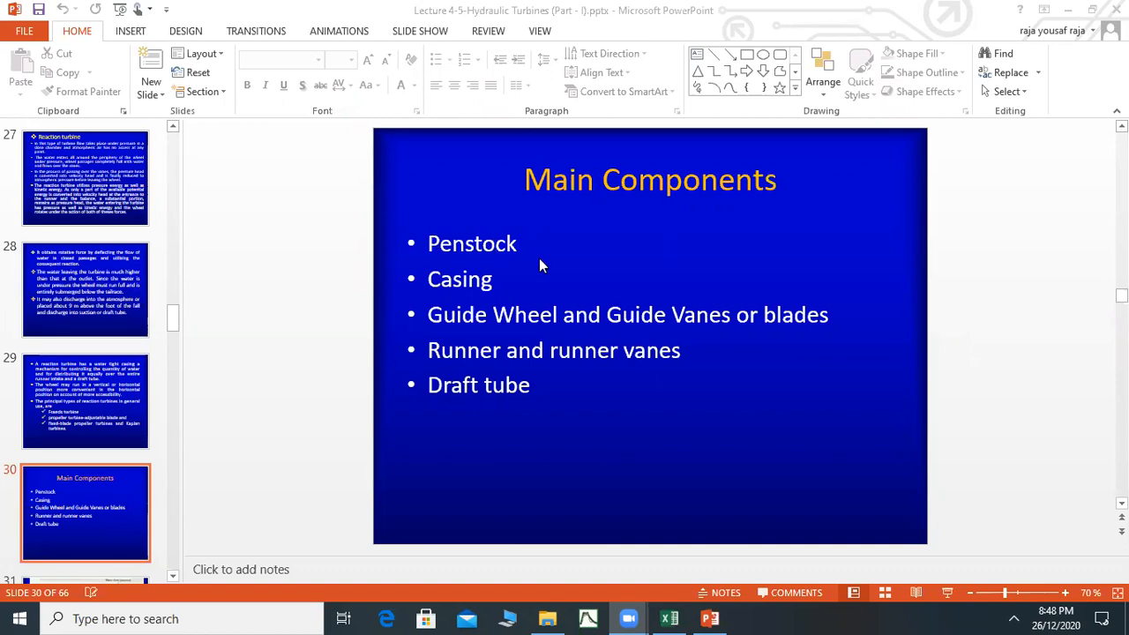
mouse_move(445, 227)
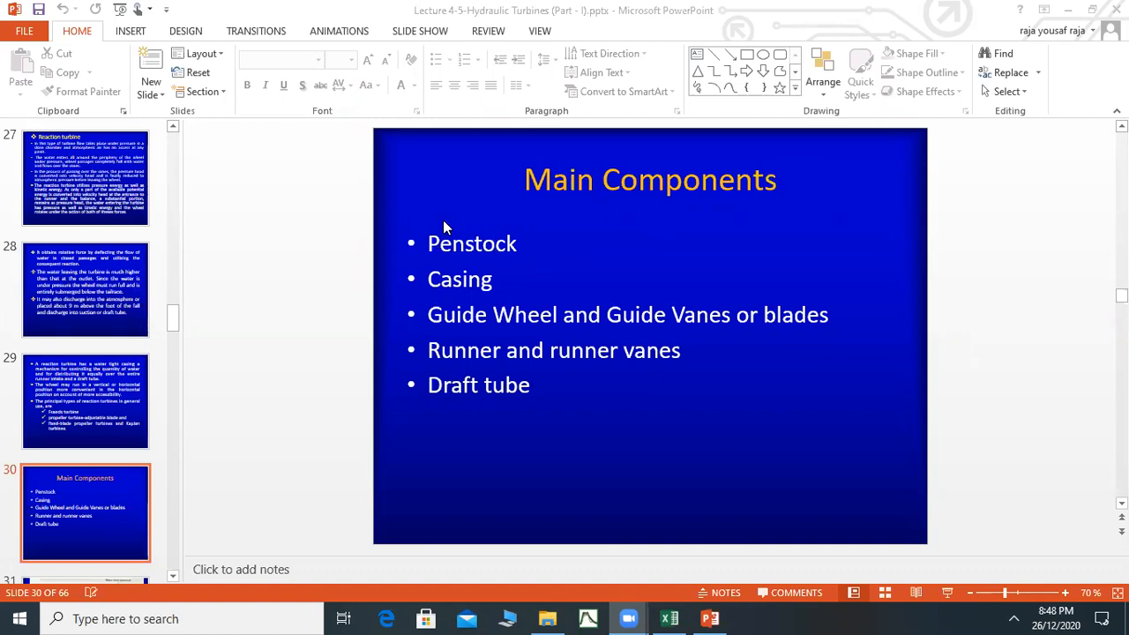
mouse_move(483, 268)
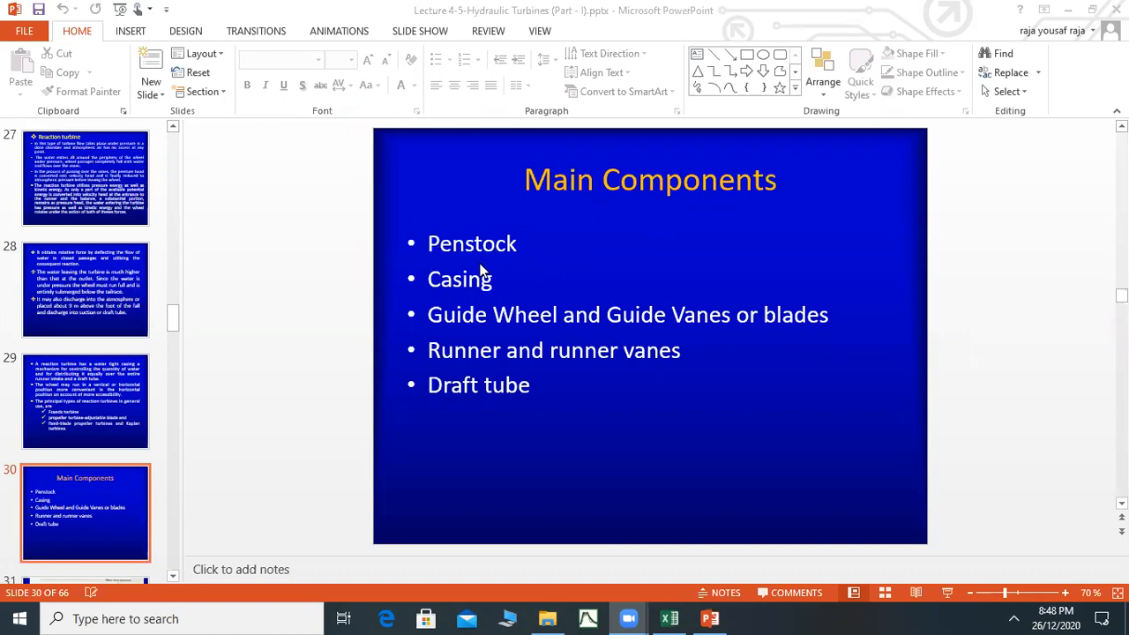
mouse_move(521, 289)
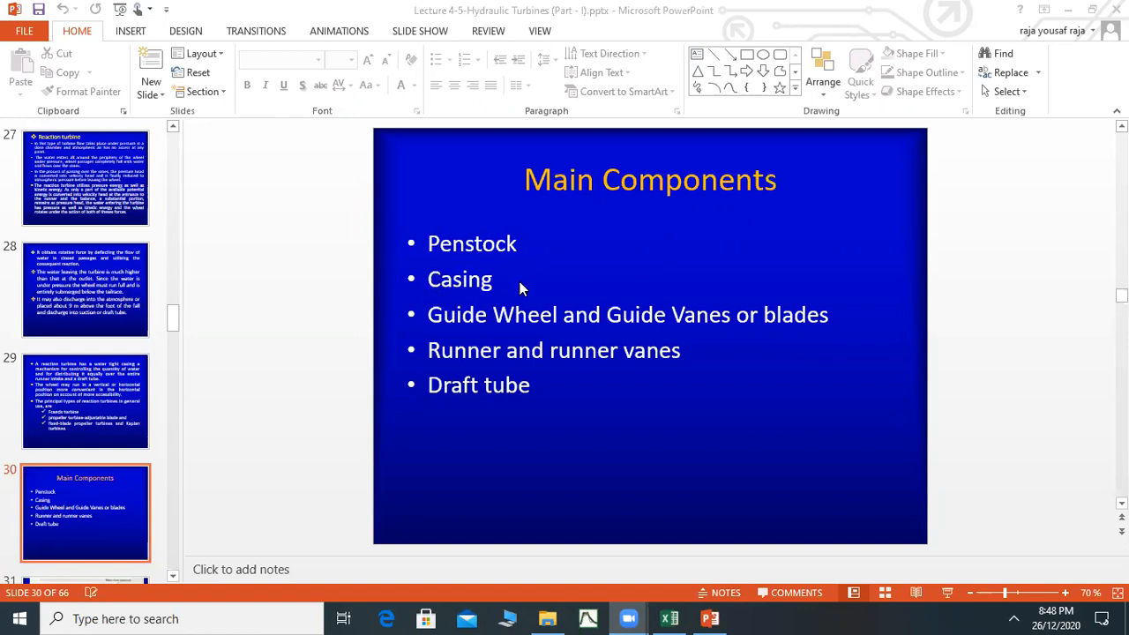
mouse_move(578, 238)
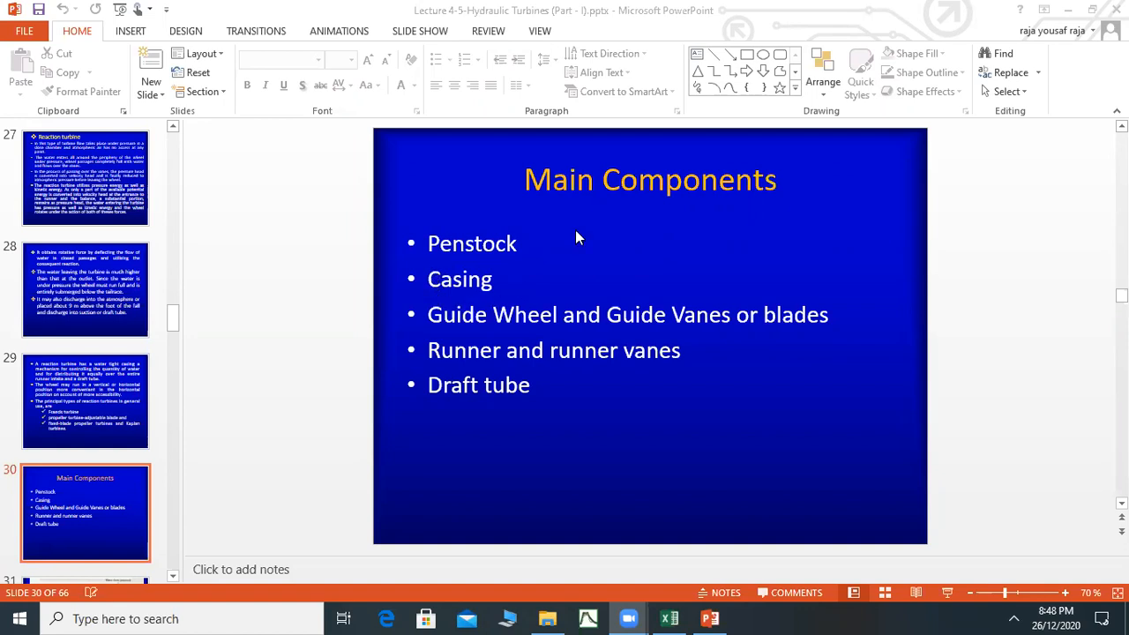
mouse_move(917, 336)
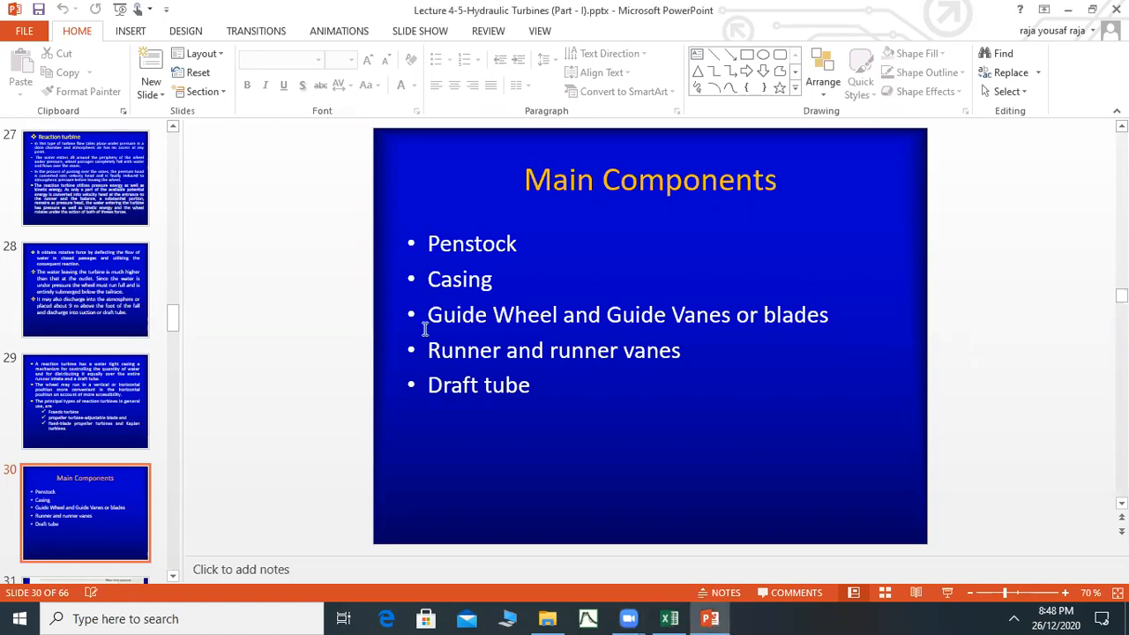
mouse_move(805, 326)
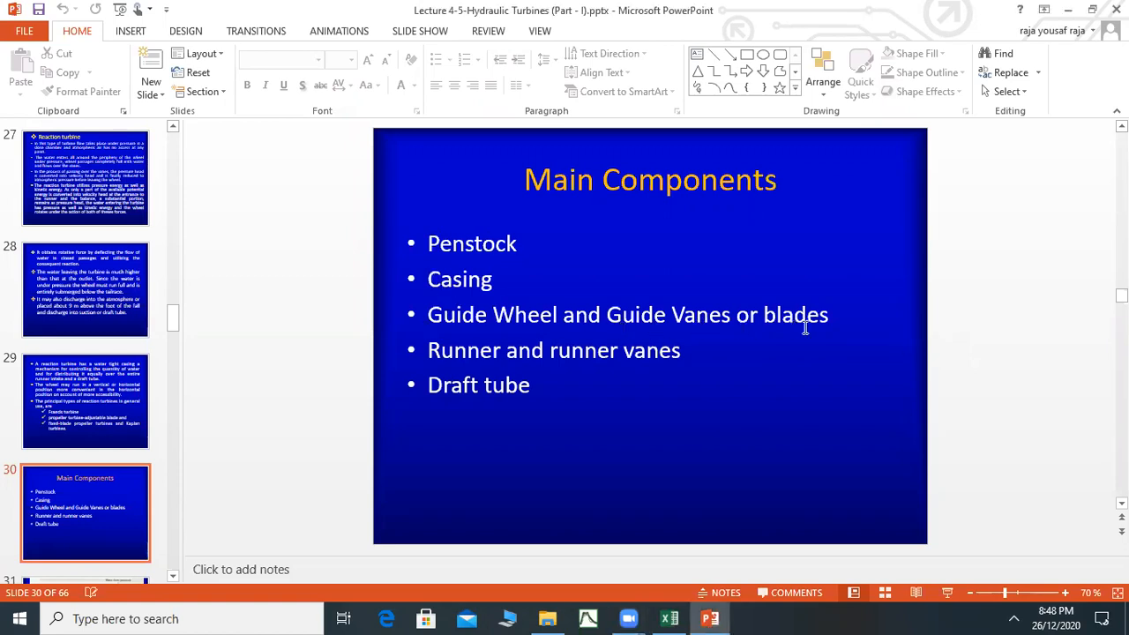
mouse_move(466, 339)
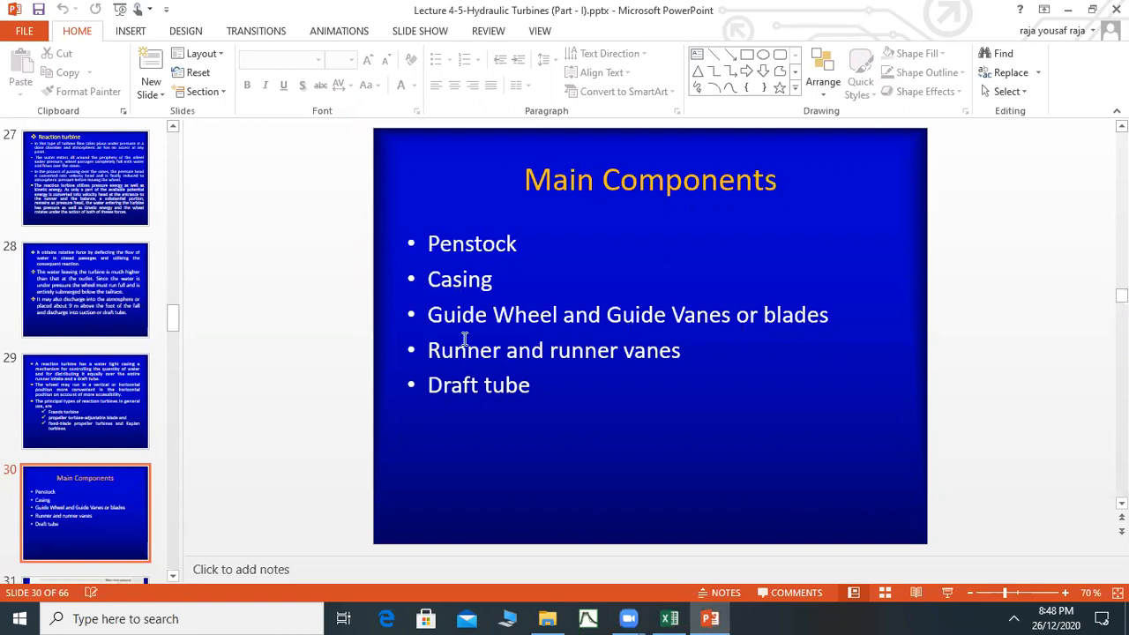
mouse_move(999, 436)
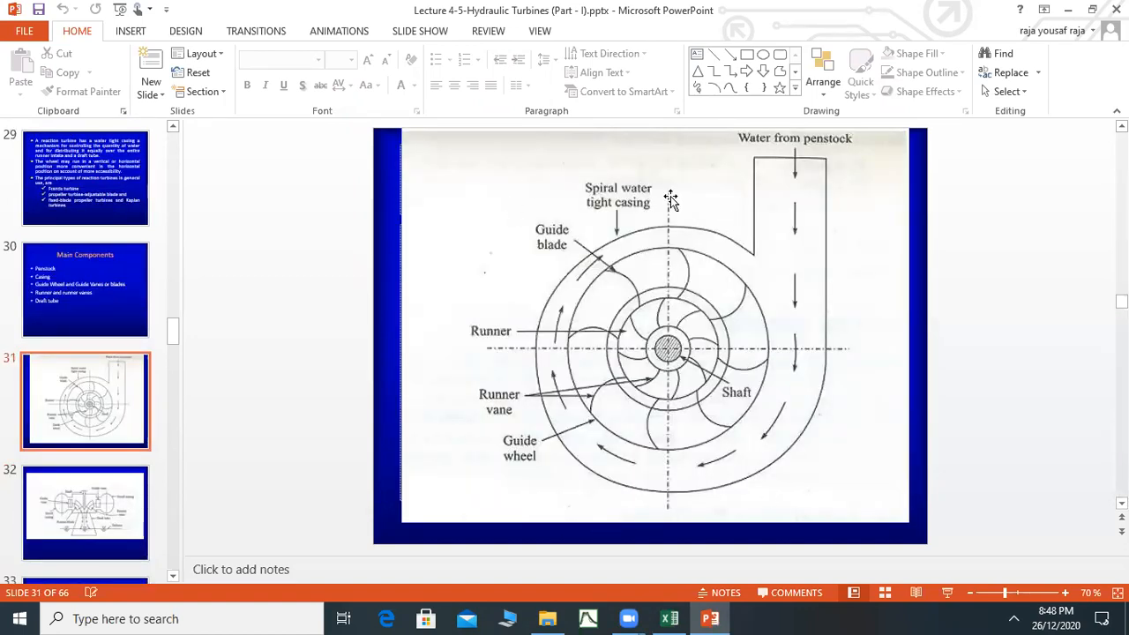
mouse_move(790, 226)
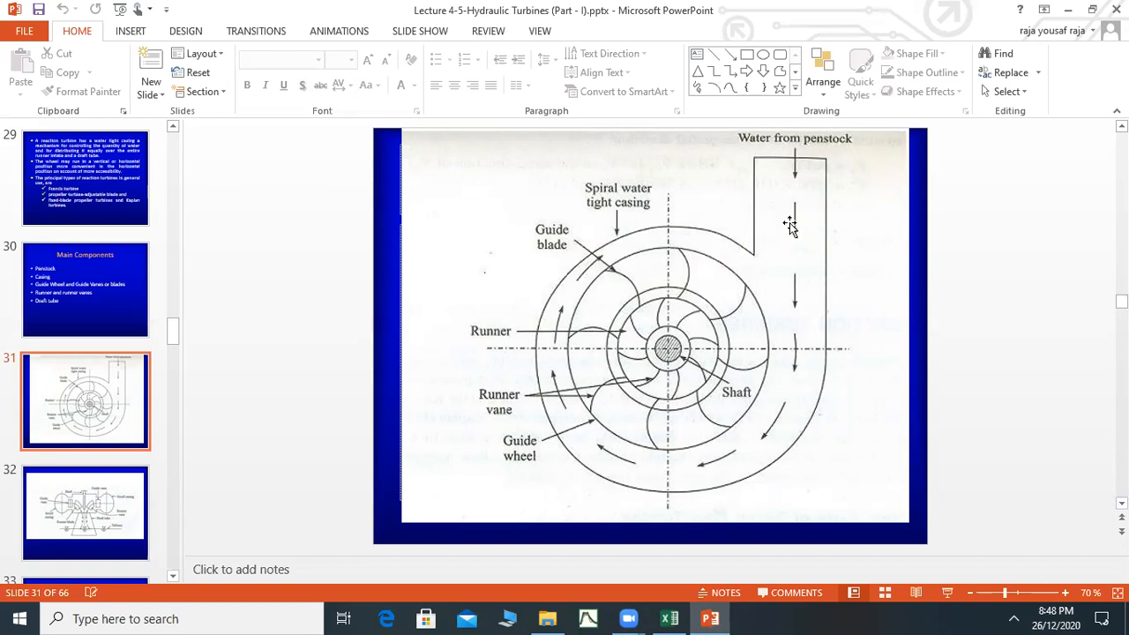
mouse_move(790, 208)
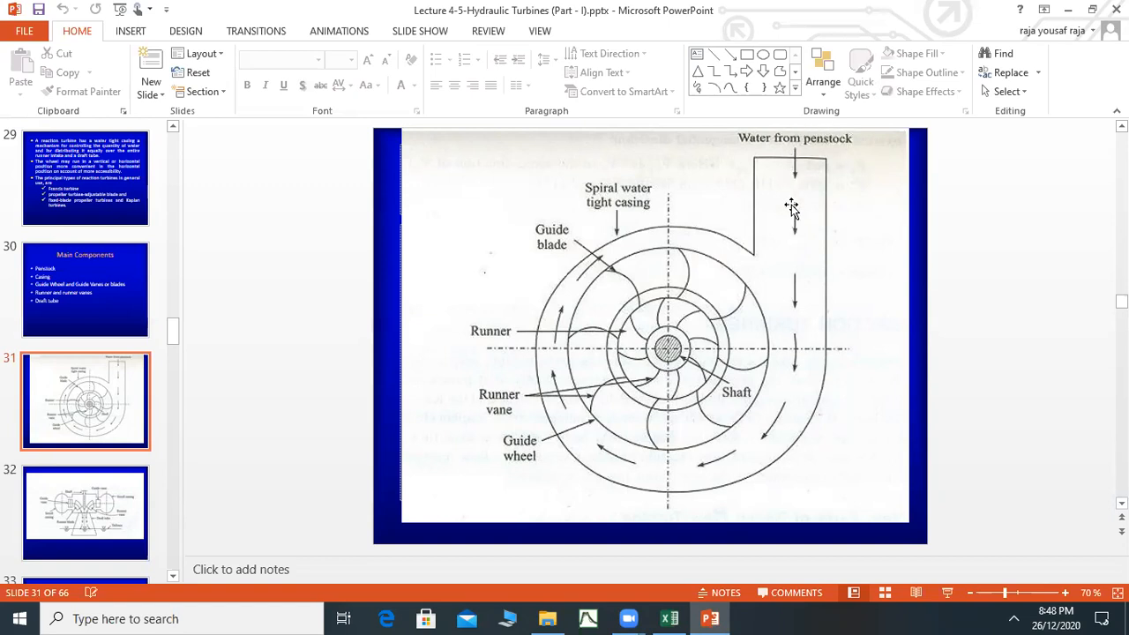
mouse_move(609, 469)
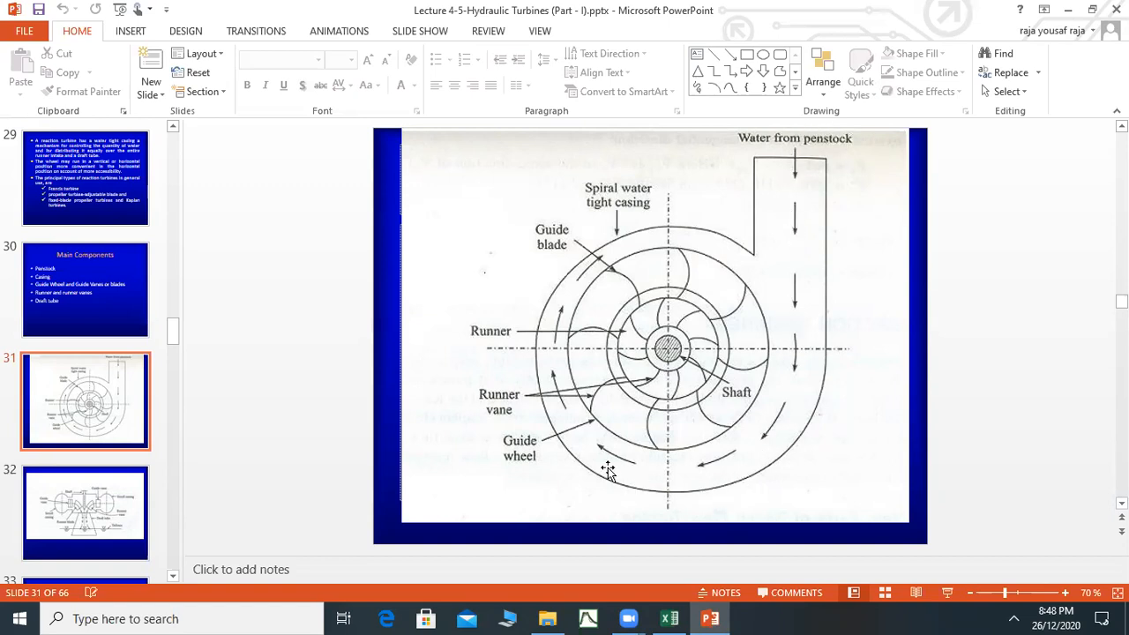
mouse_move(591, 392)
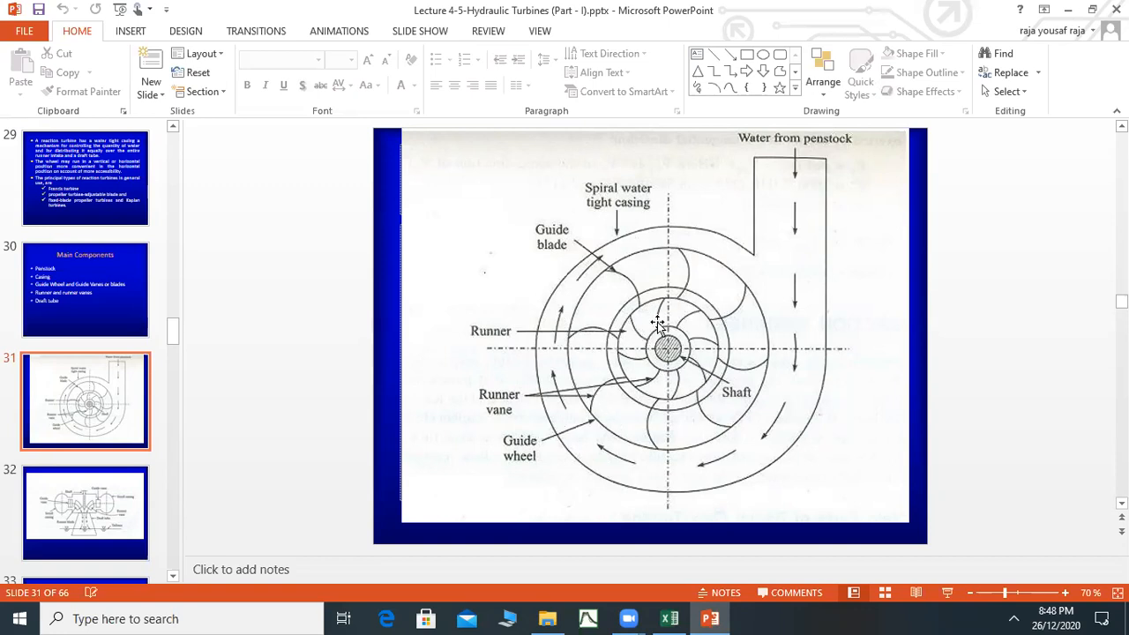
mouse_move(627, 398)
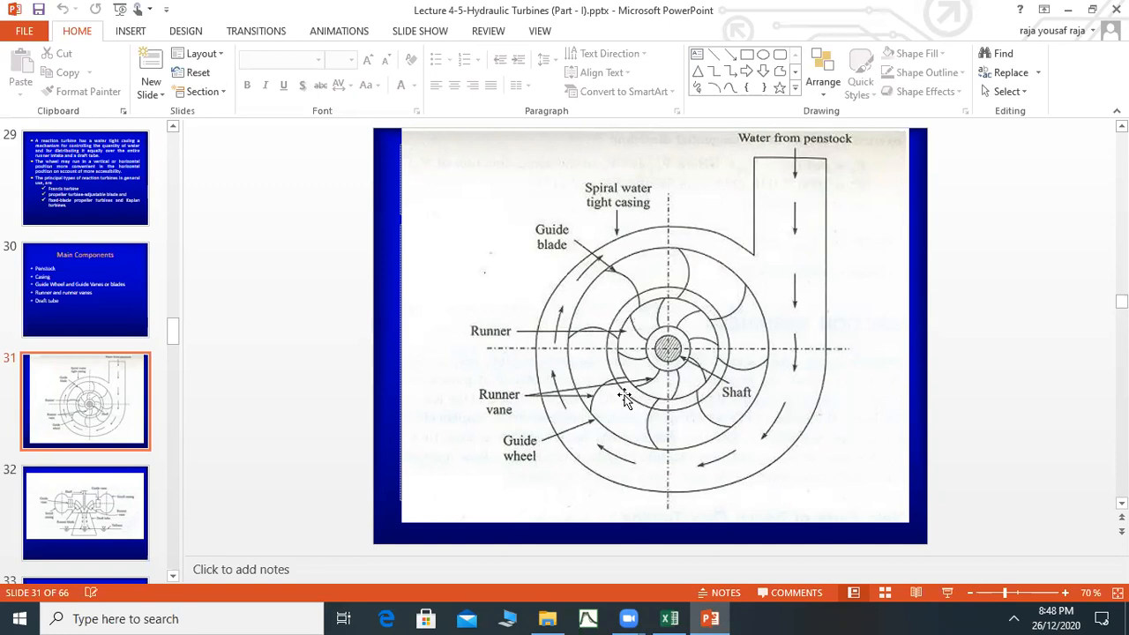
mouse_move(737, 395)
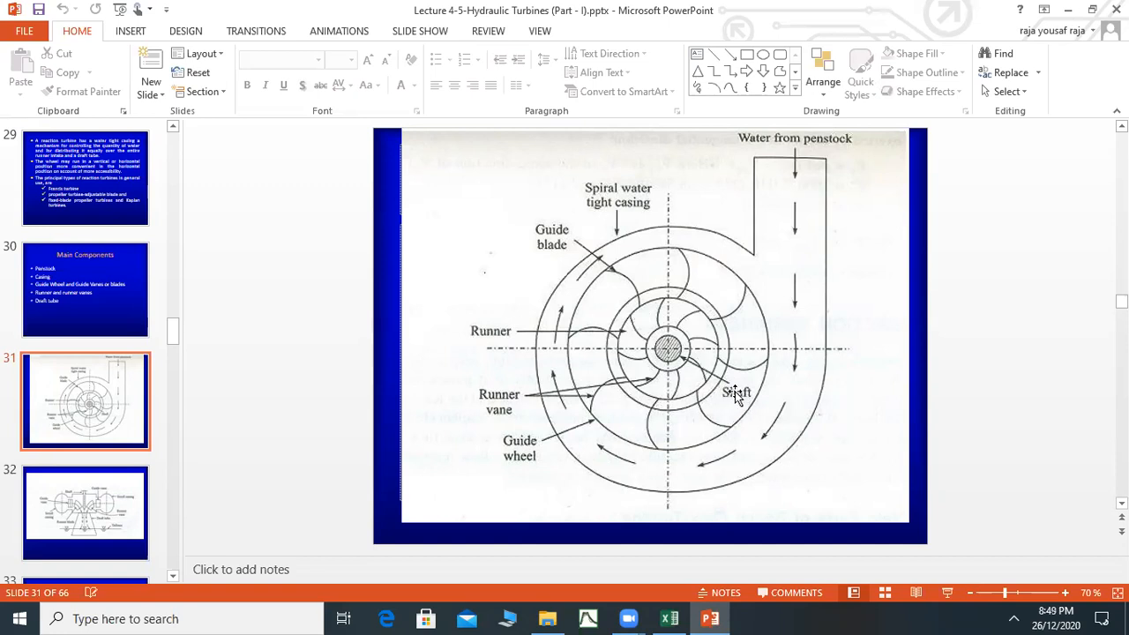
mouse_move(679, 364)
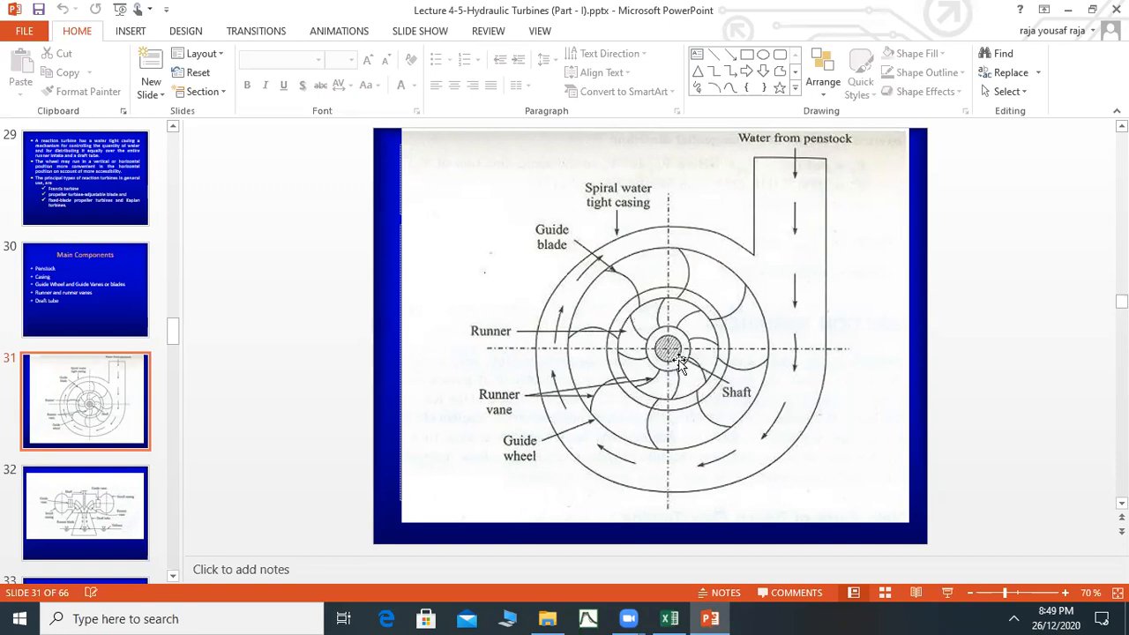
mouse_move(600, 402)
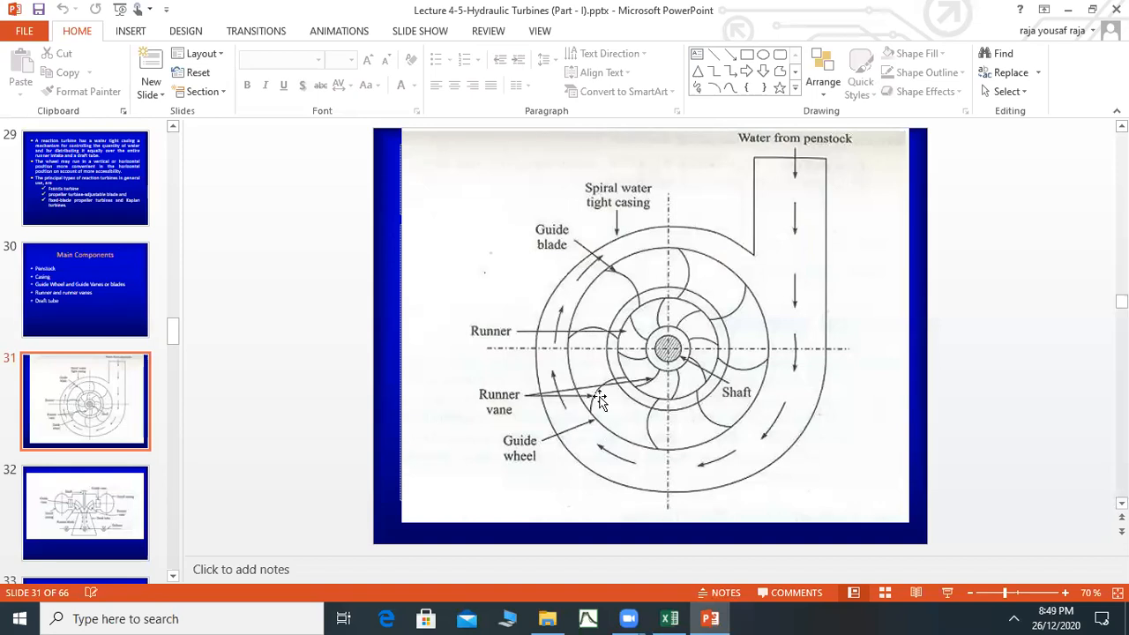
mouse_move(621, 339)
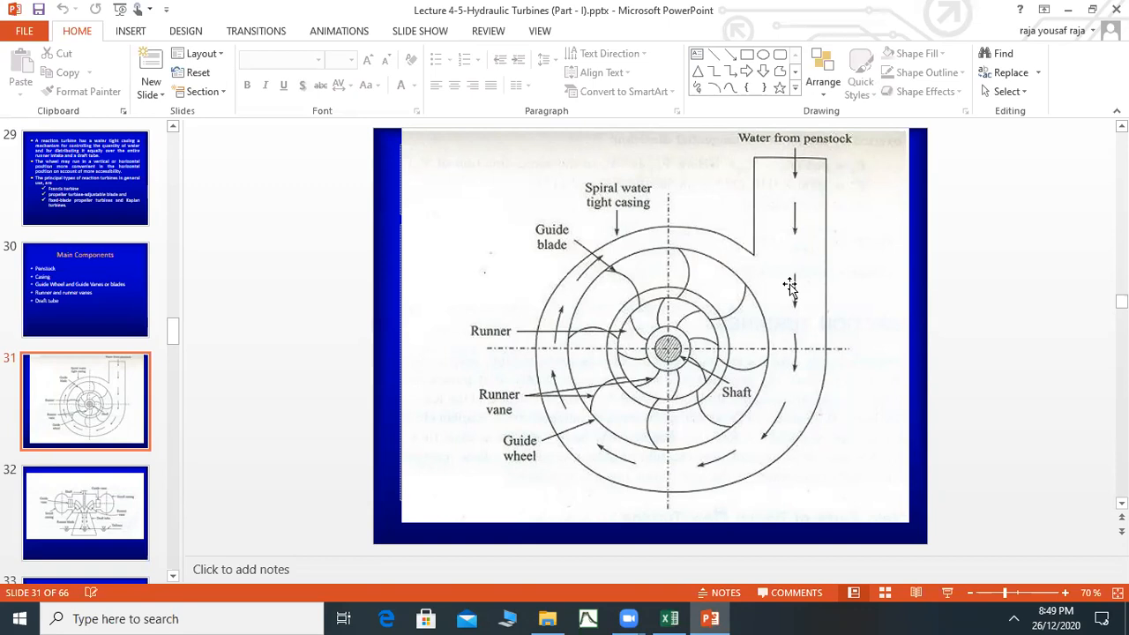
mouse_move(598, 227)
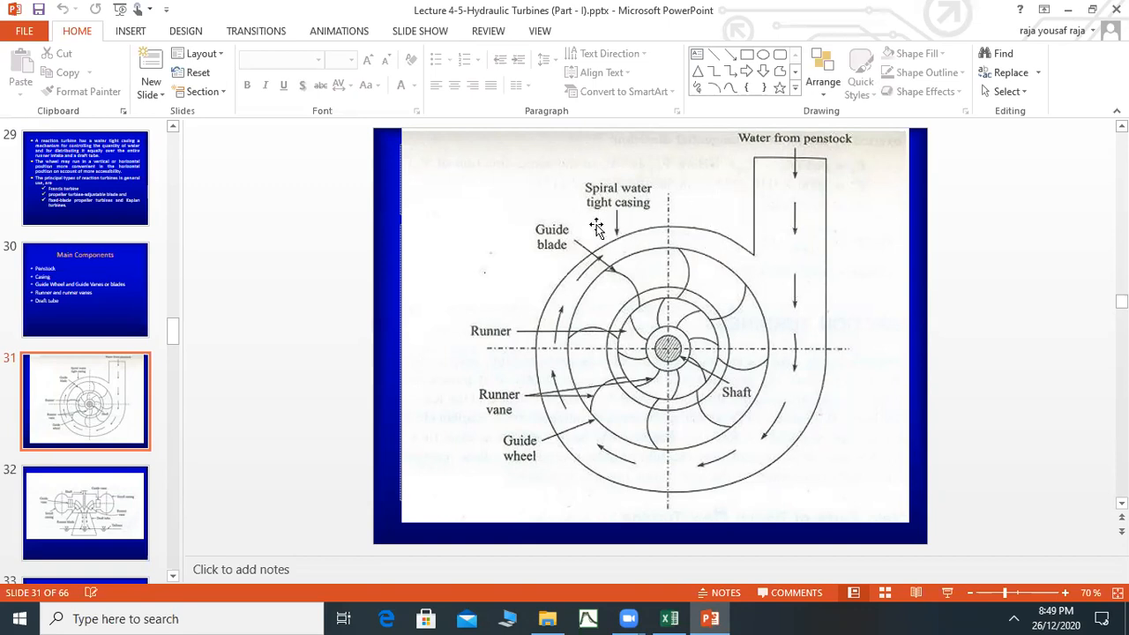
mouse_move(785, 467)
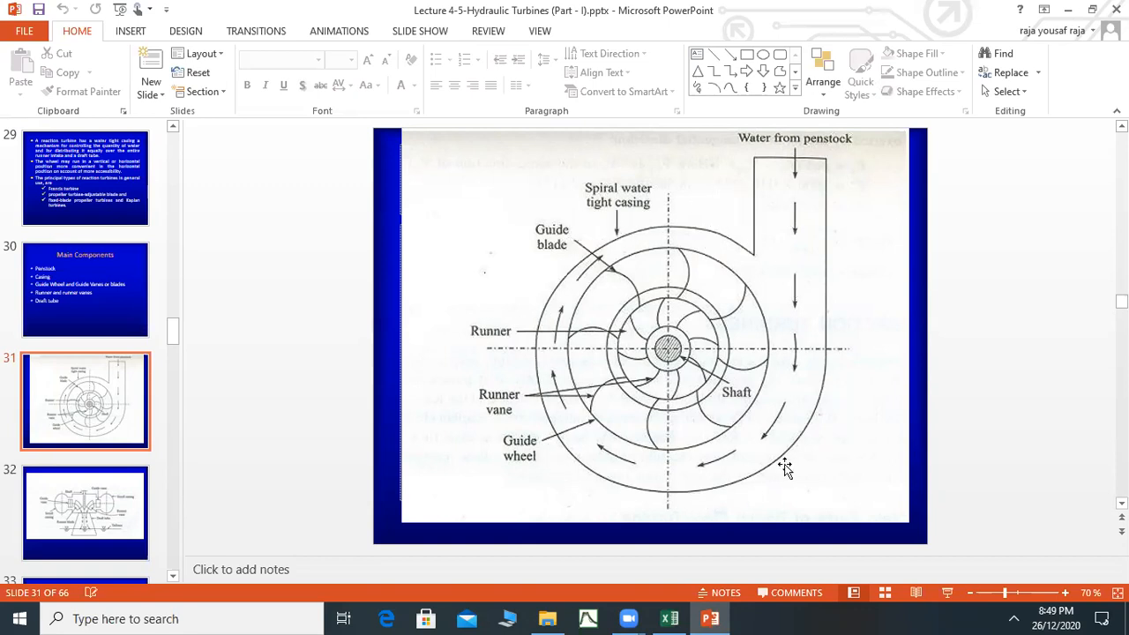
mouse_move(739, 169)
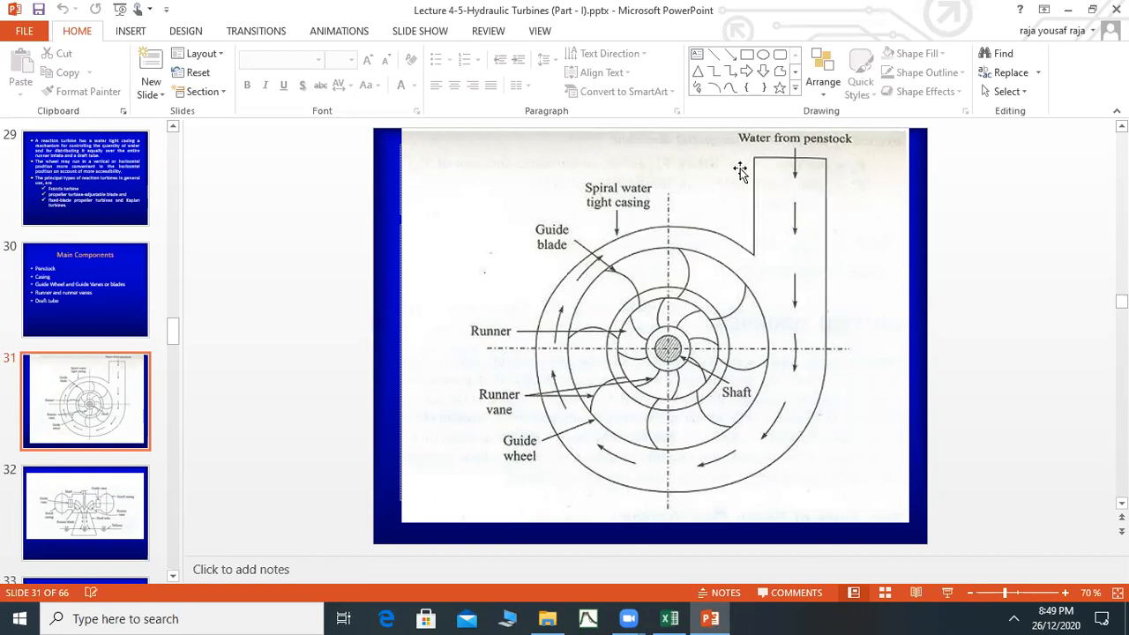
mouse_move(692, 485)
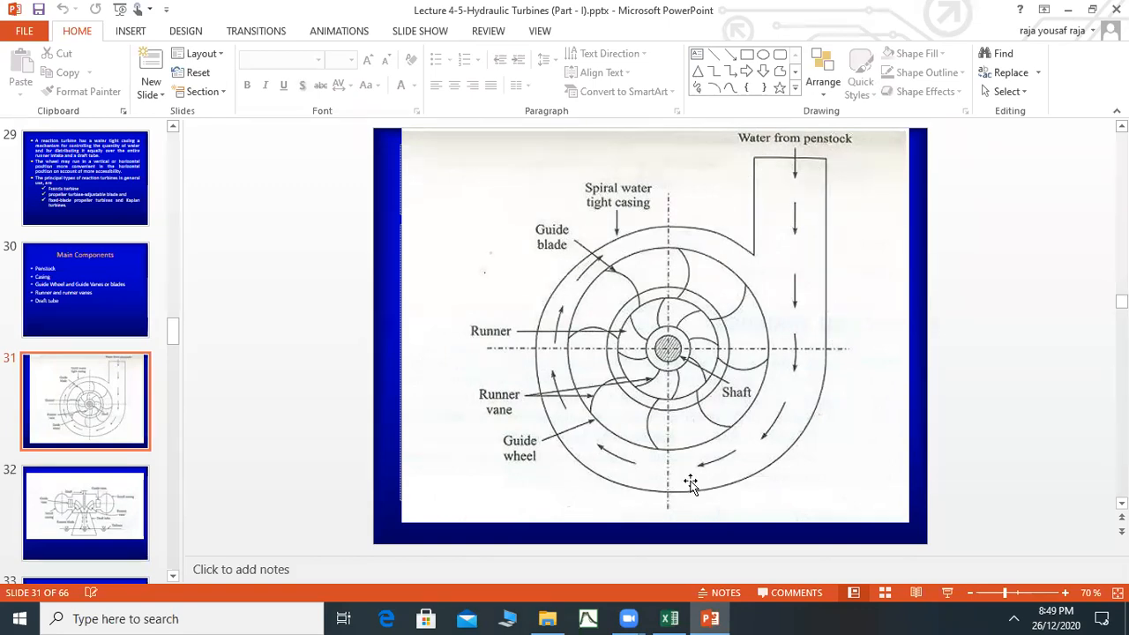
mouse_move(706, 322)
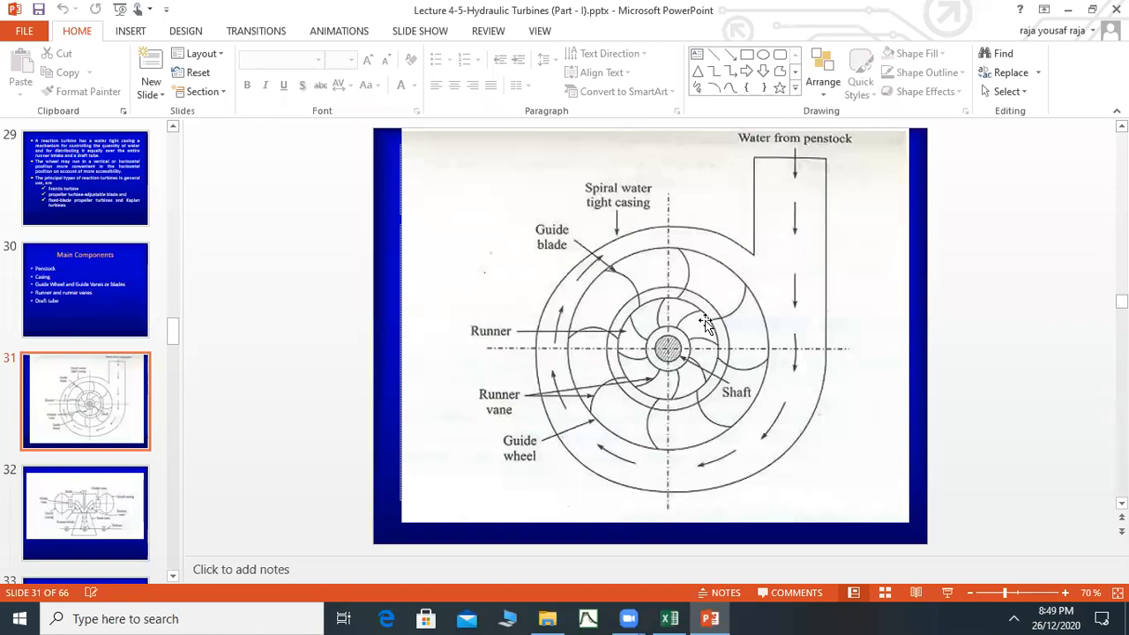
mouse_move(633, 284)
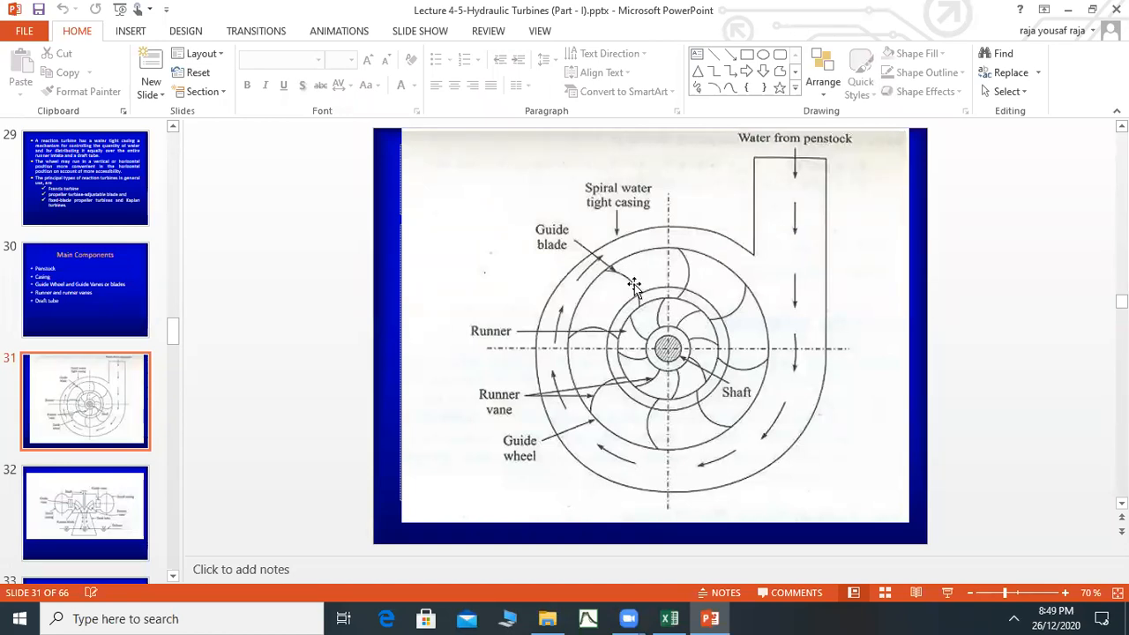
mouse_move(618, 279)
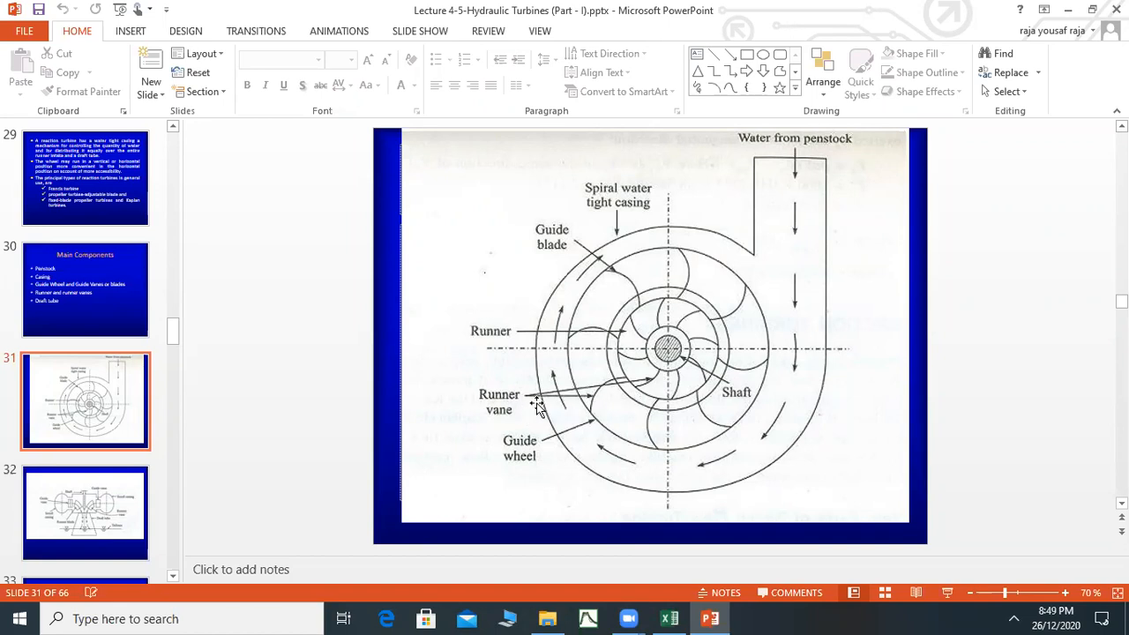
mouse_move(614, 333)
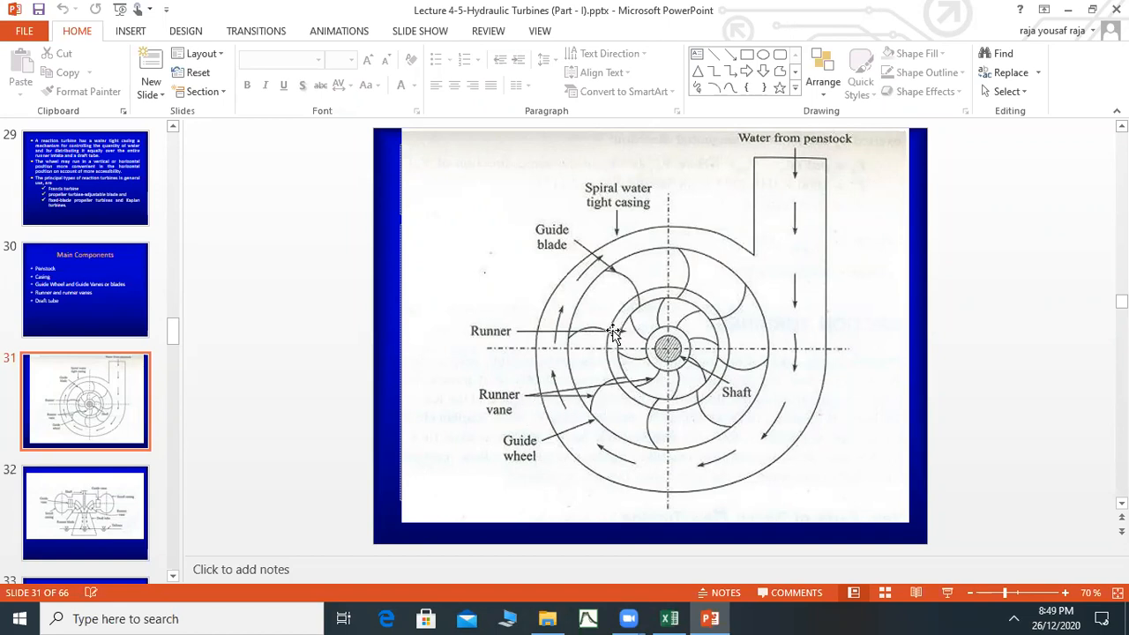
mouse_move(604, 417)
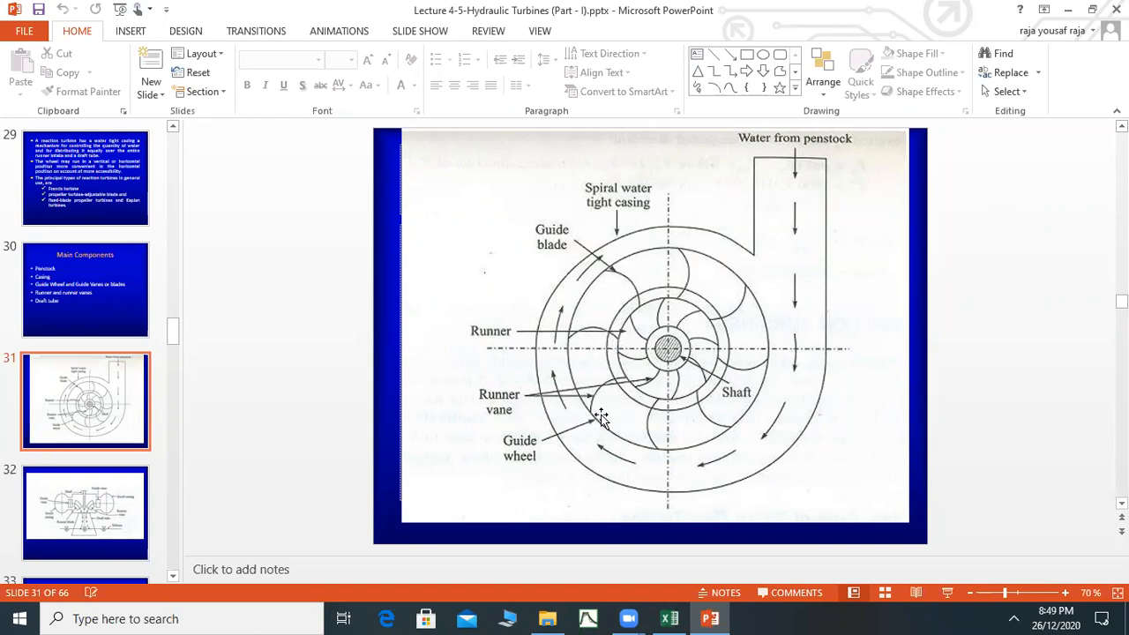
mouse_move(704, 434)
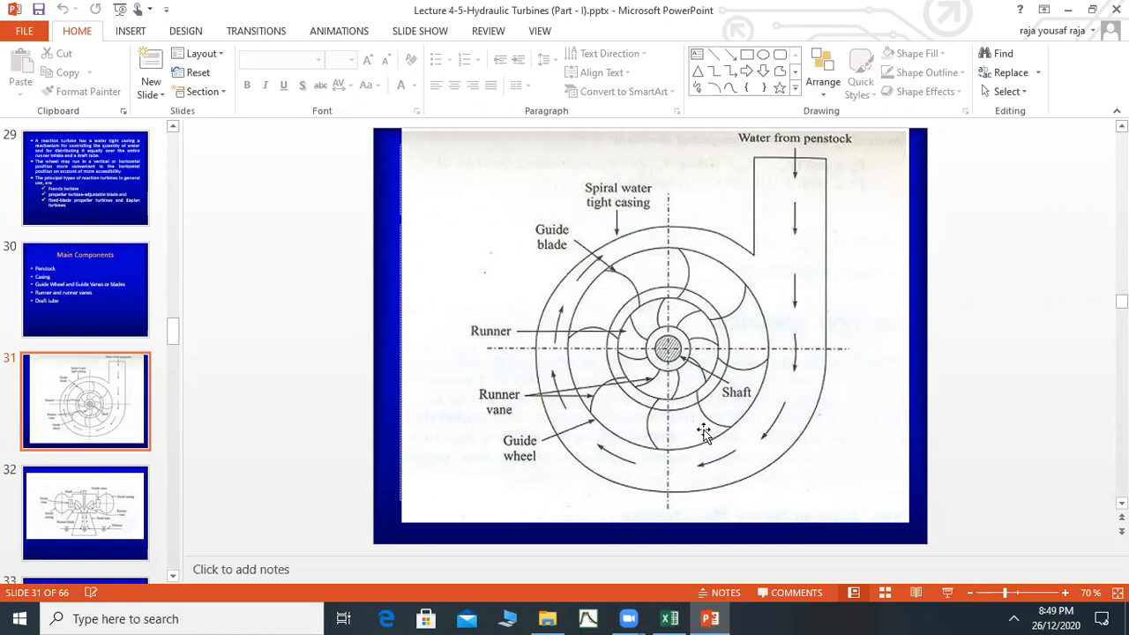
mouse_move(705, 432)
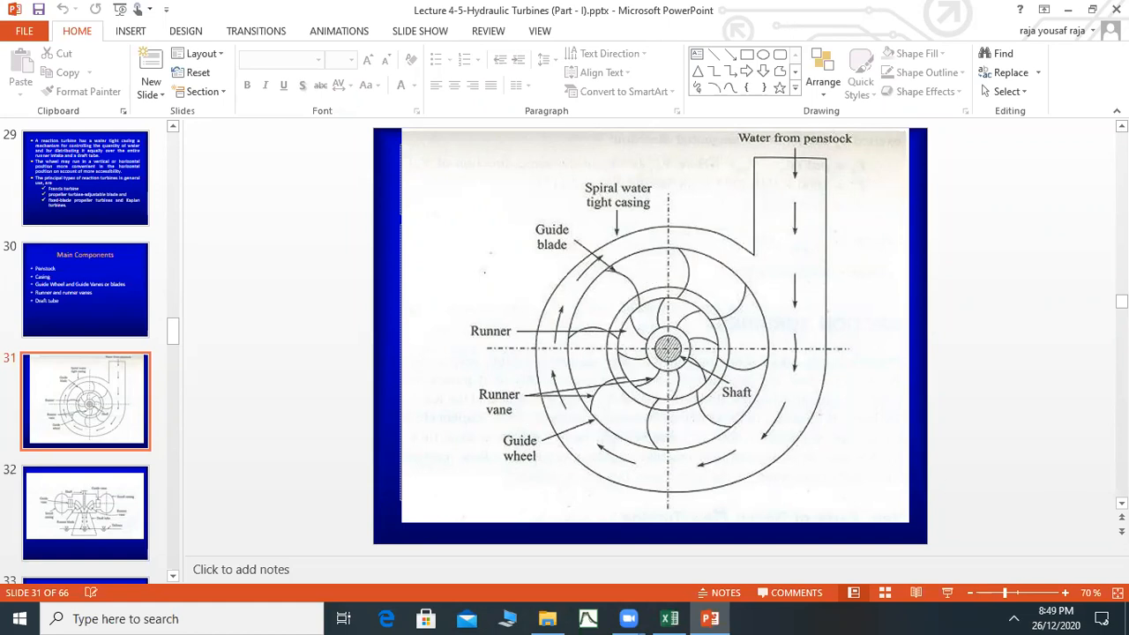
Step: Show slide 32, the sectional turbine diagram with scroll casing, draft tube and tailrace
left_click(85, 512)
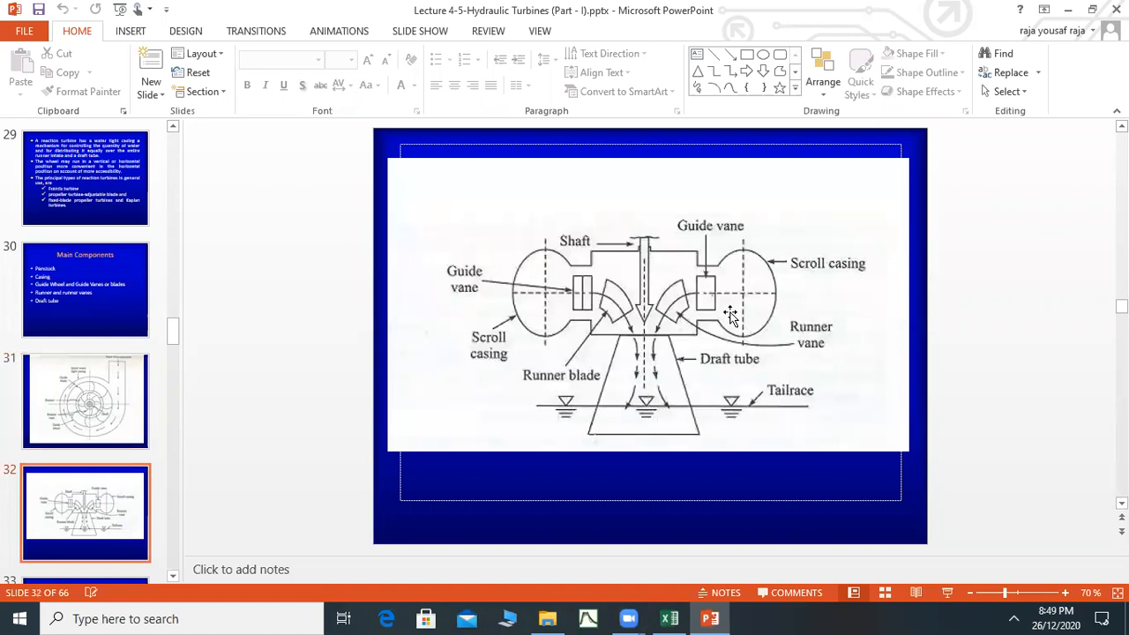
mouse_move(775, 441)
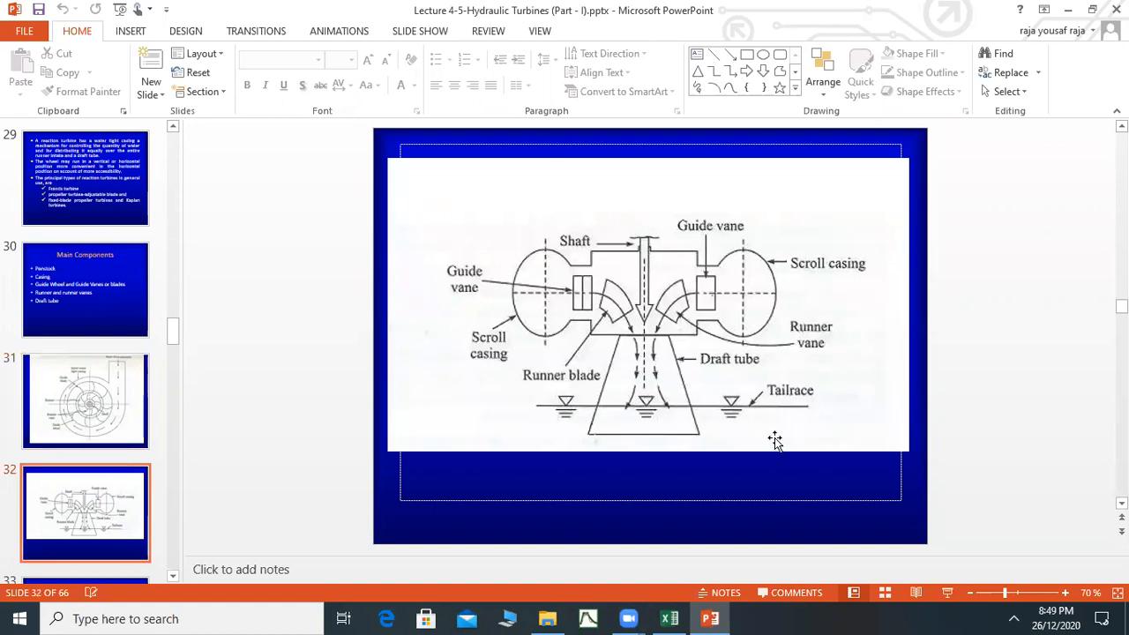
mouse_move(644, 318)
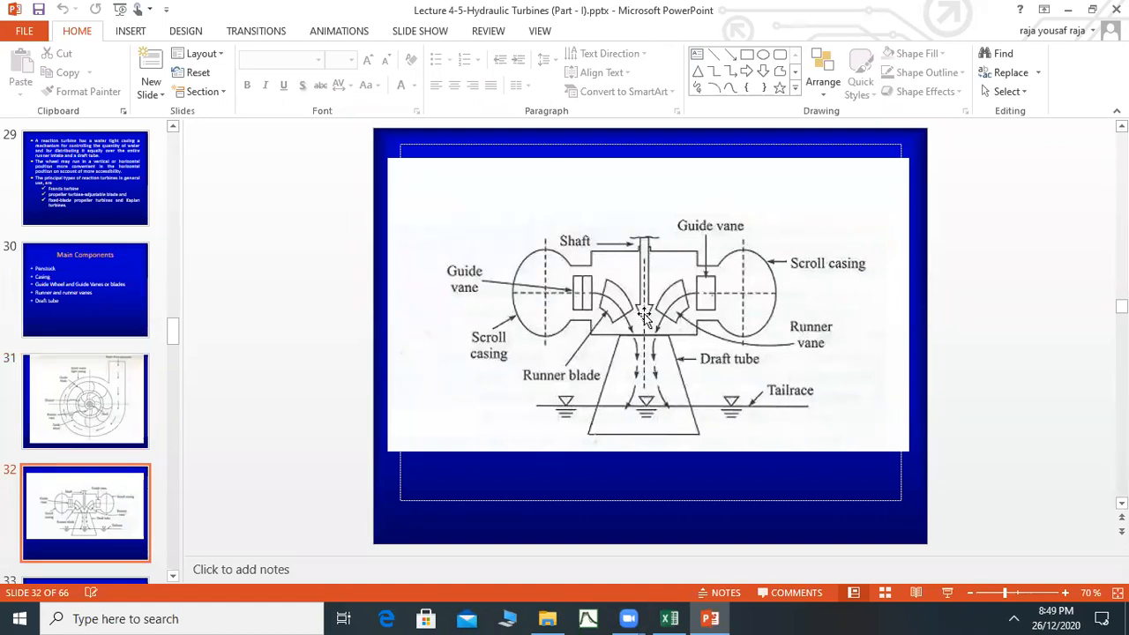
mouse_move(732, 413)
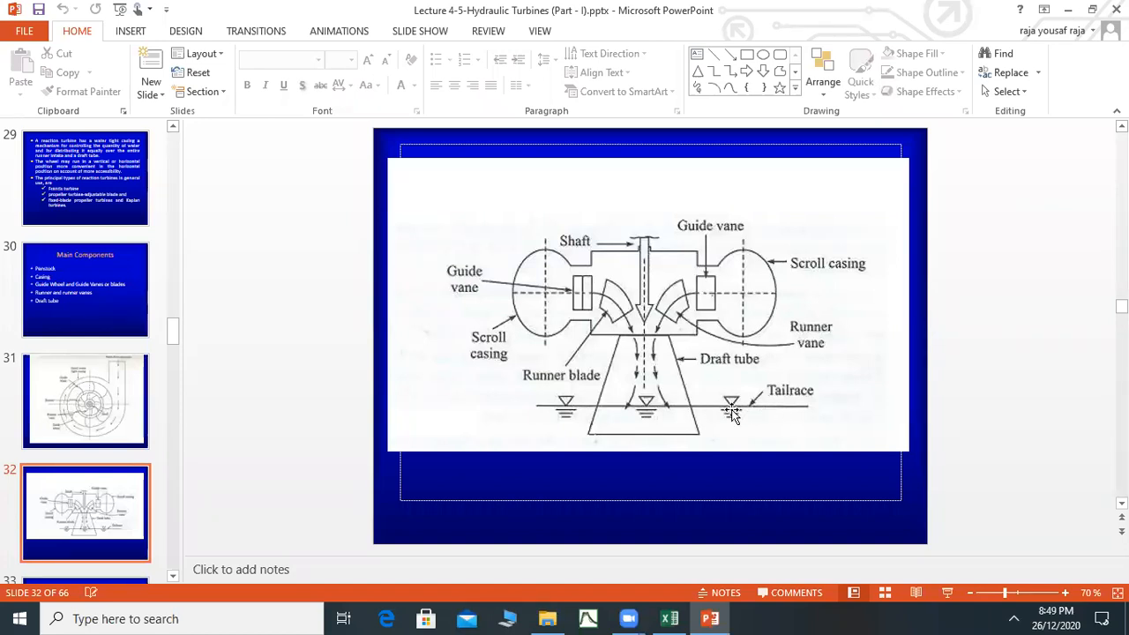
mouse_move(455, 387)
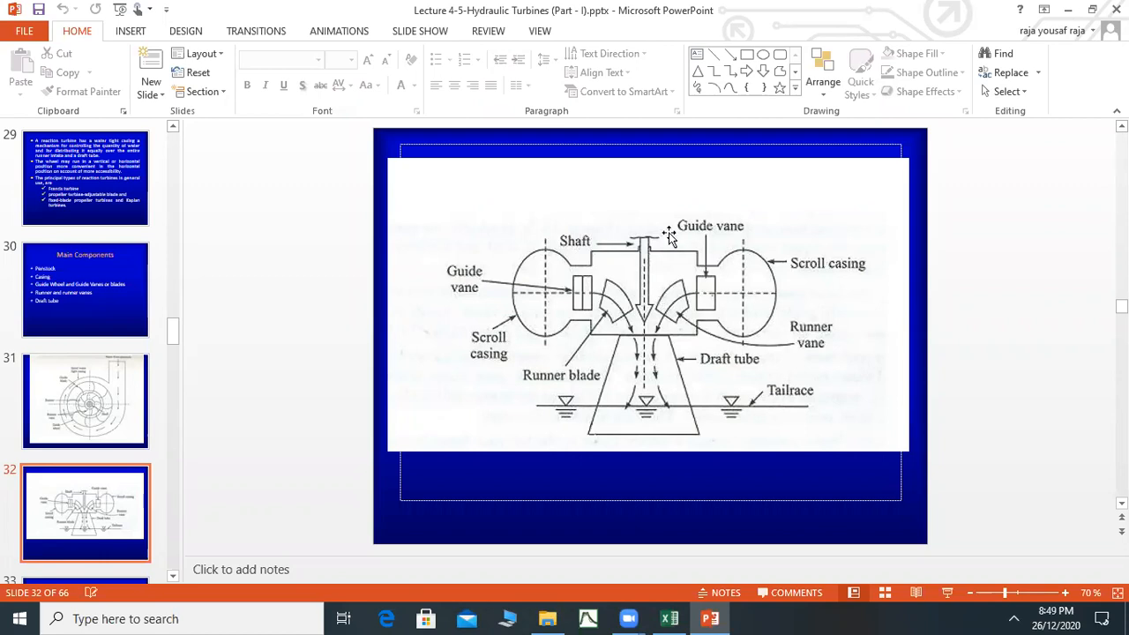
mouse_move(644, 255)
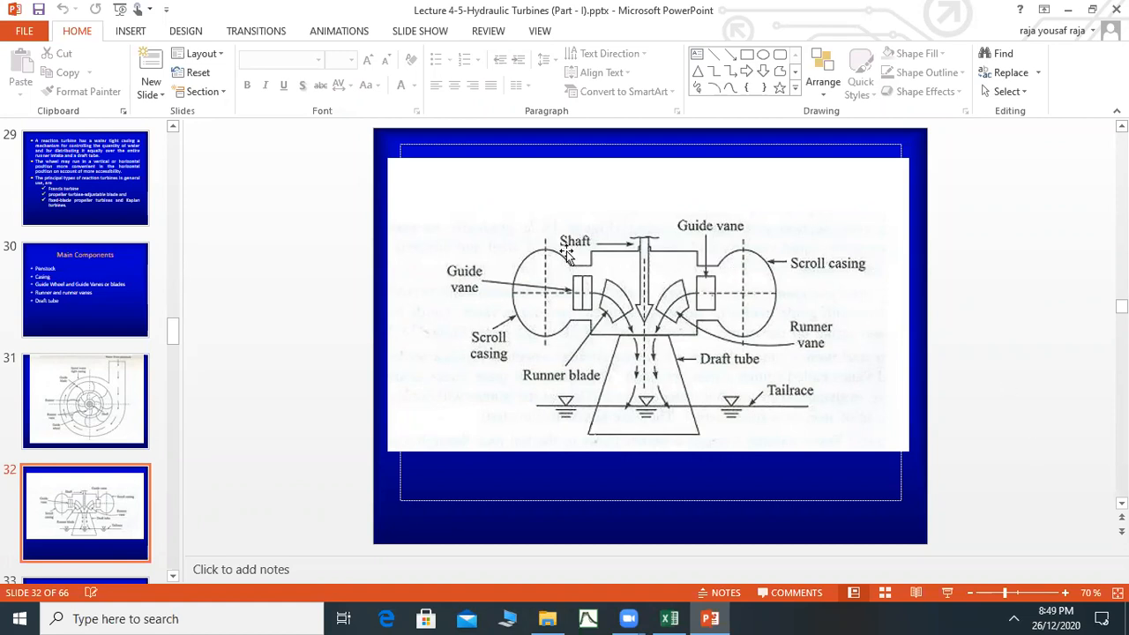
mouse_move(639, 342)
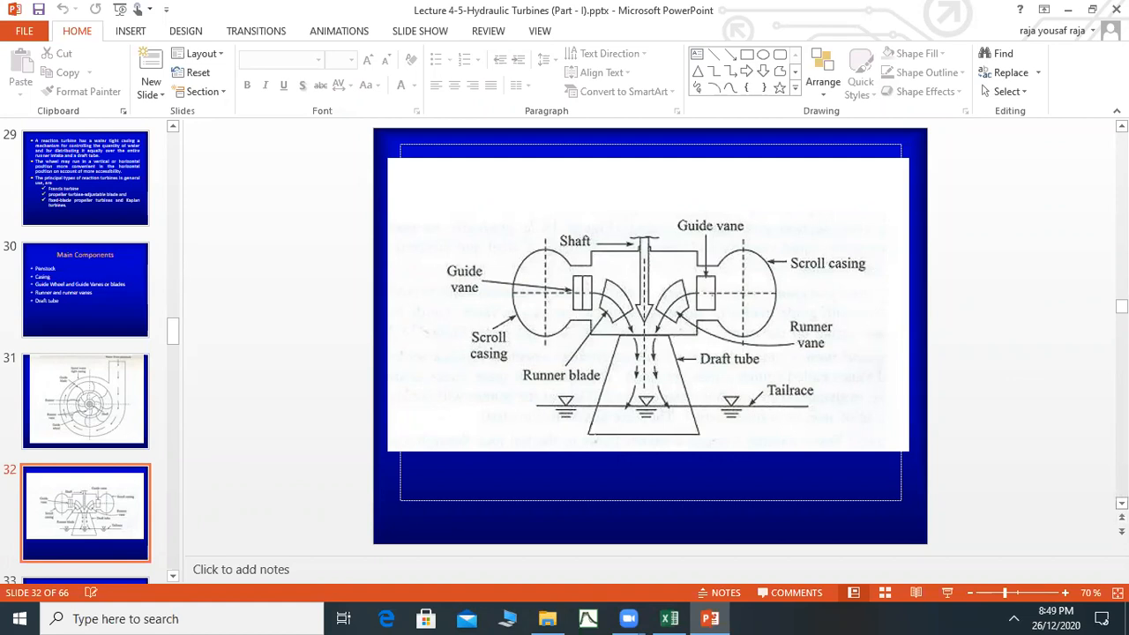
left_click(84, 402)
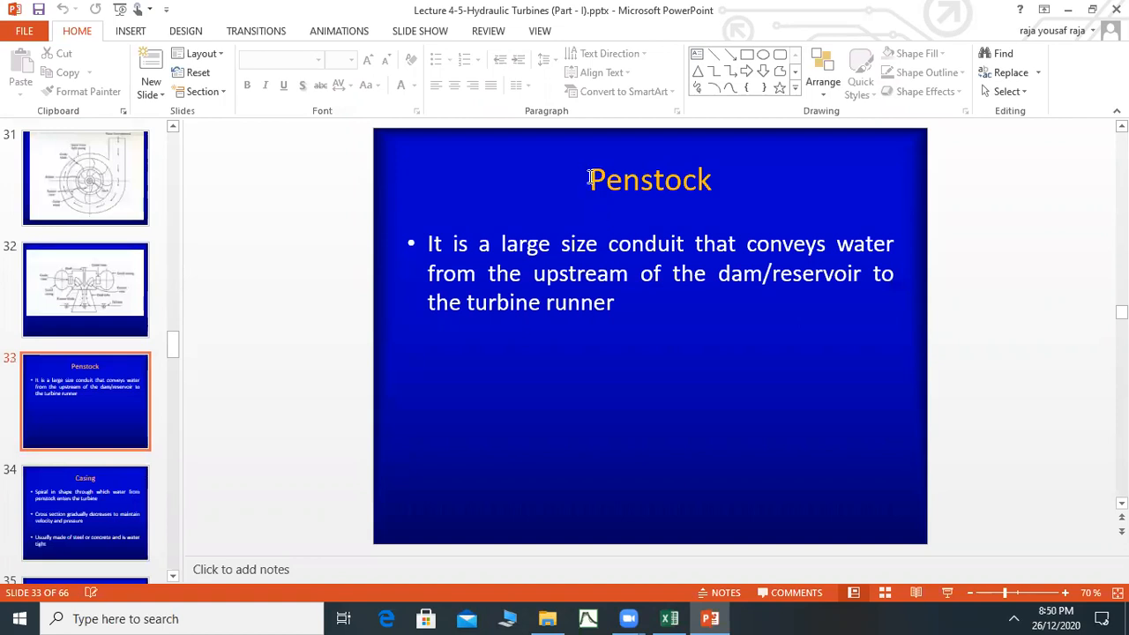
mouse_move(750, 201)
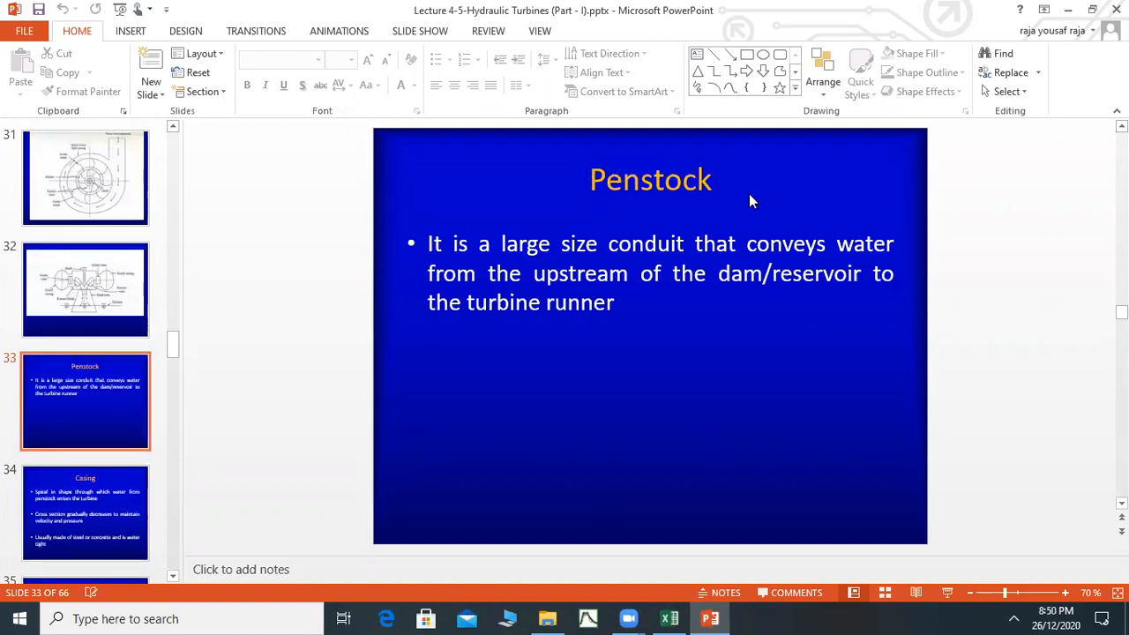
mouse_move(568, 247)
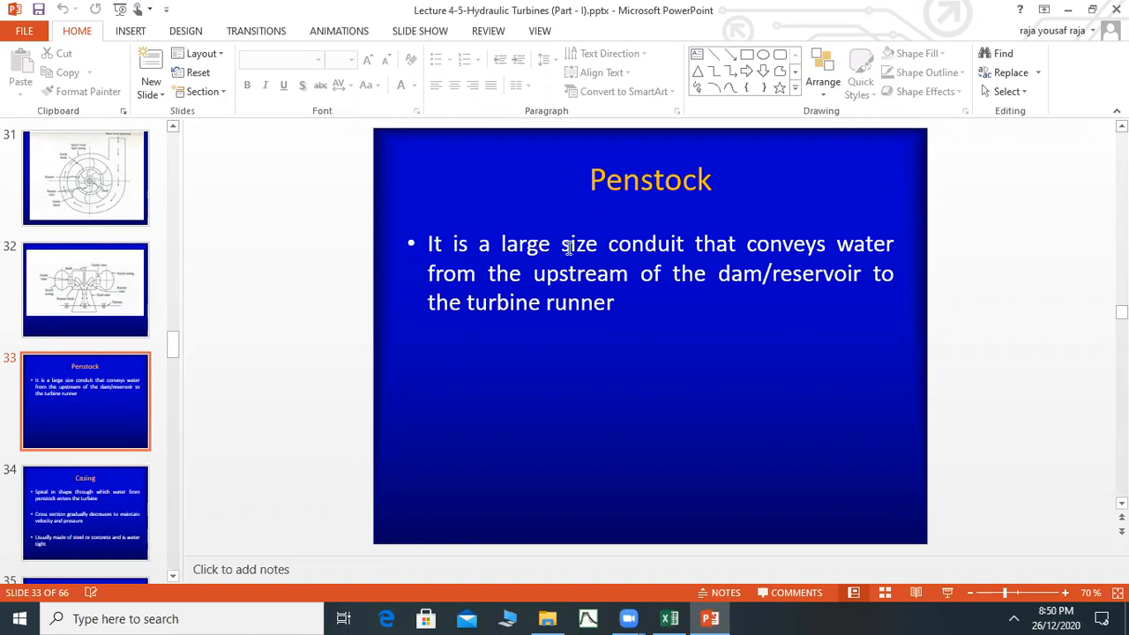
mouse_move(713, 247)
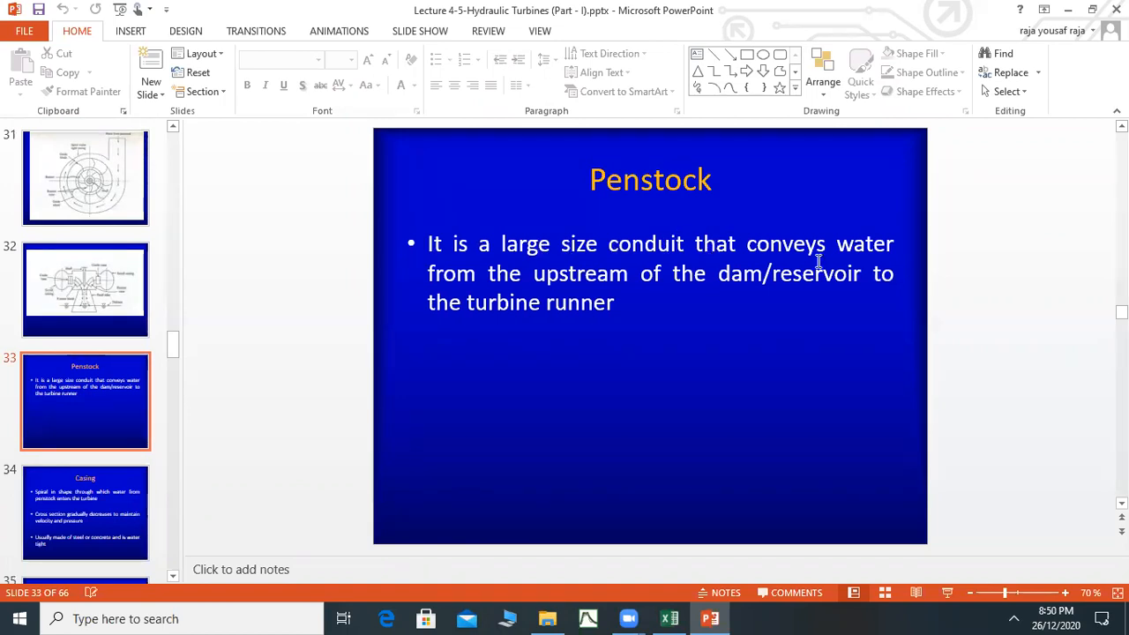
mouse_move(646, 293)
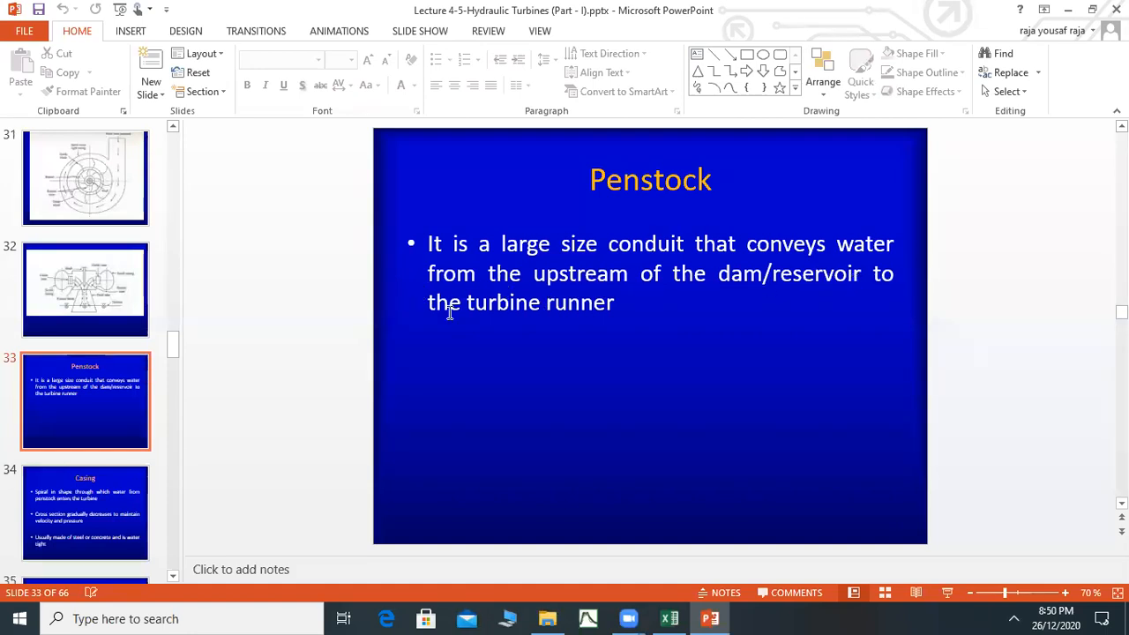
mouse_move(614, 314)
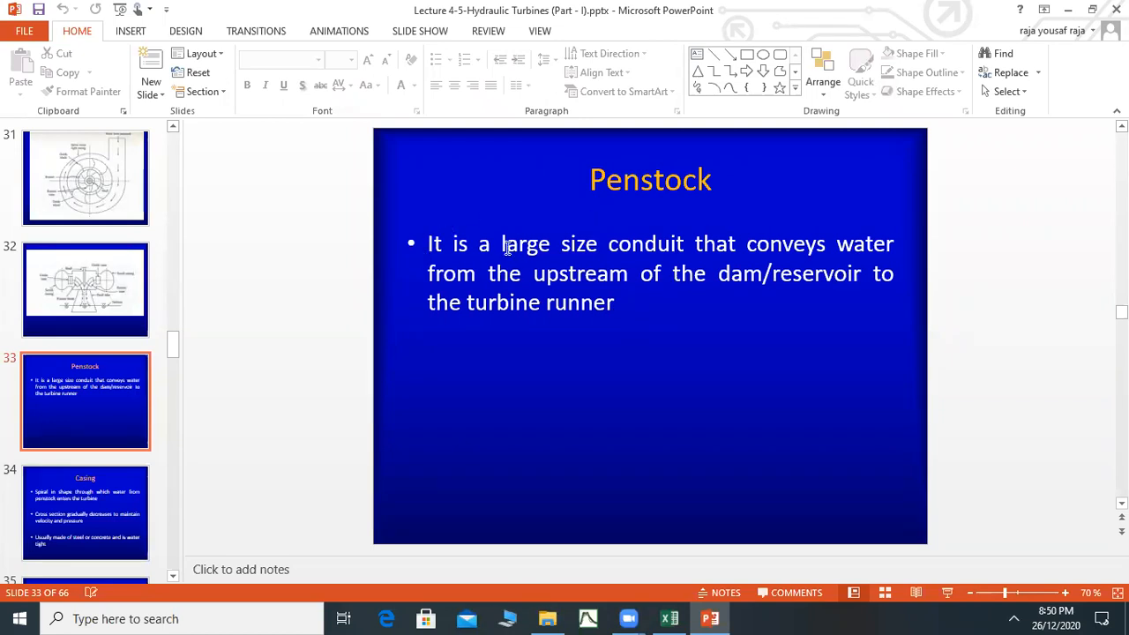
mouse_move(605, 271)
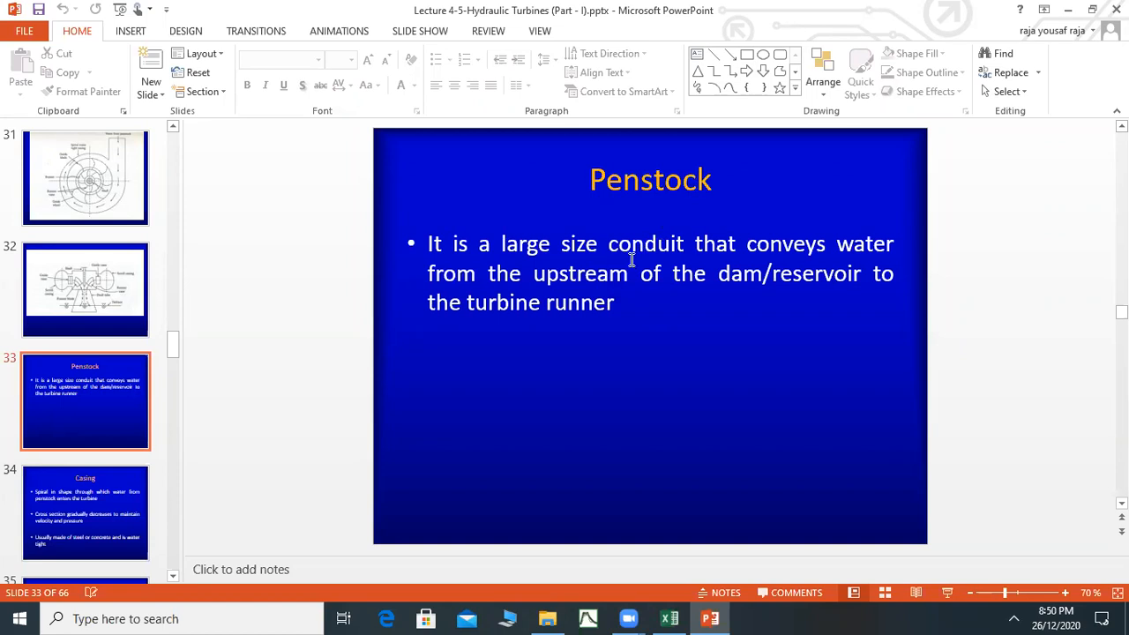
mouse_move(628, 315)
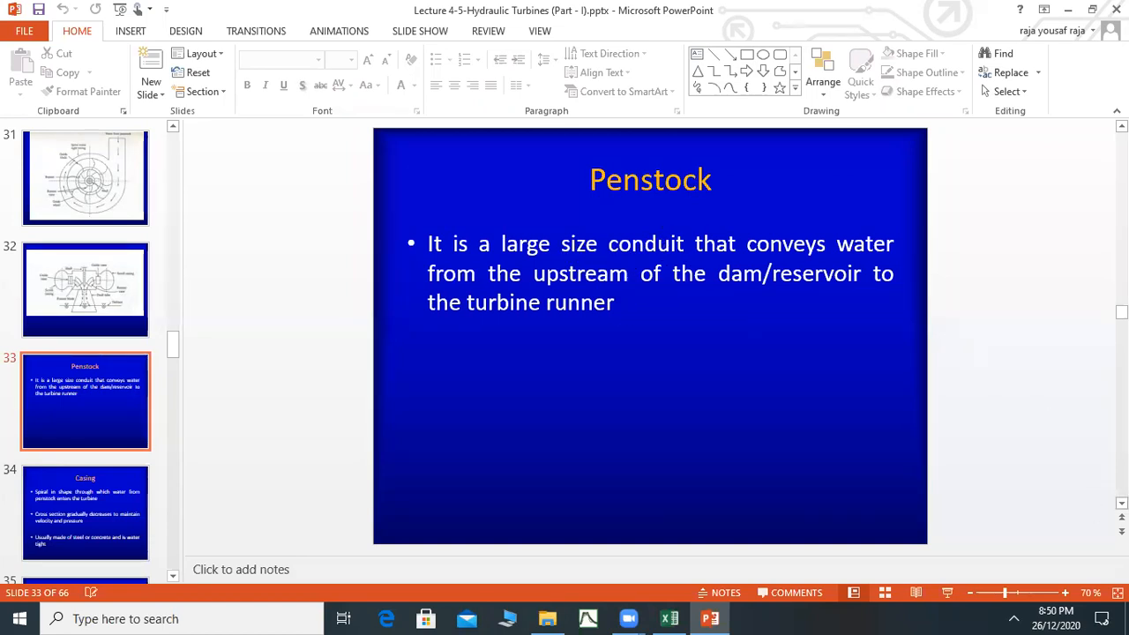
Step: Show slide 34, Casing: spiral shape, decreasing cross section, watertight steel or concrete
left_click(85, 512)
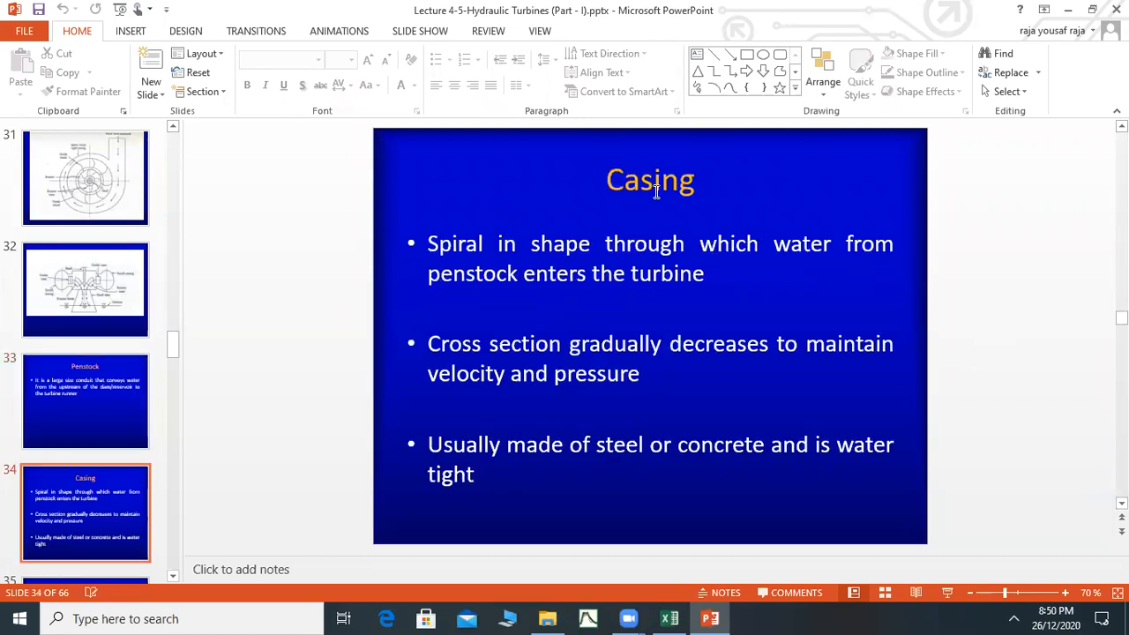
mouse_move(494, 237)
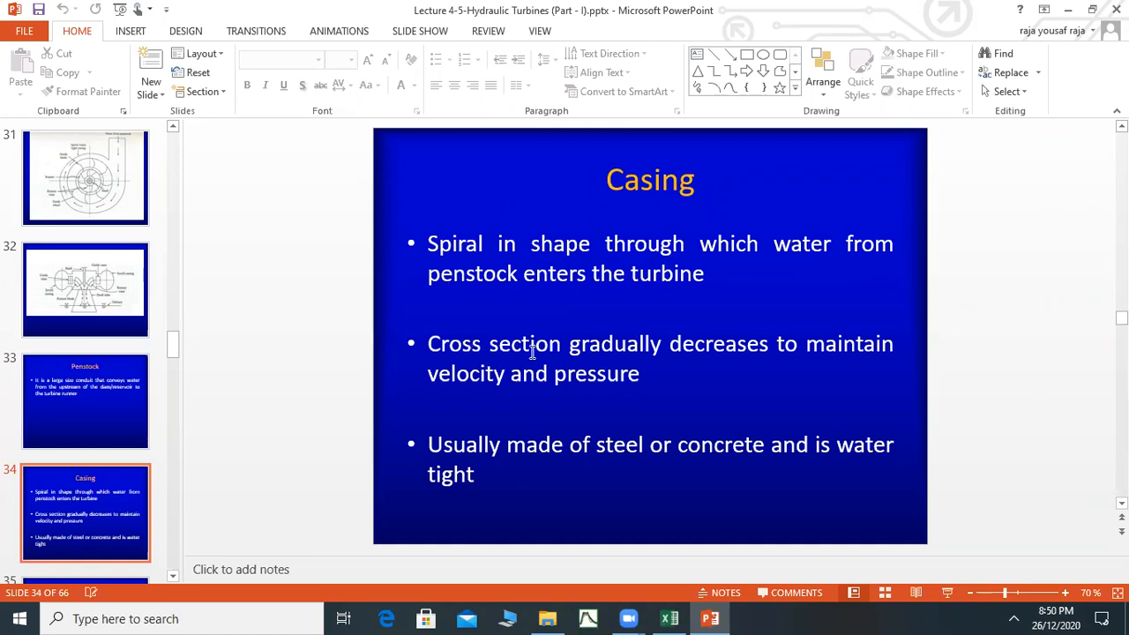
mouse_move(468, 379)
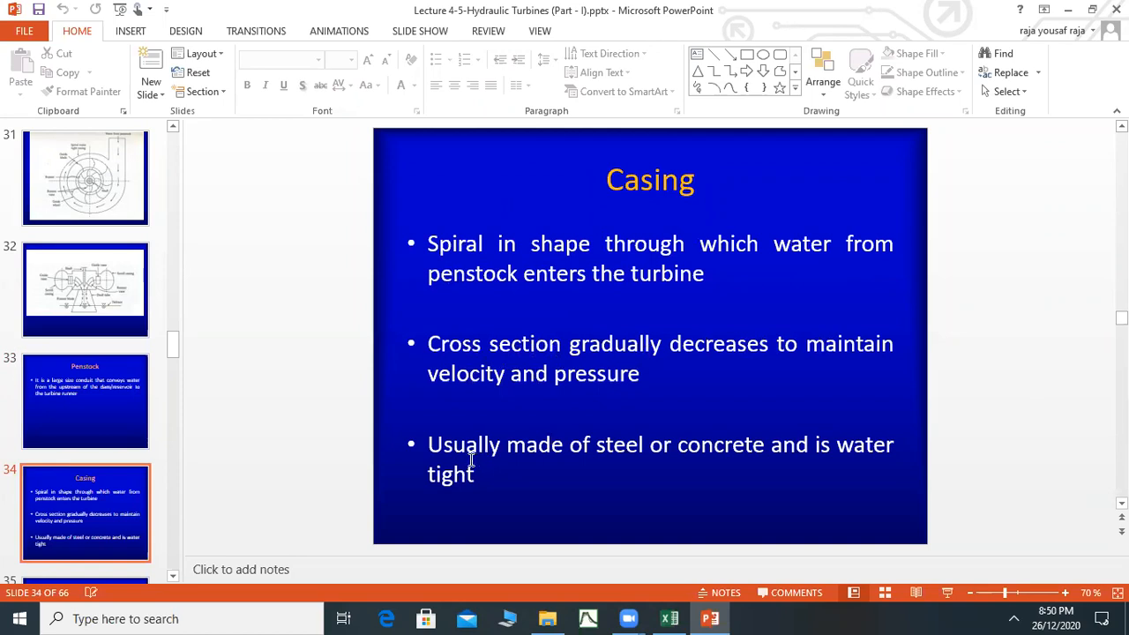
mouse_move(773, 459)
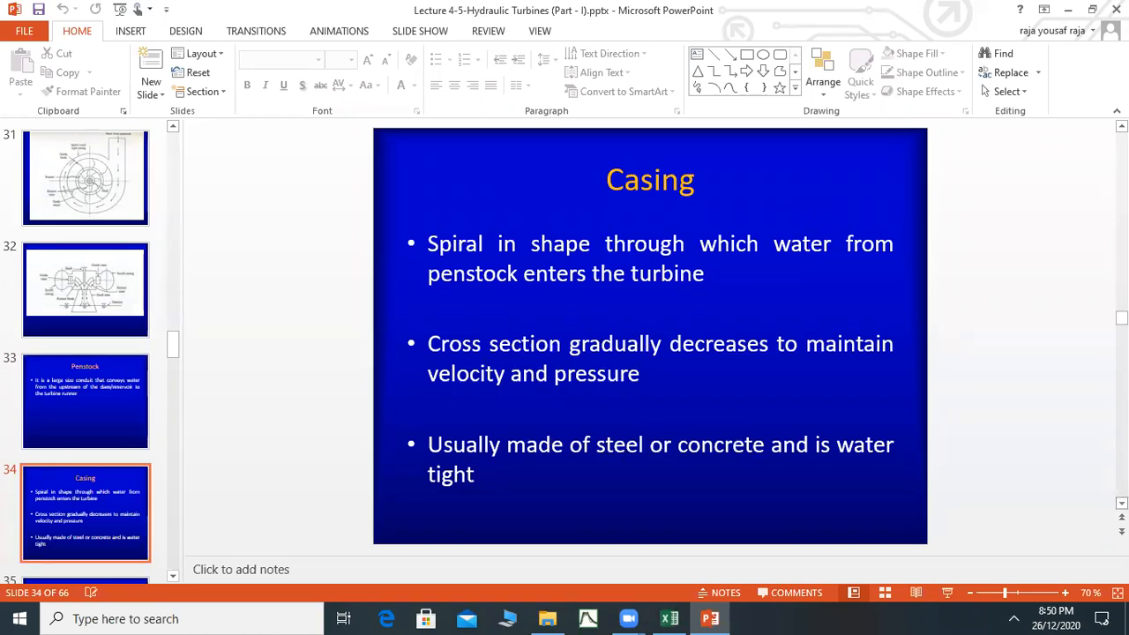
Step: Show slide 35 on the stationary guide wheel and shock-free guide blades
left_click(85, 402)
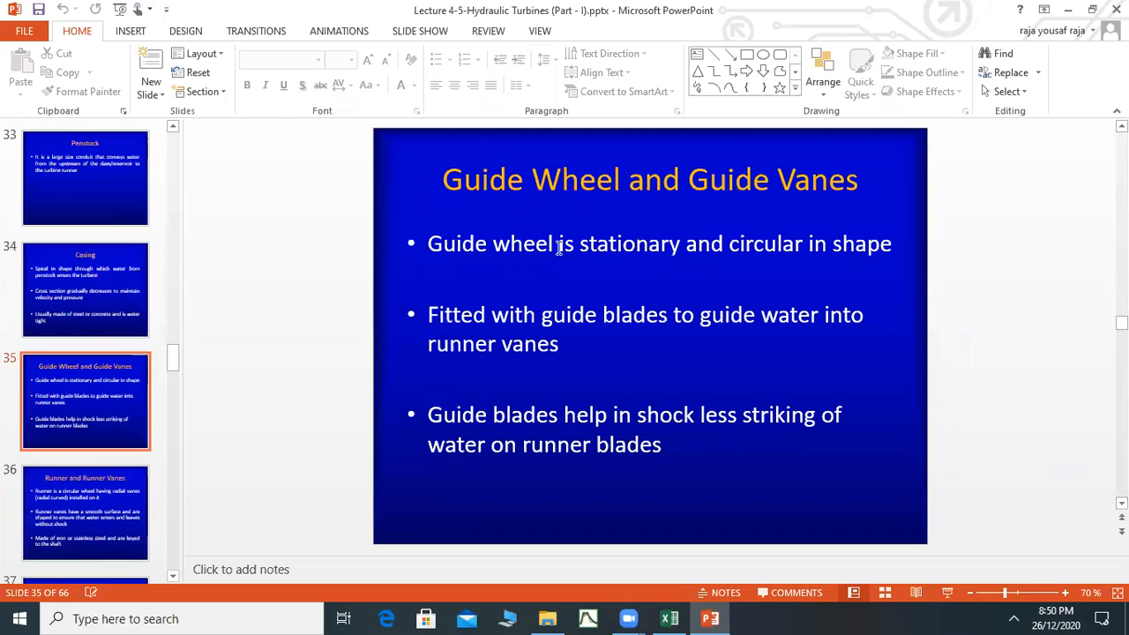
mouse_move(441, 185)
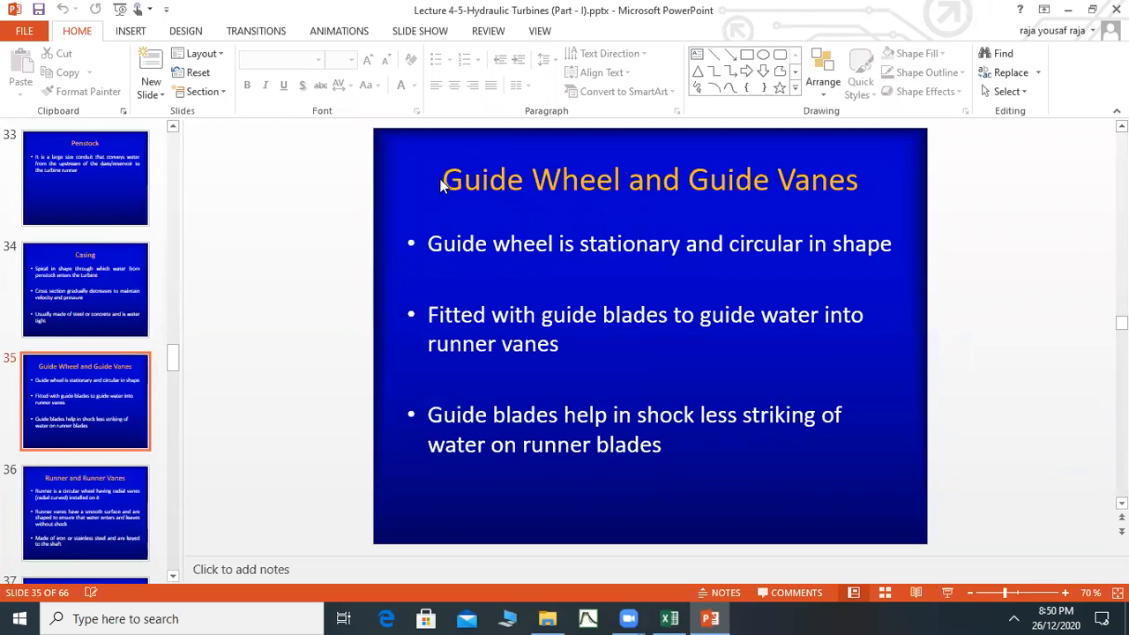
mouse_move(840, 174)
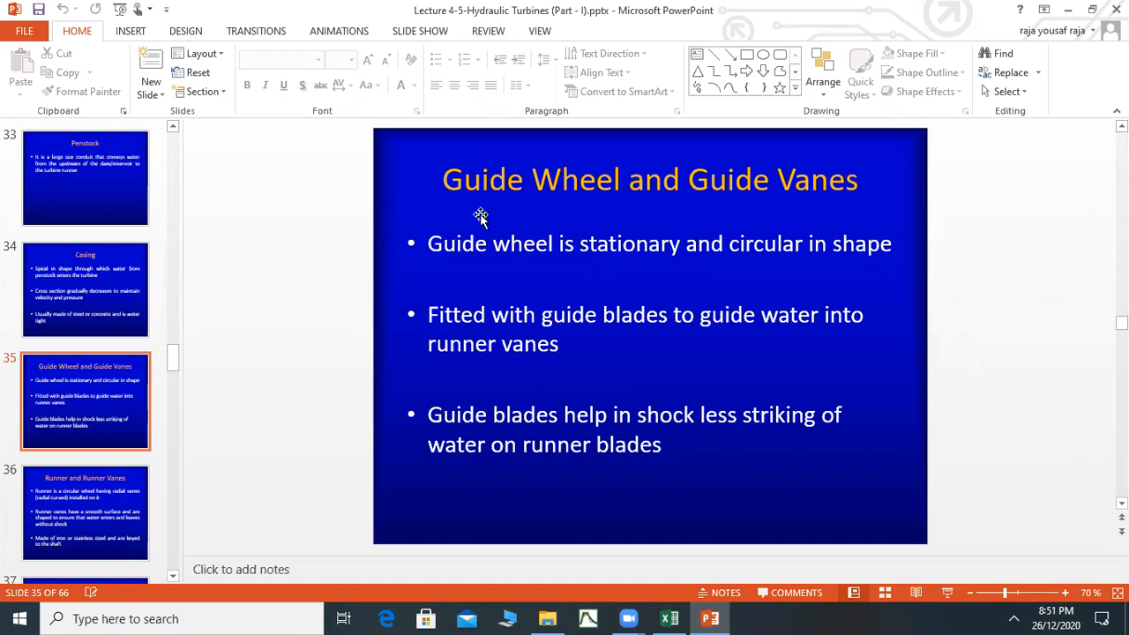
mouse_move(459, 244)
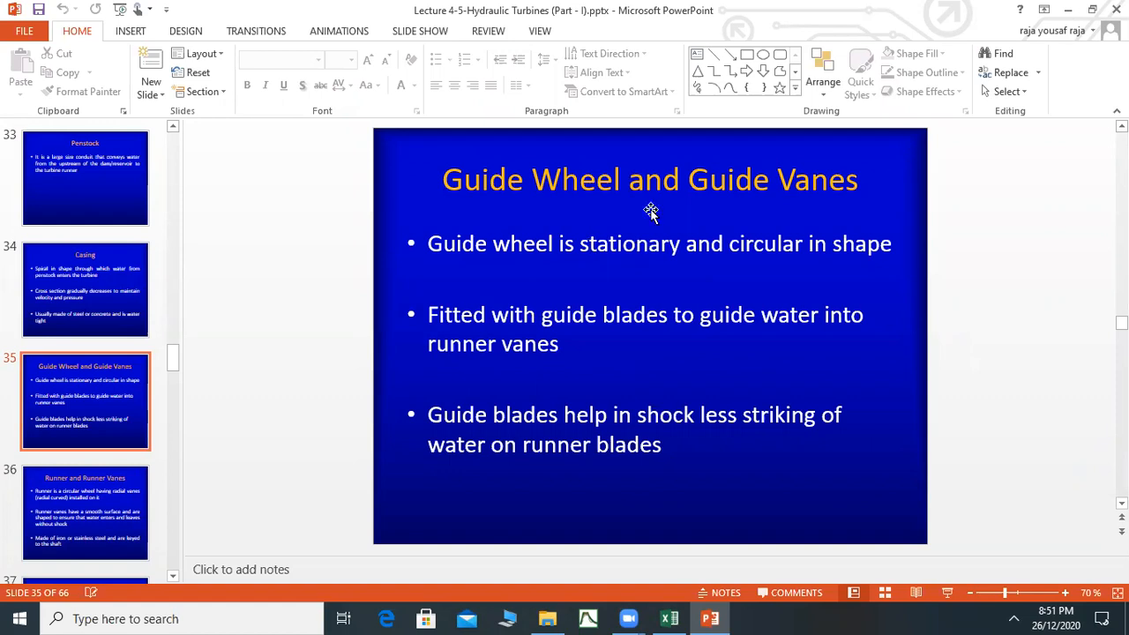
mouse_move(526, 258)
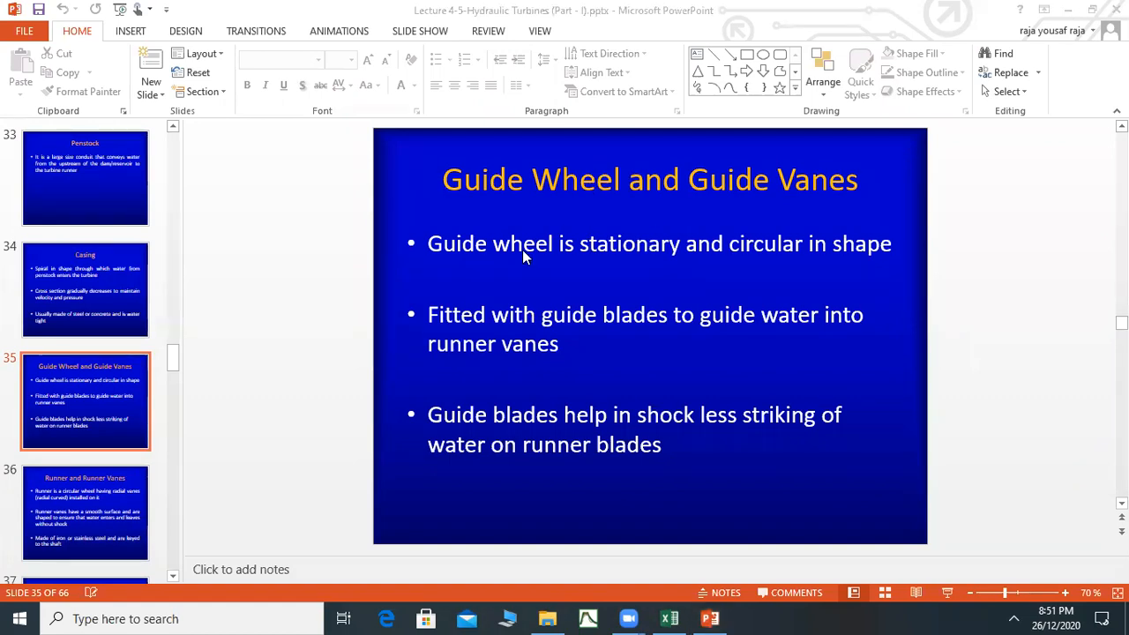
mouse_move(854, 261)
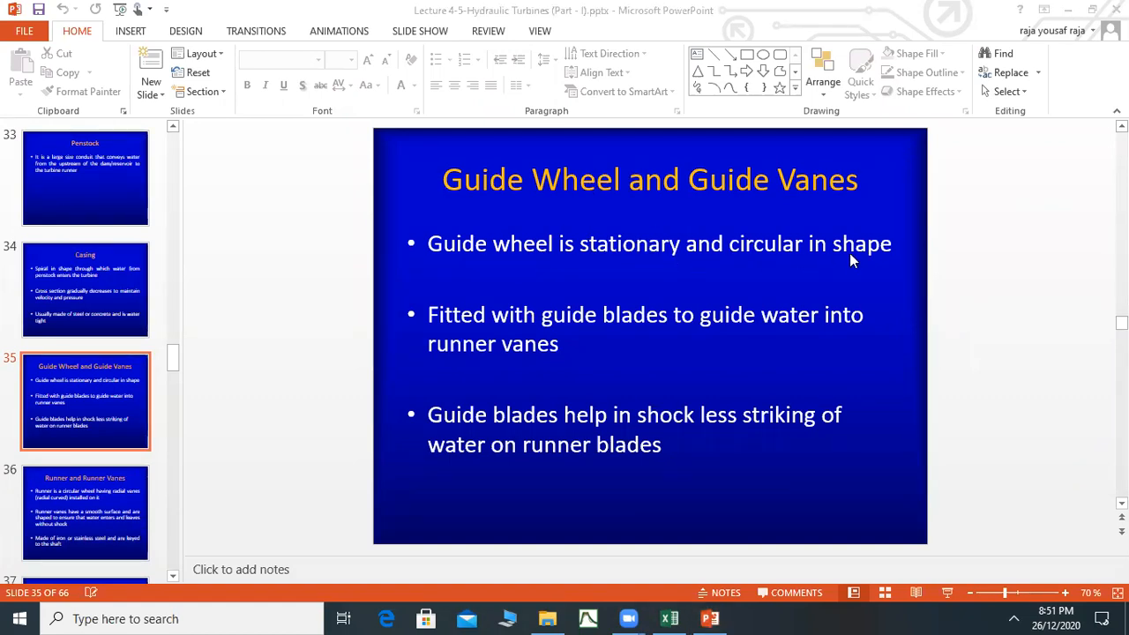
mouse_move(487, 257)
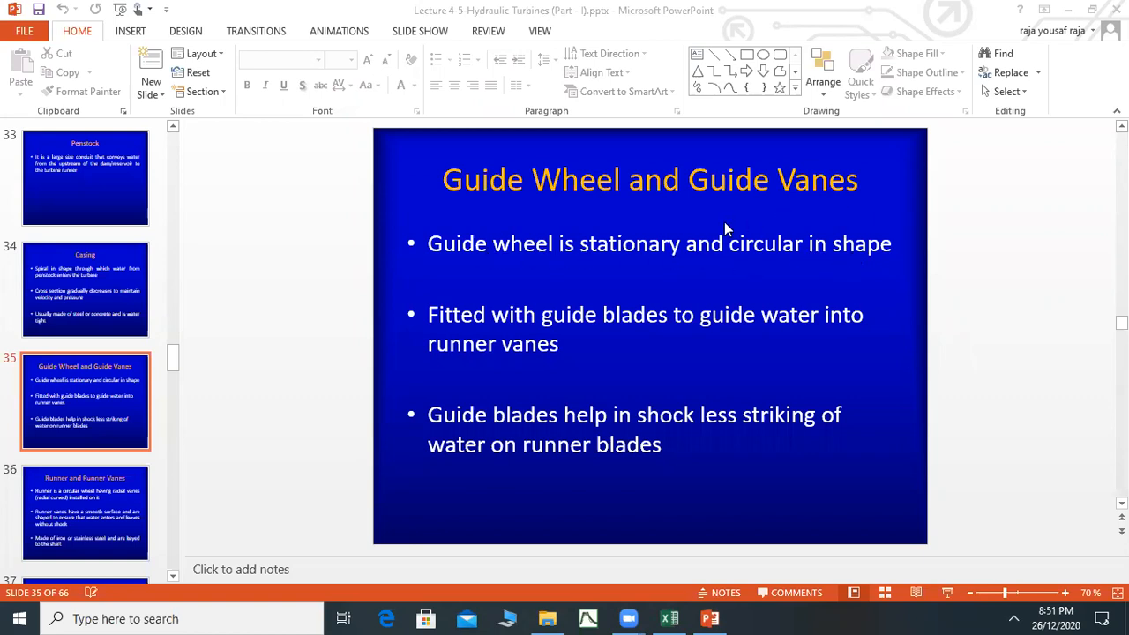
mouse_move(515, 328)
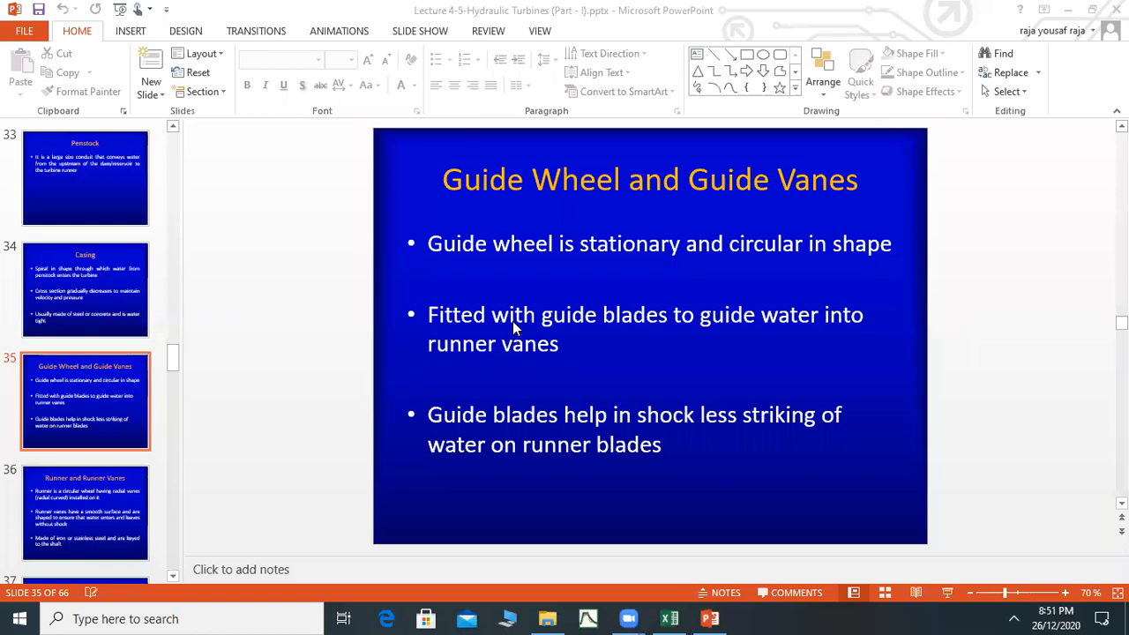
mouse_move(613, 330)
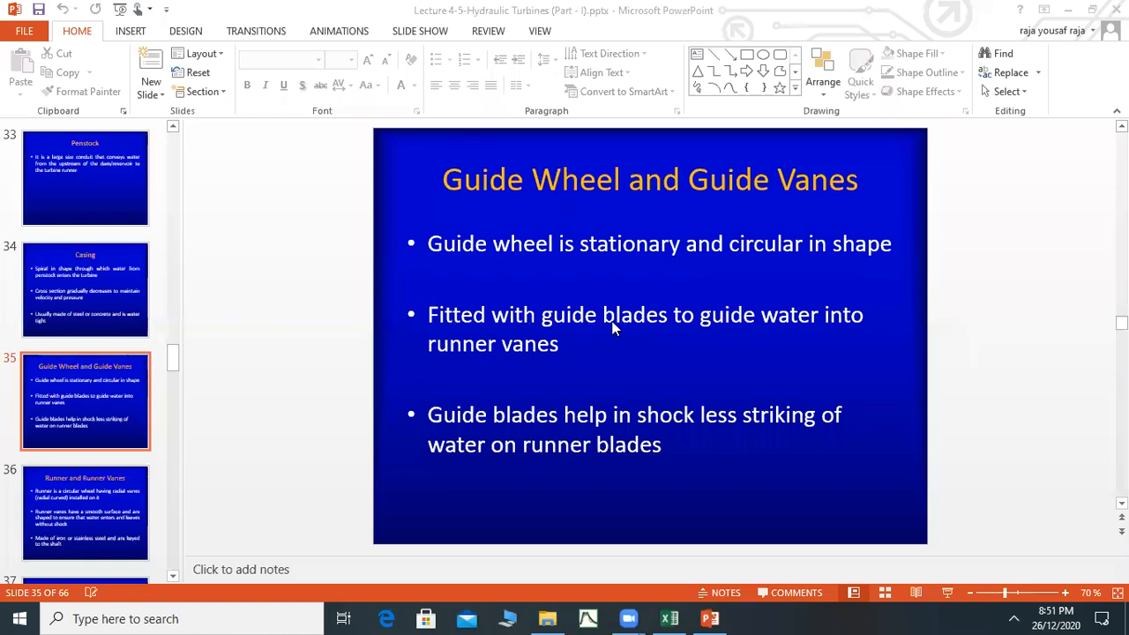
mouse_move(445, 356)
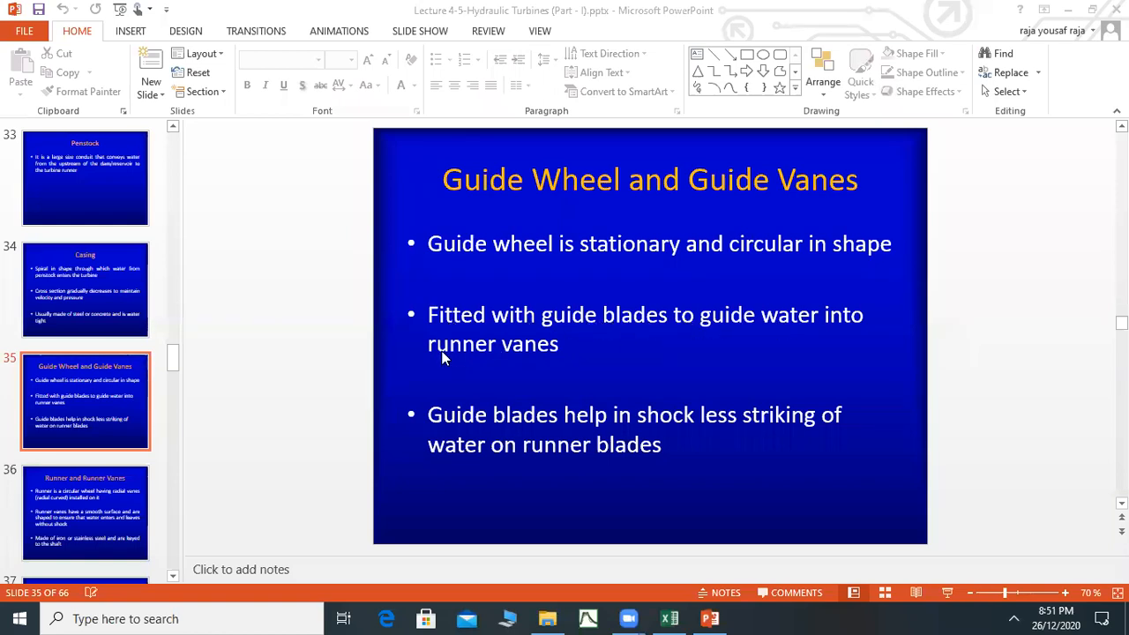
mouse_move(621, 381)
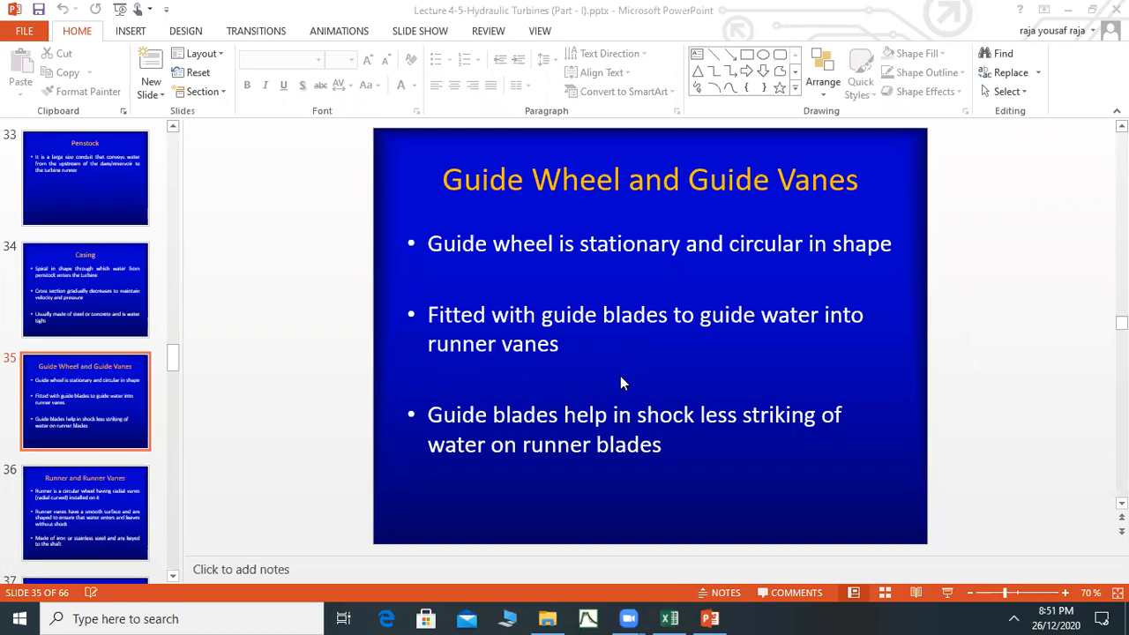
mouse_move(606, 431)
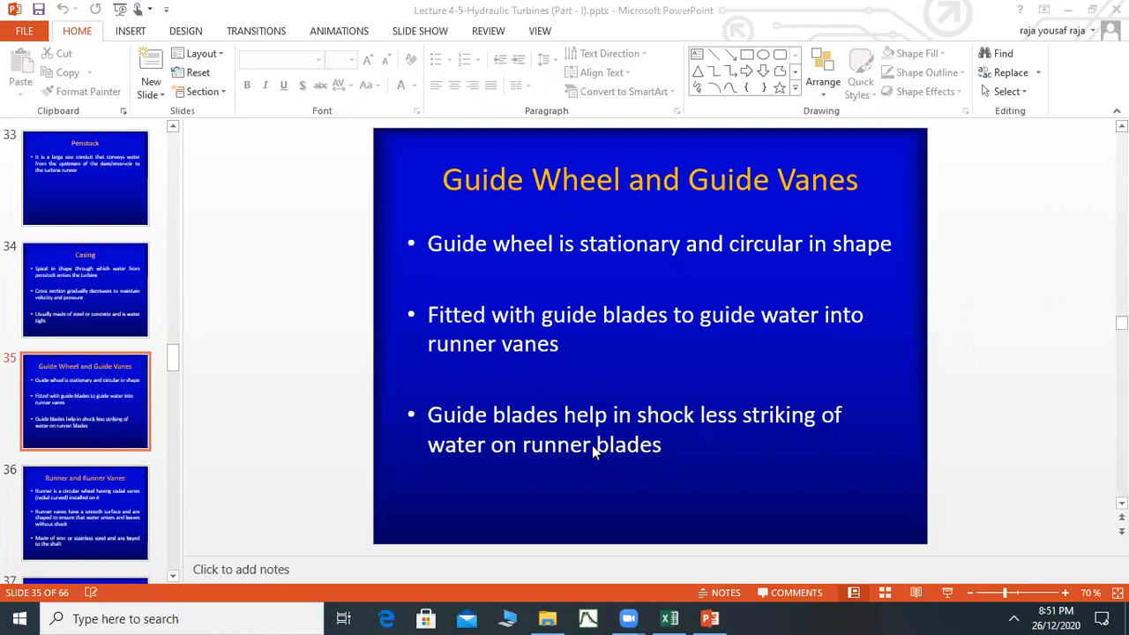
mouse_move(630, 462)
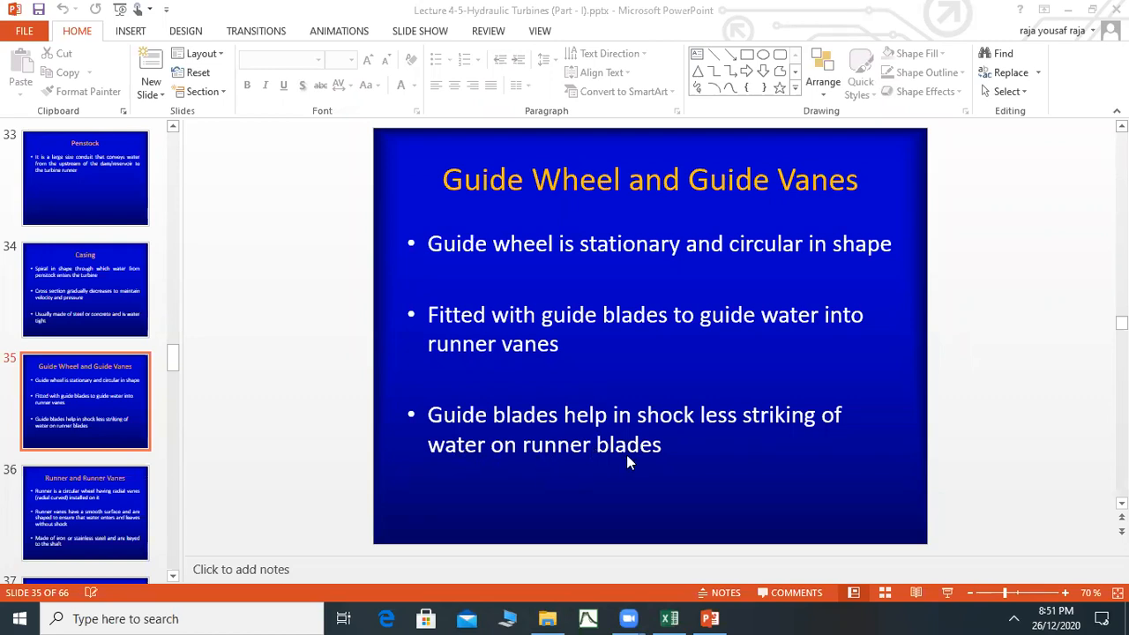
mouse_move(685, 424)
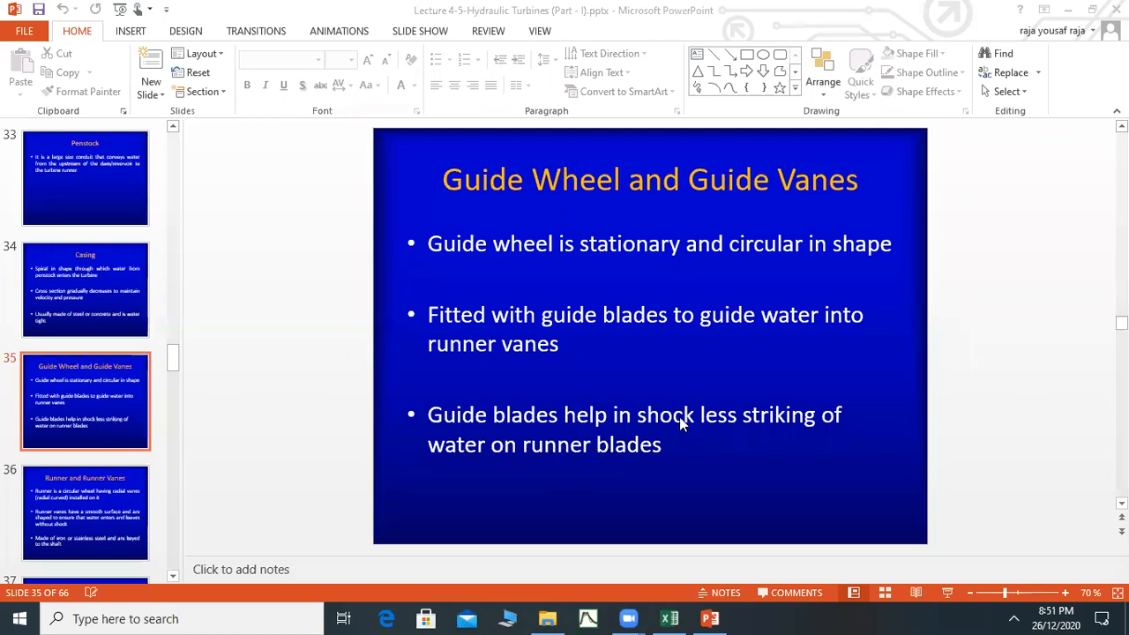
mouse_move(643, 473)
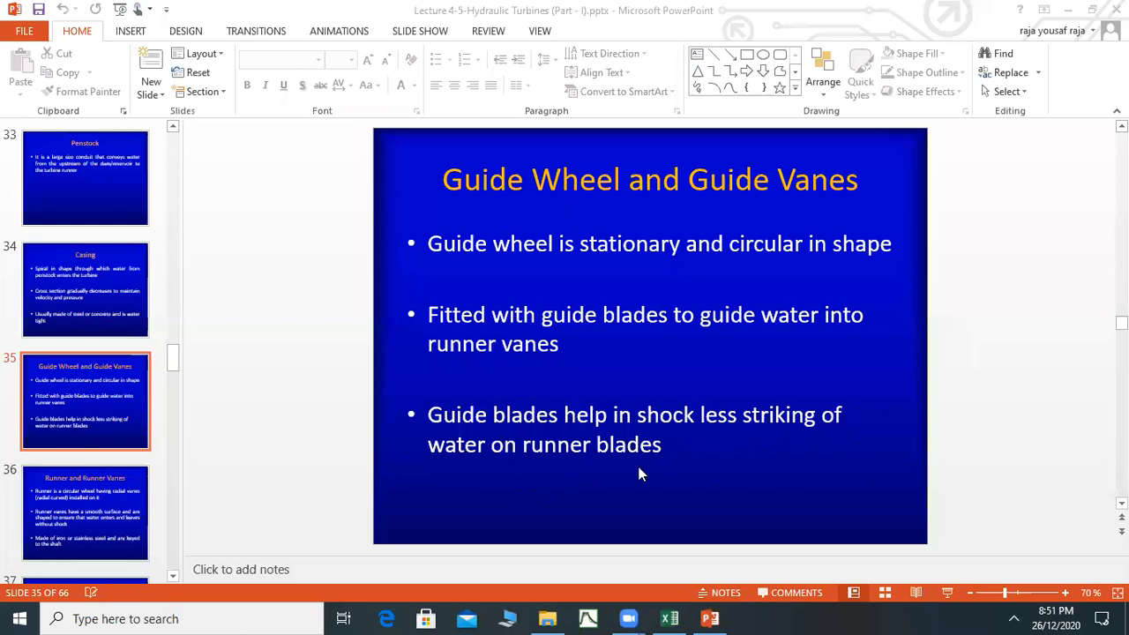
mouse_move(537, 462)
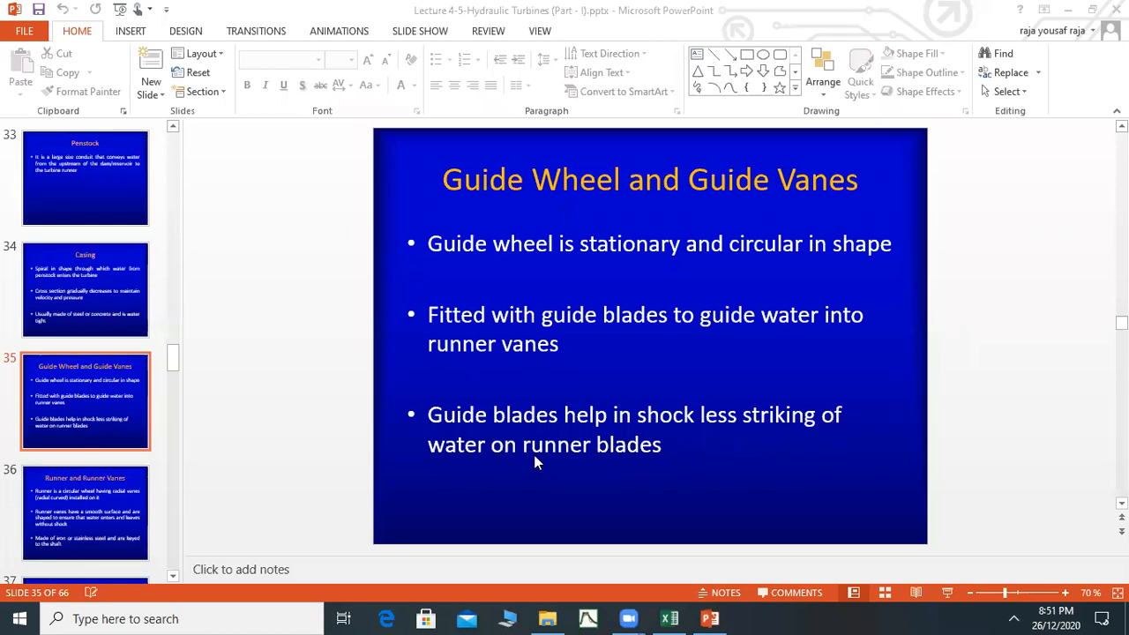
mouse_move(616, 459)
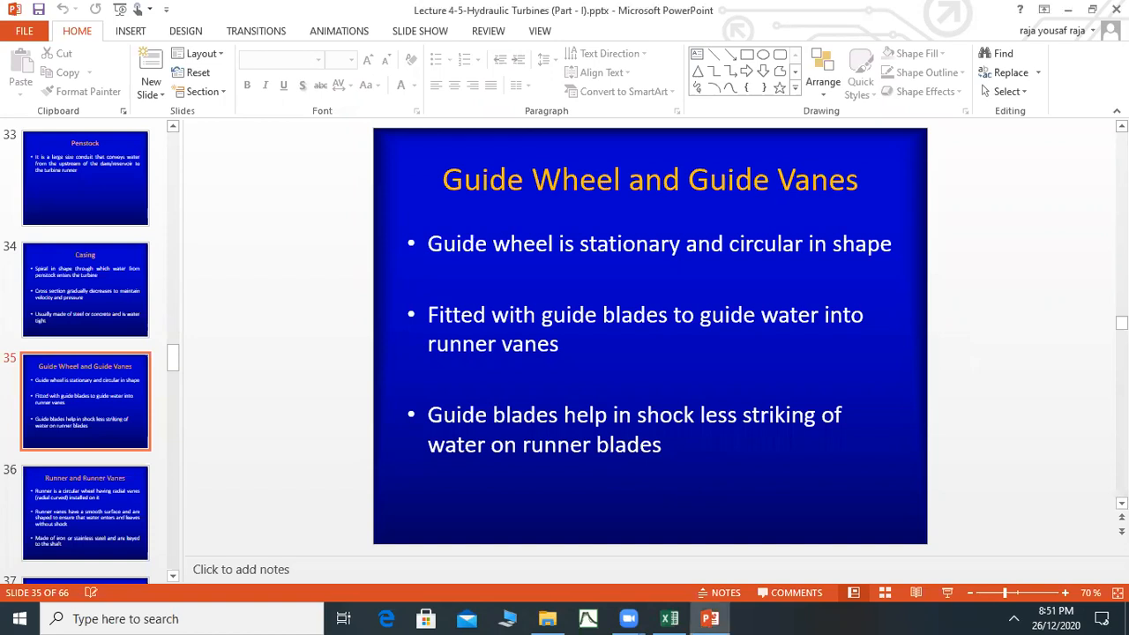
Step: Show slide 36, Runner and Runner Vanes: circular wheel with radial iron or steel vanes
left_click(85, 512)
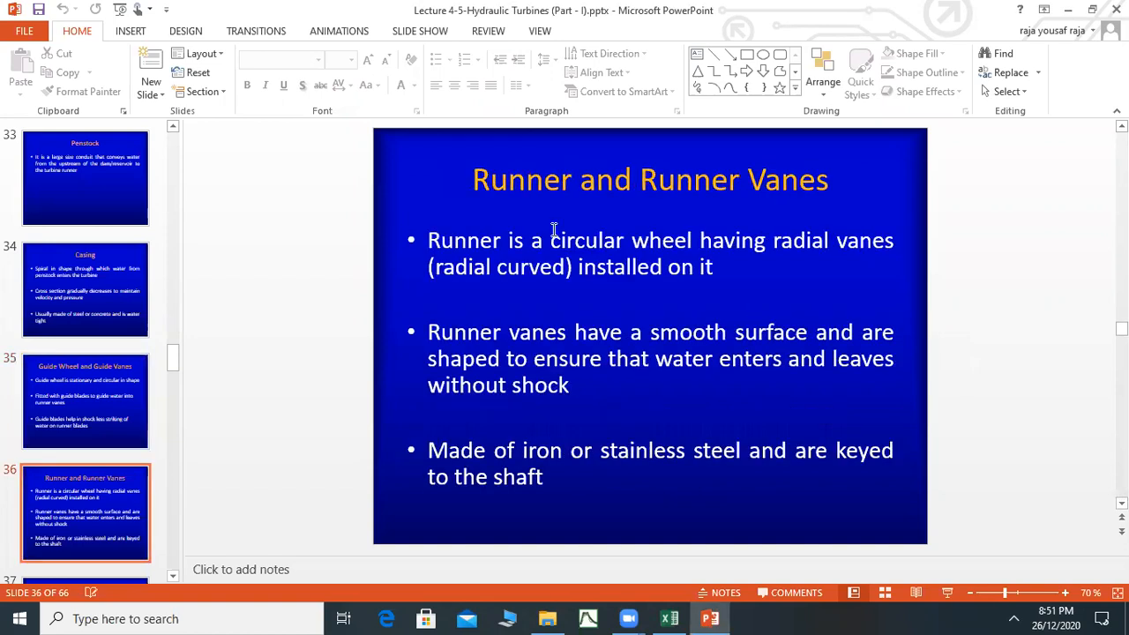
mouse_move(699, 208)
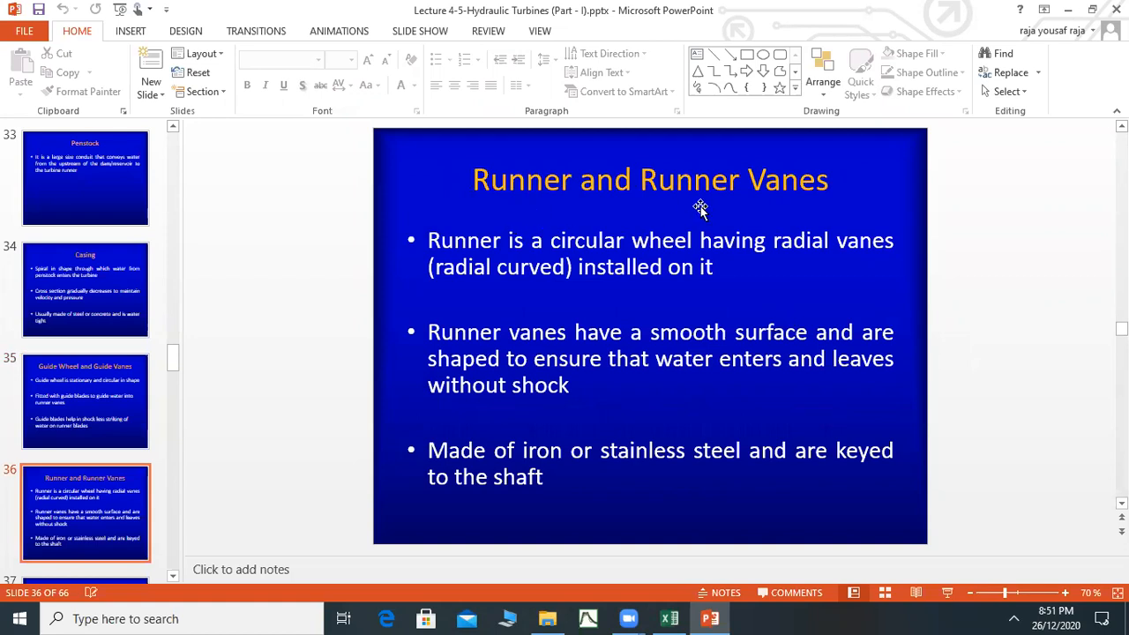
mouse_move(467, 208)
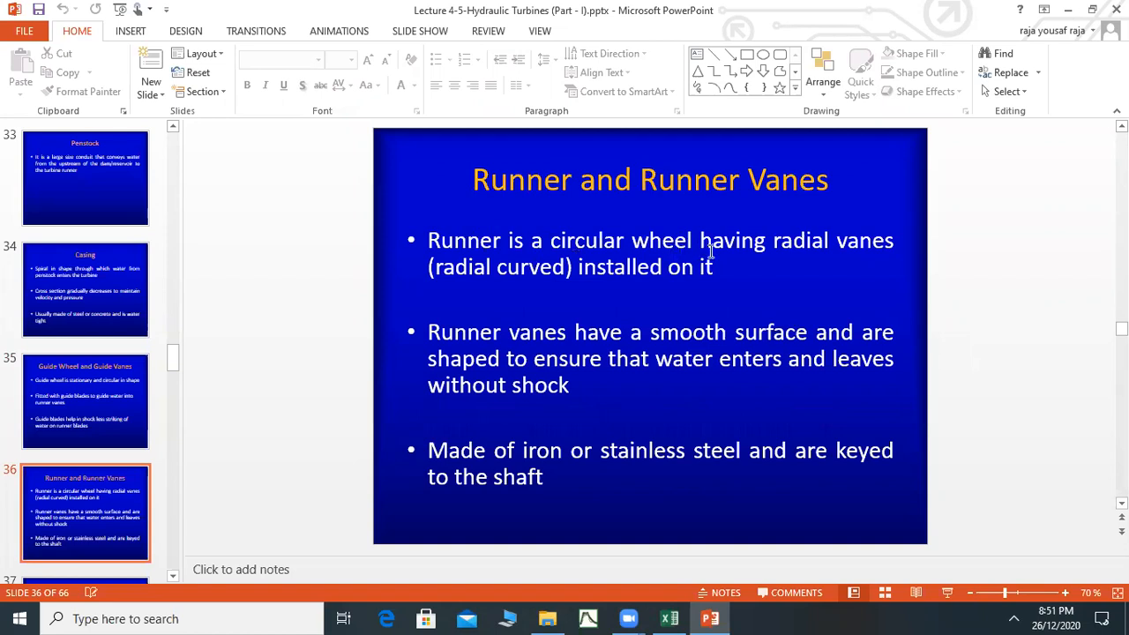
mouse_move(515, 275)
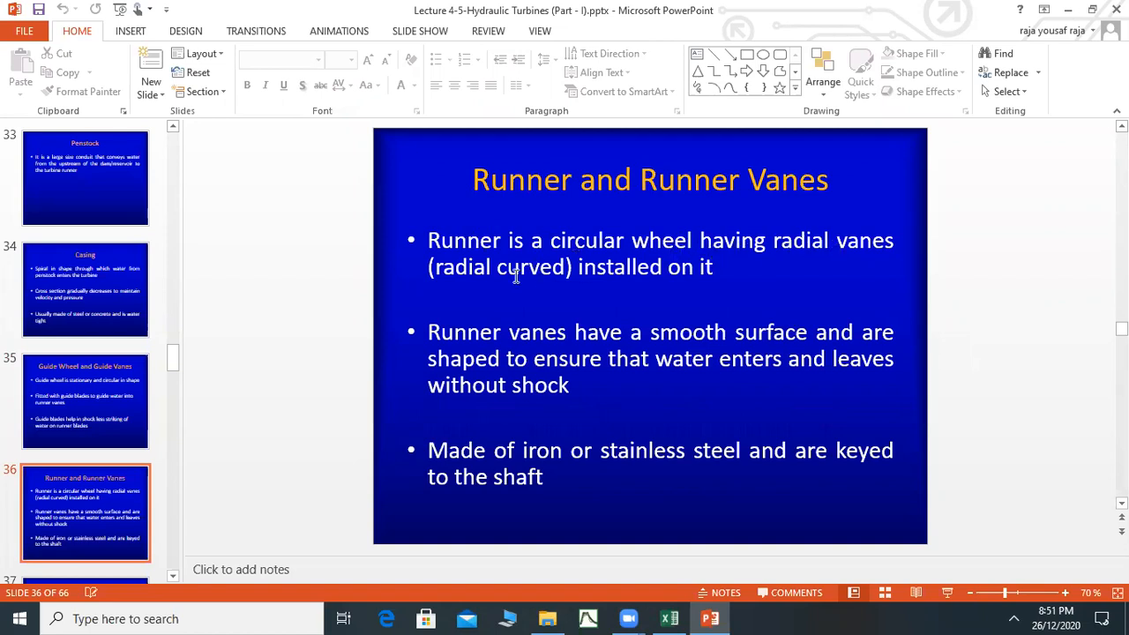
mouse_move(650, 279)
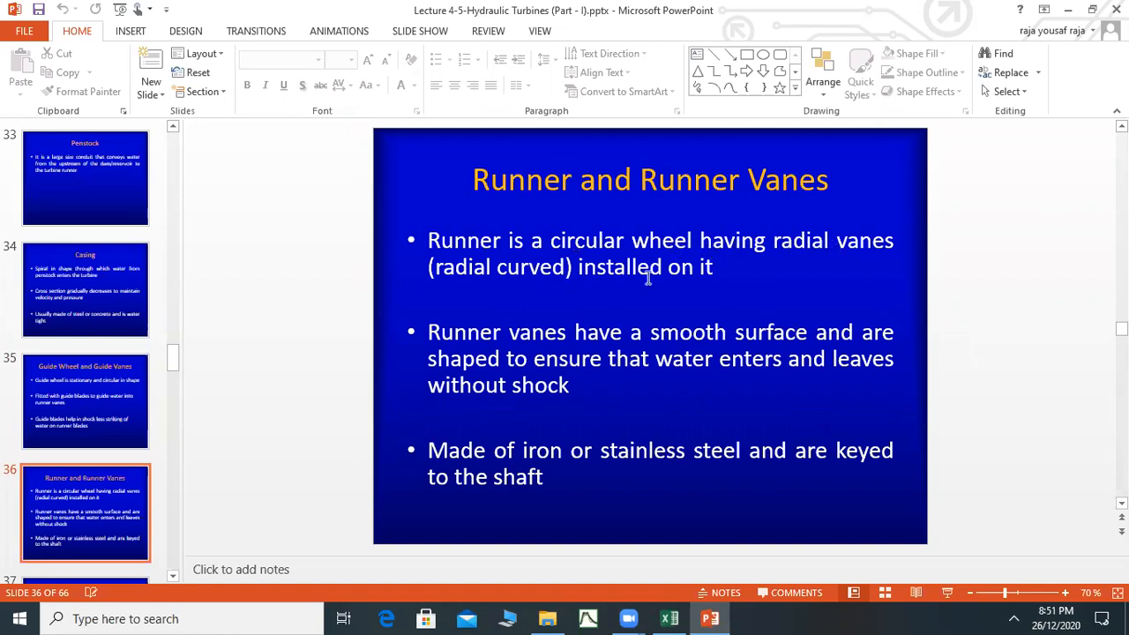
mouse_move(780, 273)
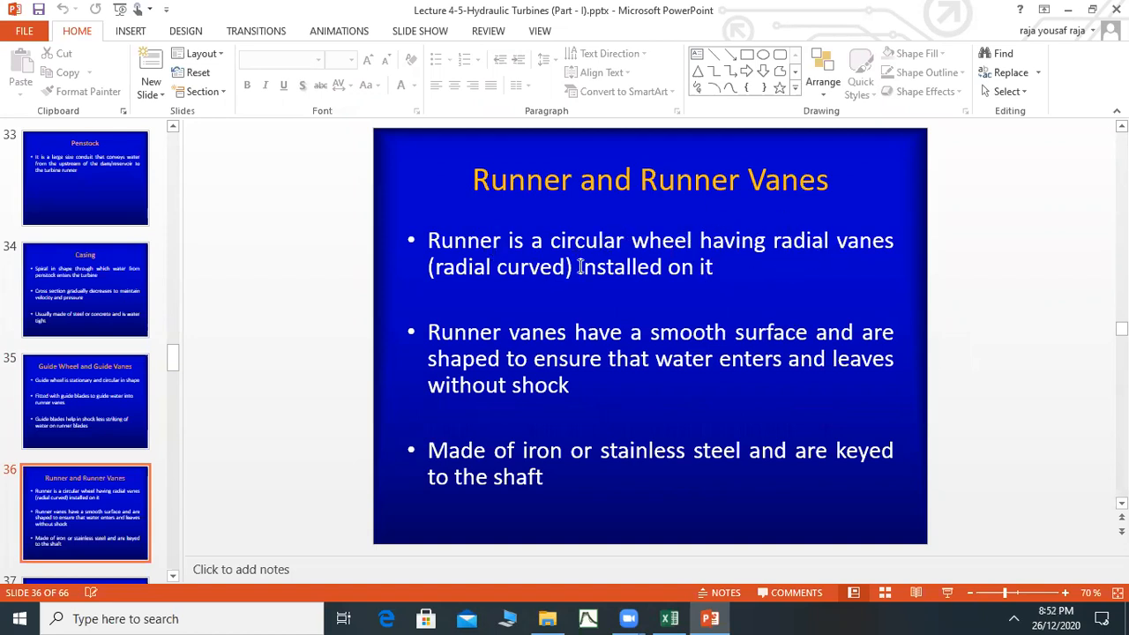
mouse_move(505, 333)
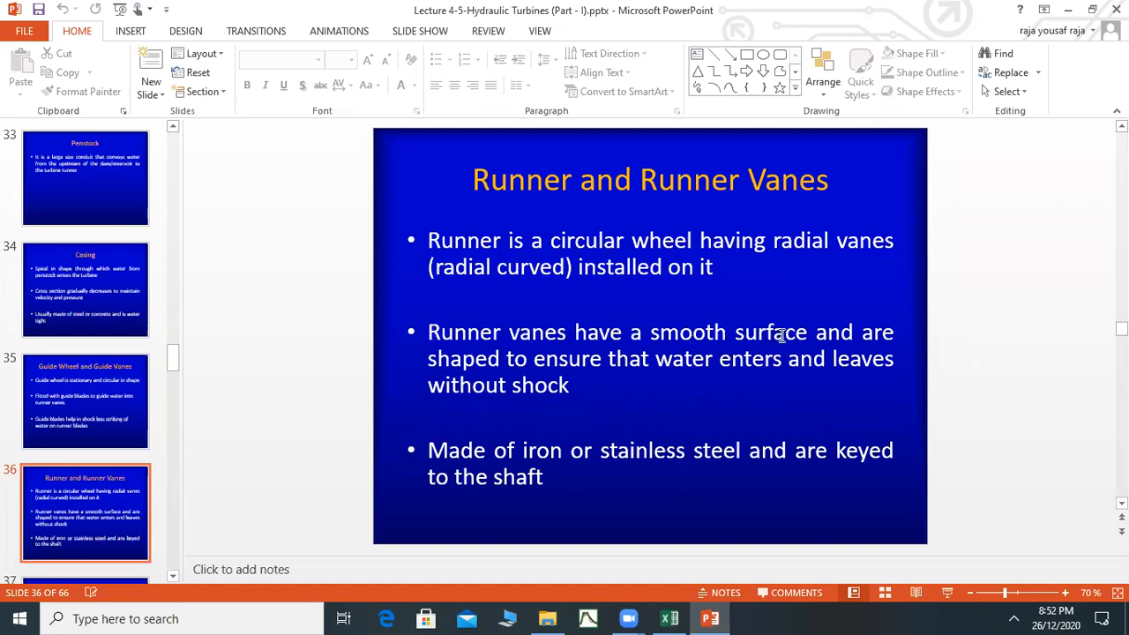
mouse_move(727, 379)
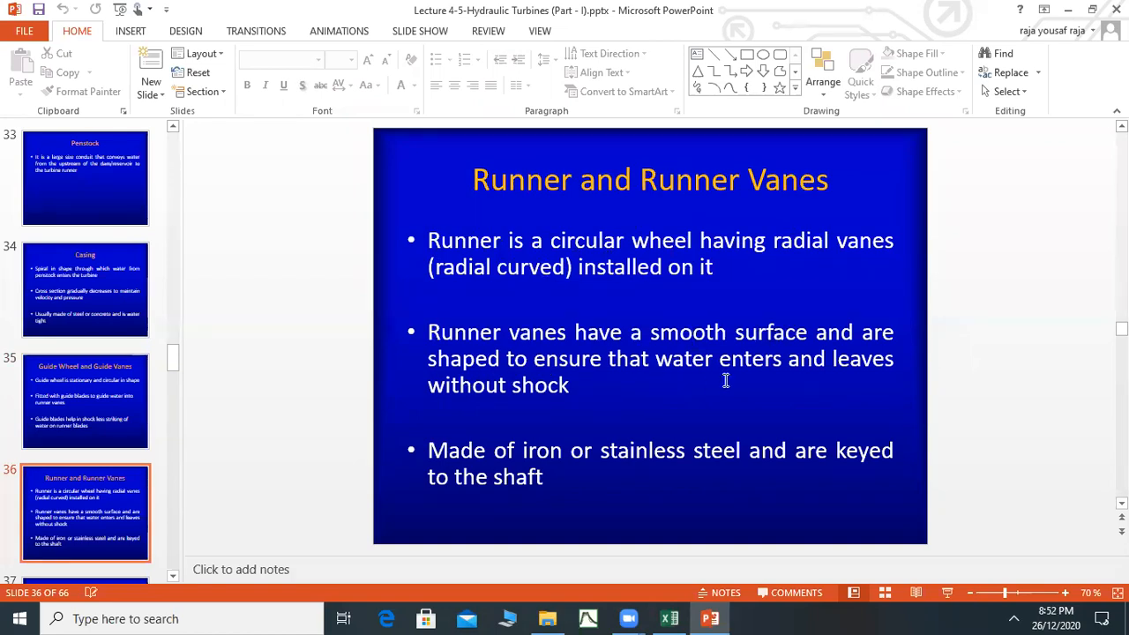
mouse_move(537, 410)
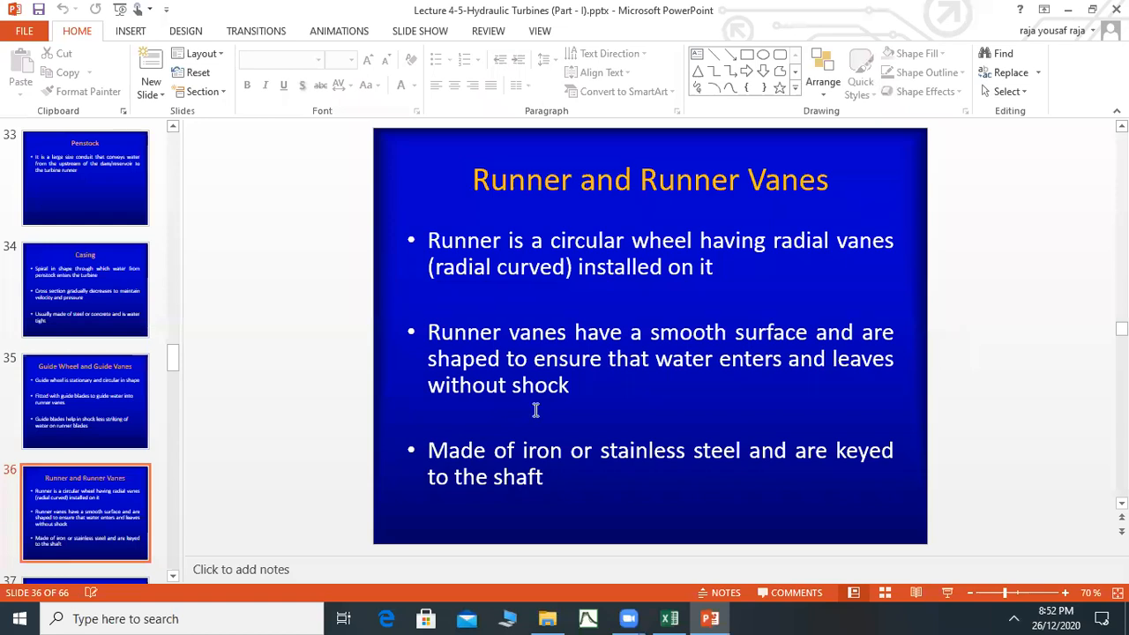
mouse_move(820, 339)
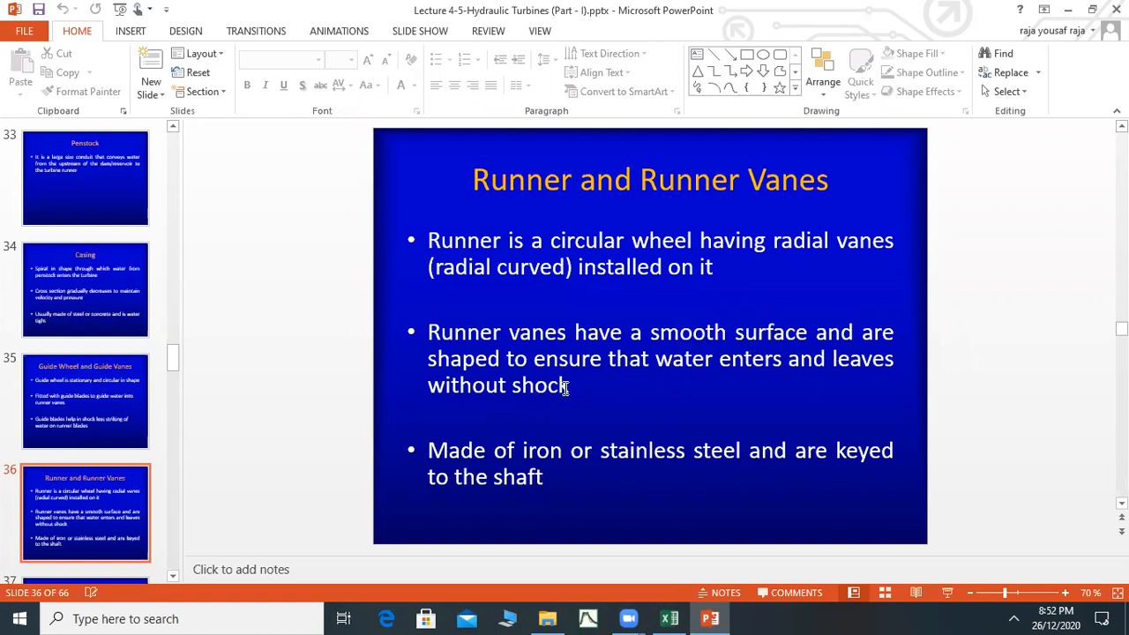
mouse_move(674, 384)
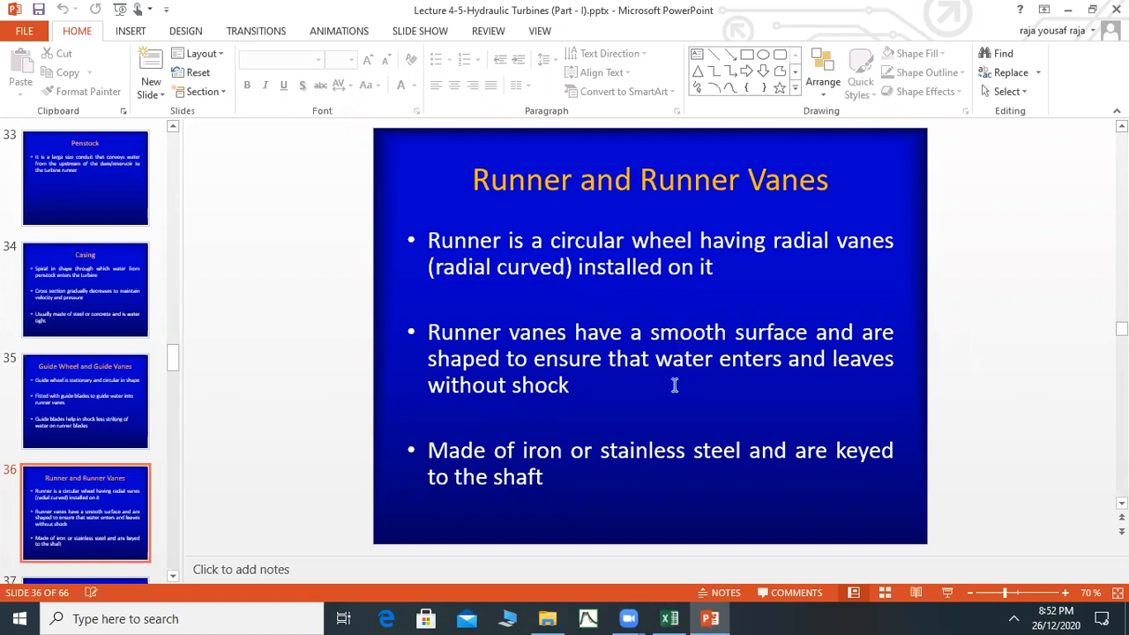
mouse_move(469, 437)
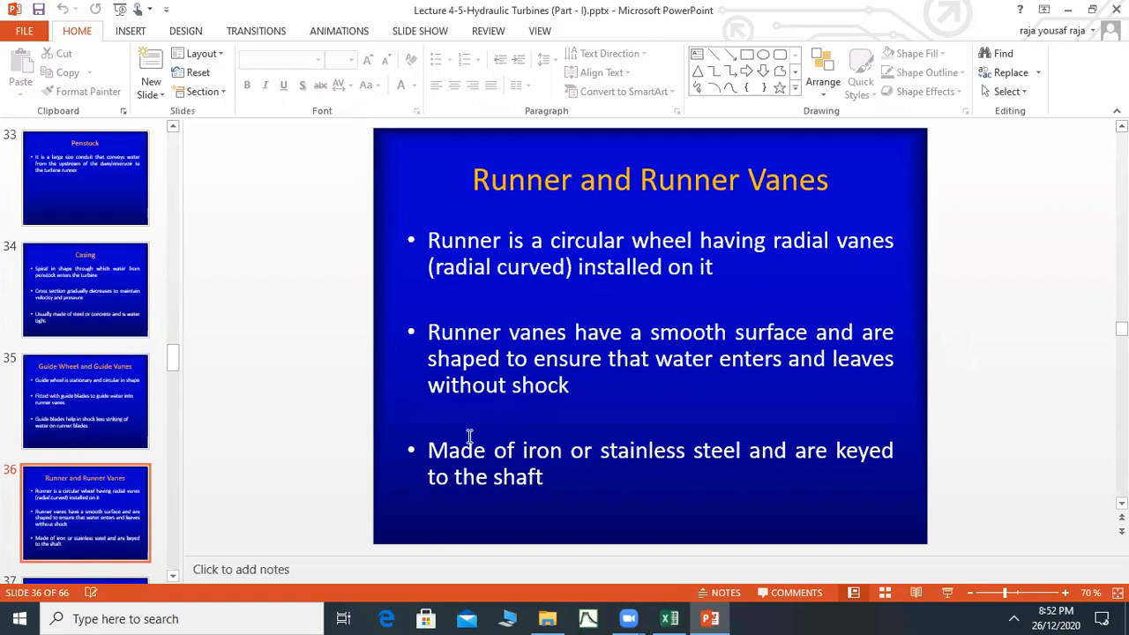
mouse_move(730, 450)
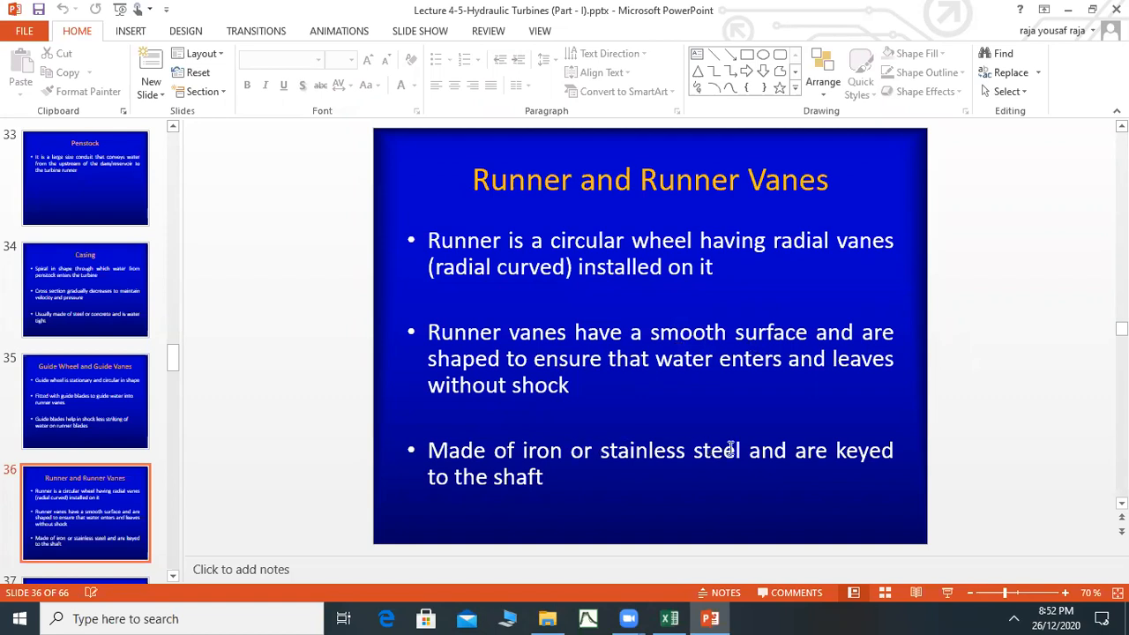
mouse_move(528, 477)
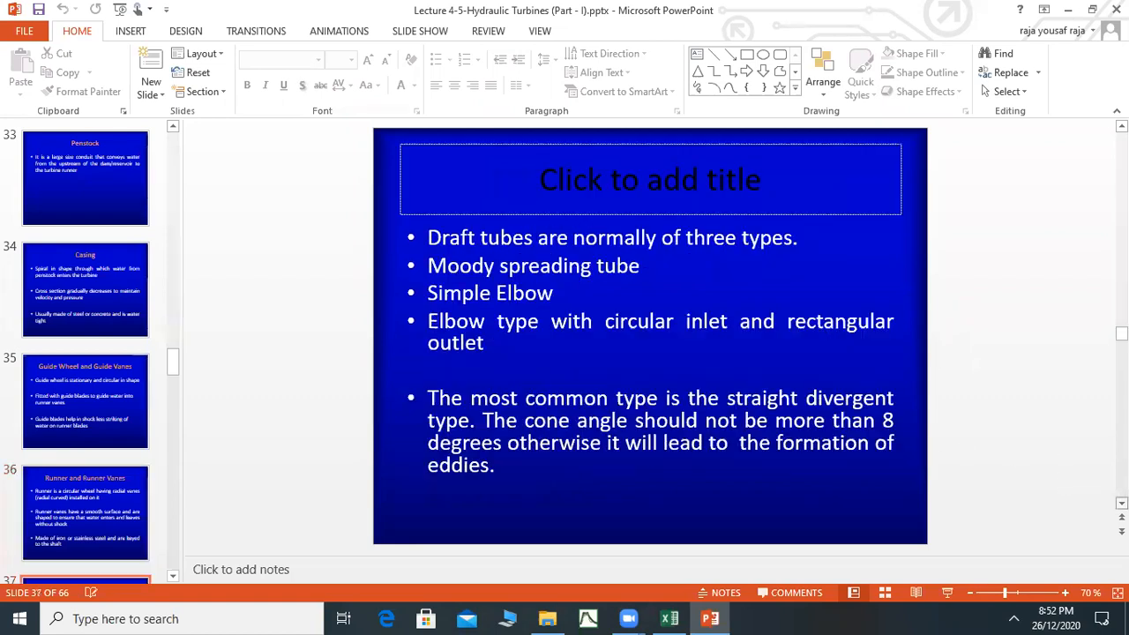
scroll("down", 3)
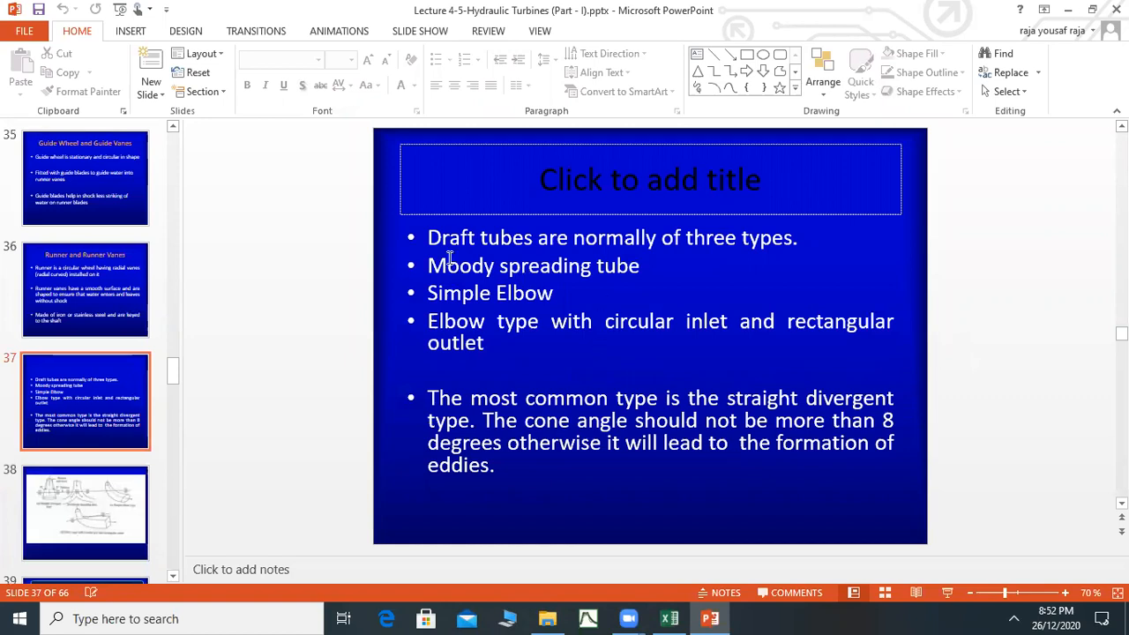
mouse_move(575, 263)
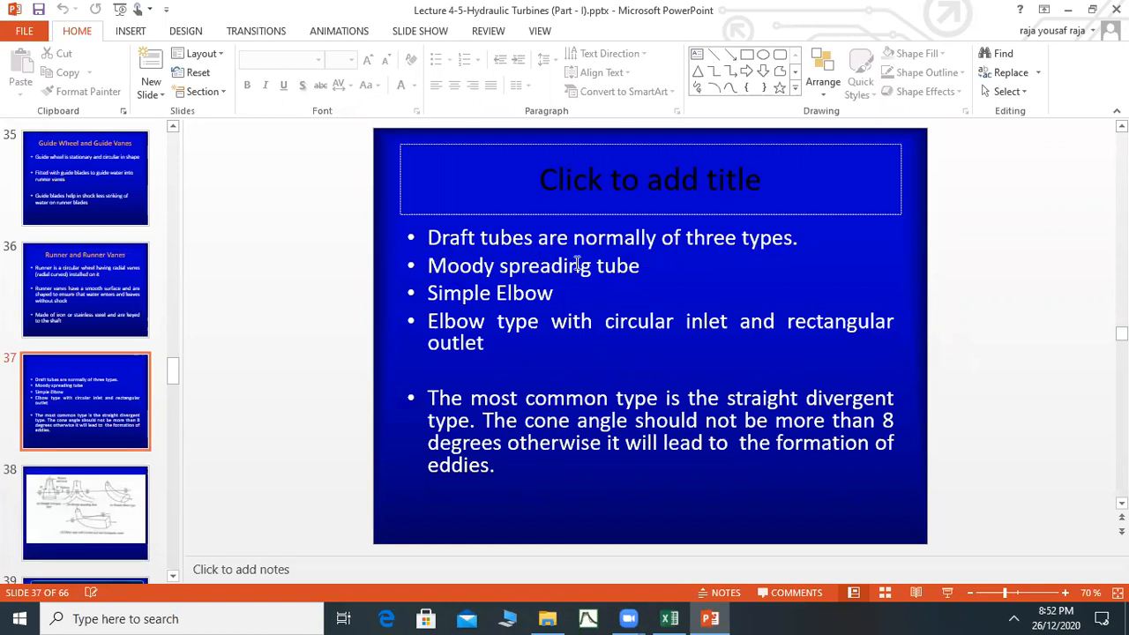
mouse_move(621, 266)
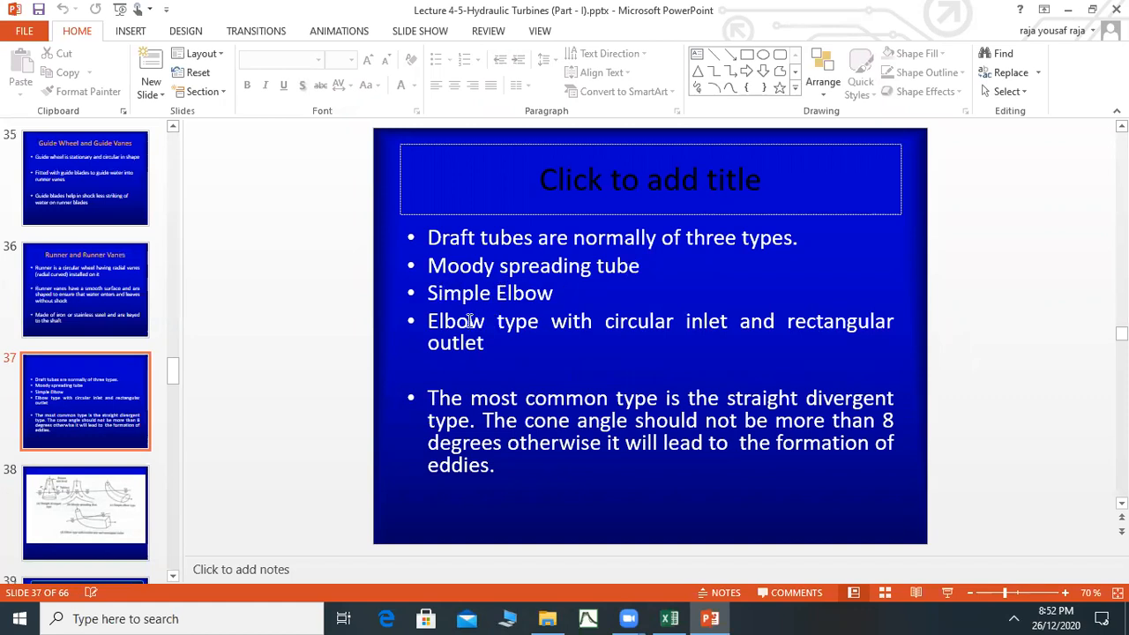
mouse_move(638, 321)
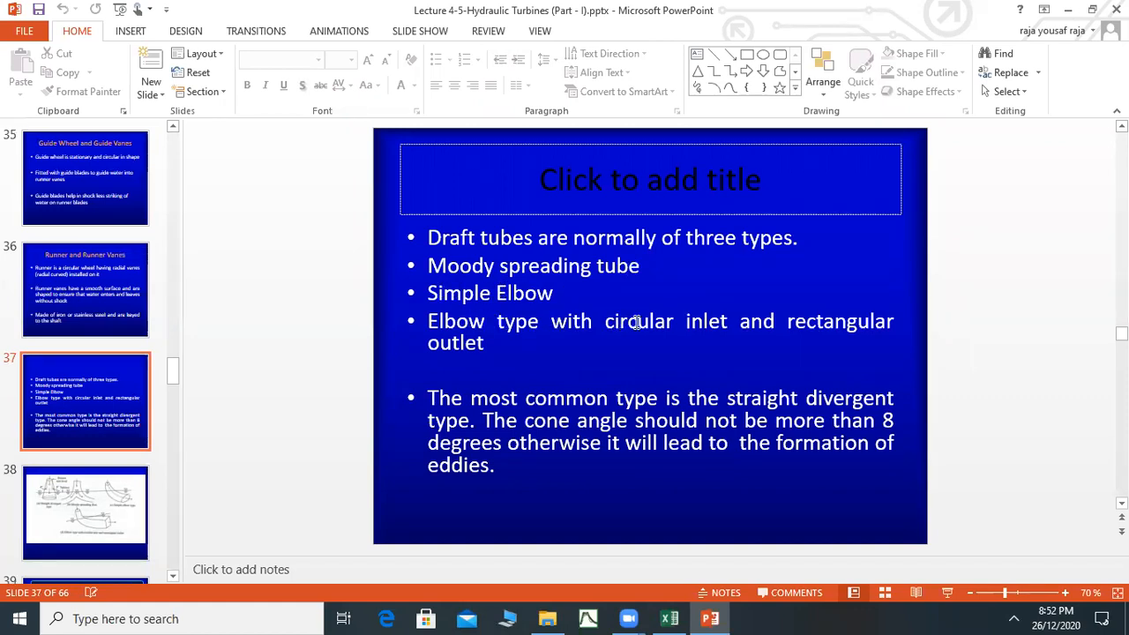
mouse_move(497, 343)
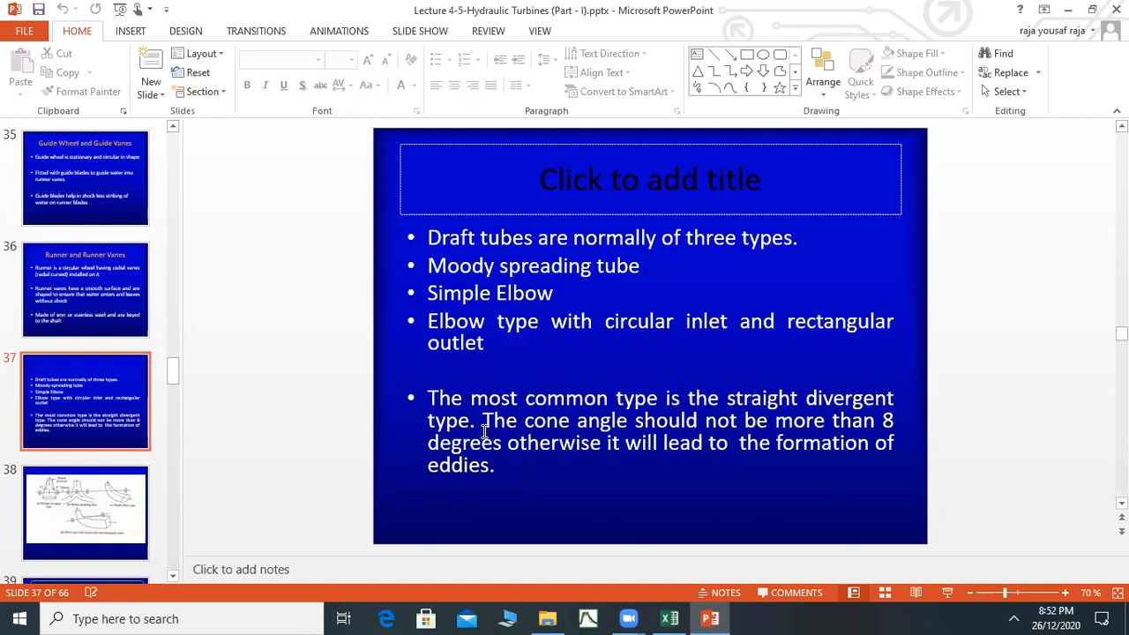
mouse_move(635, 431)
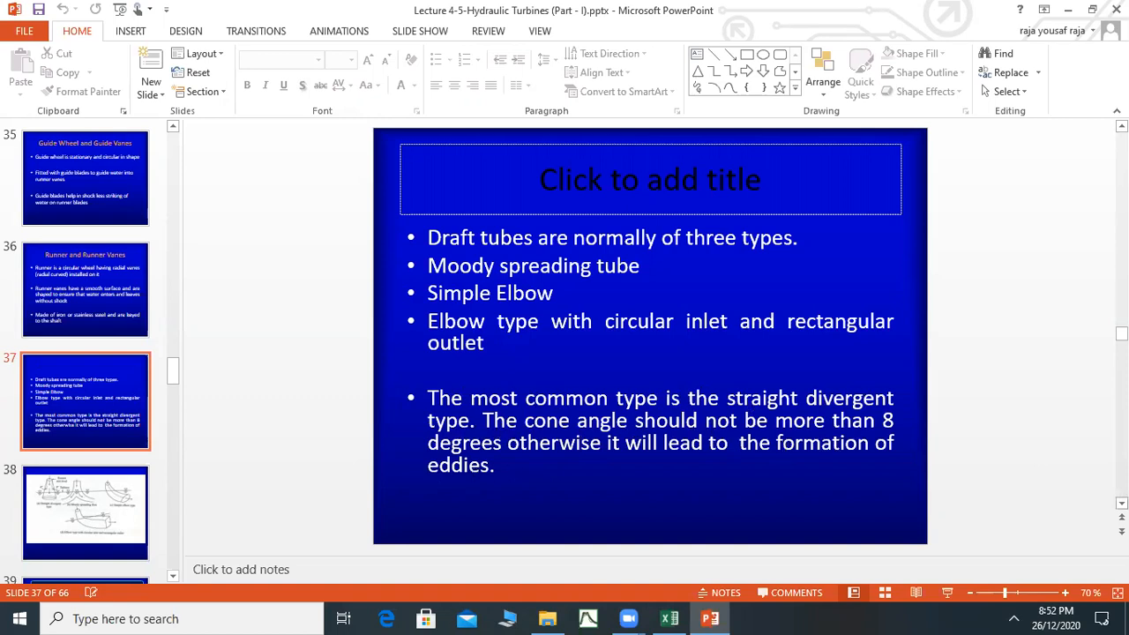
Step: Show slide 38's draft tube types diagram, then slide 39, Classification of reaction turbine
left_click(85, 511)
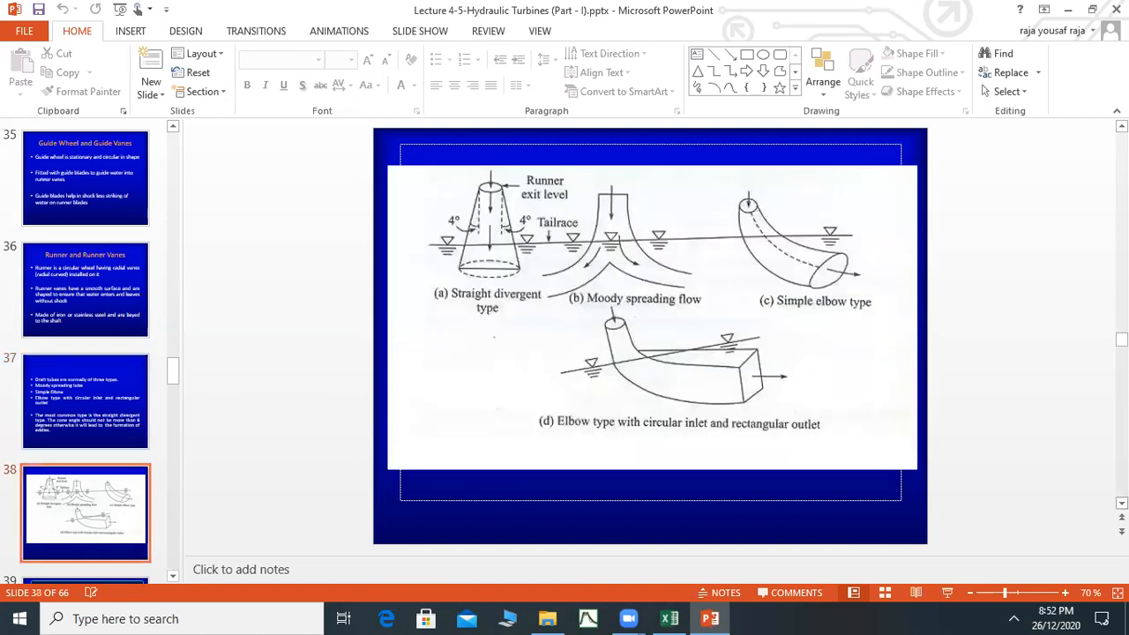
mouse_move(592, 328)
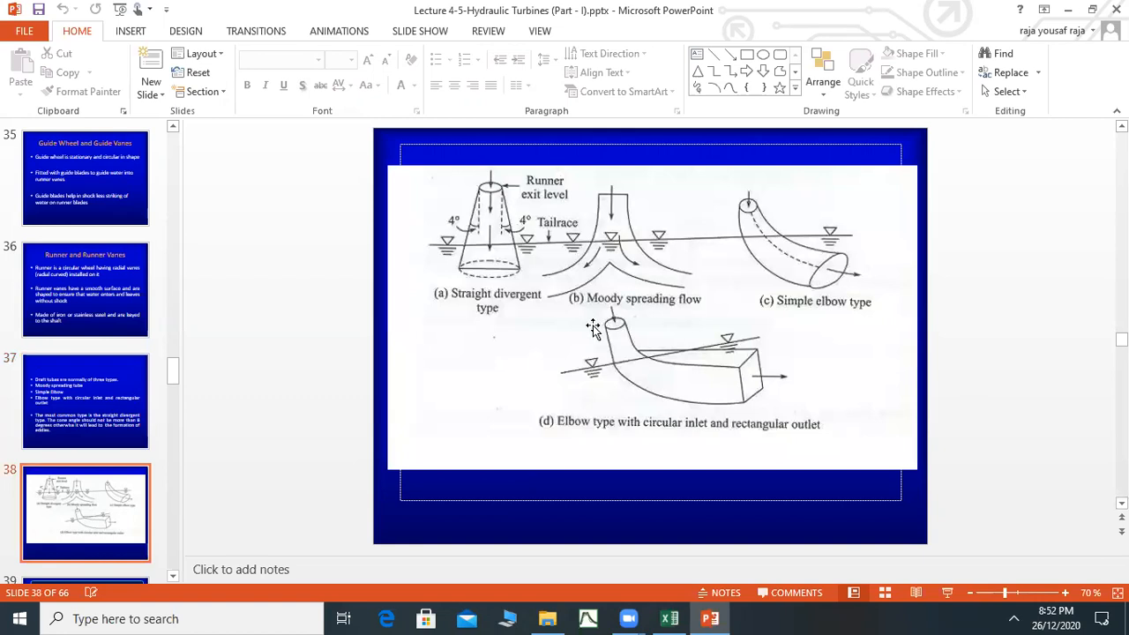
mouse_move(543, 344)
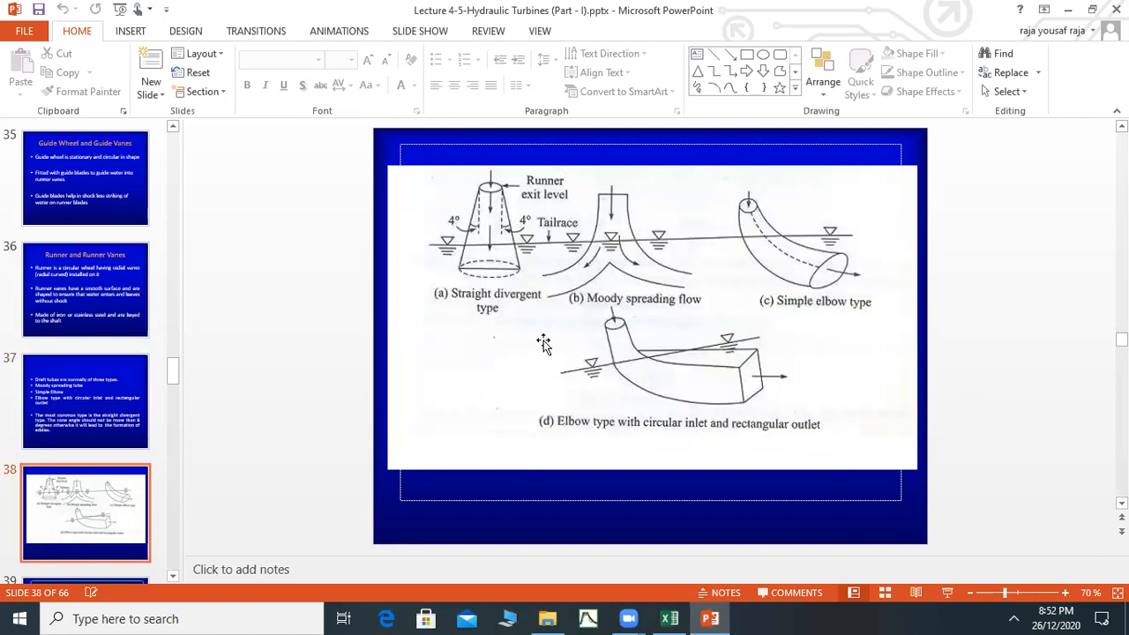
mouse_move(748, 167)
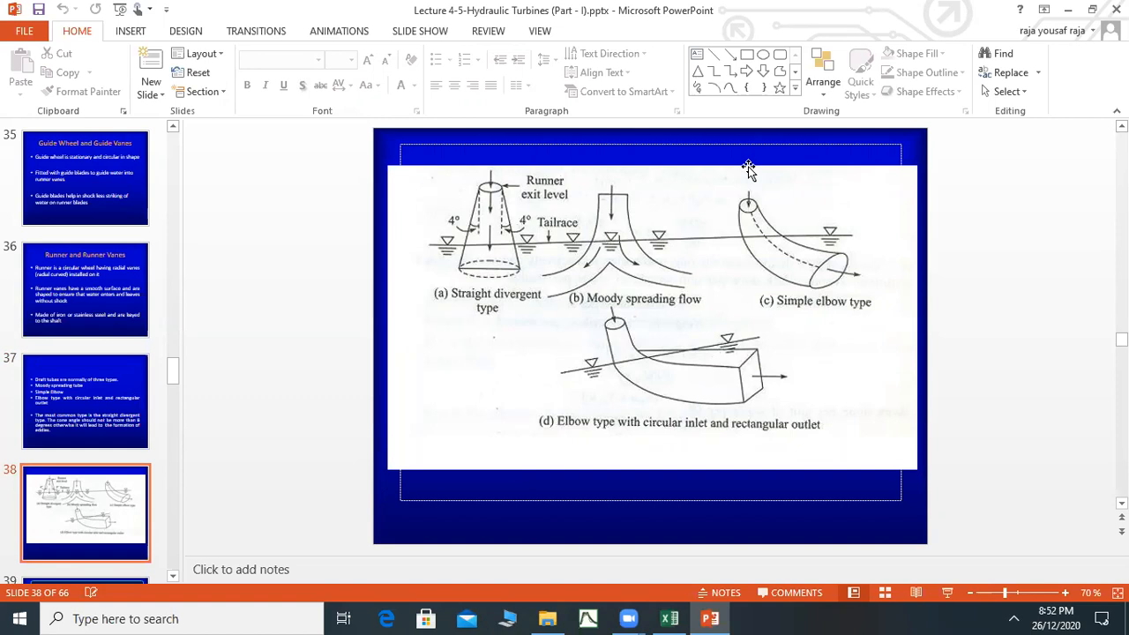
mouse_move(638, 194)
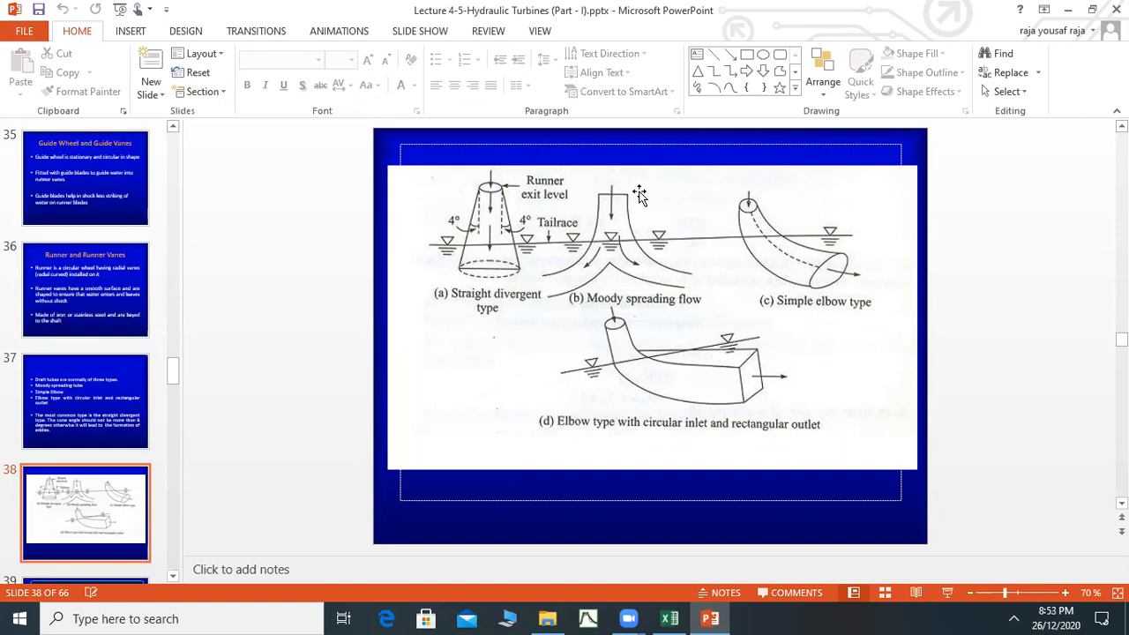
mouse_move(656, 236)
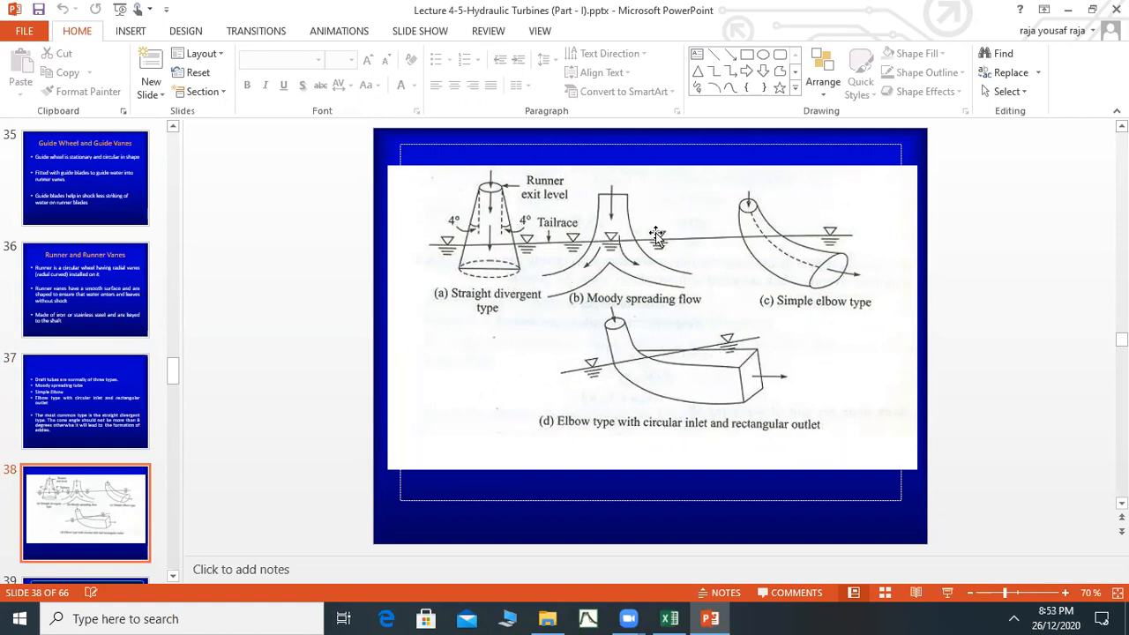
mouse_move(628, 261)
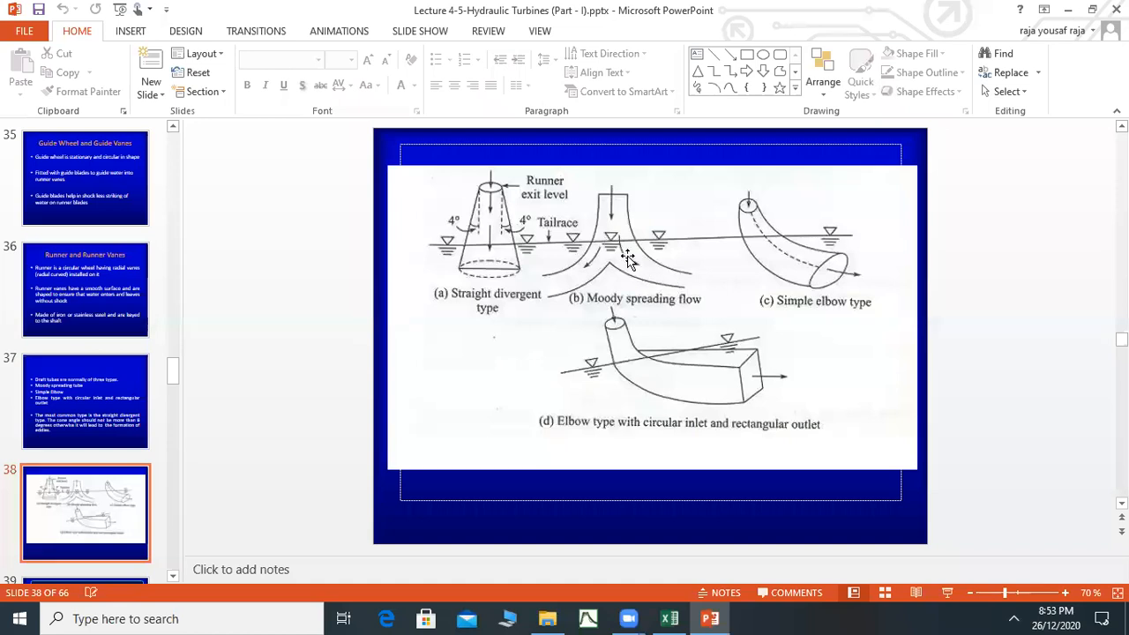
mouse_move(608, 265)
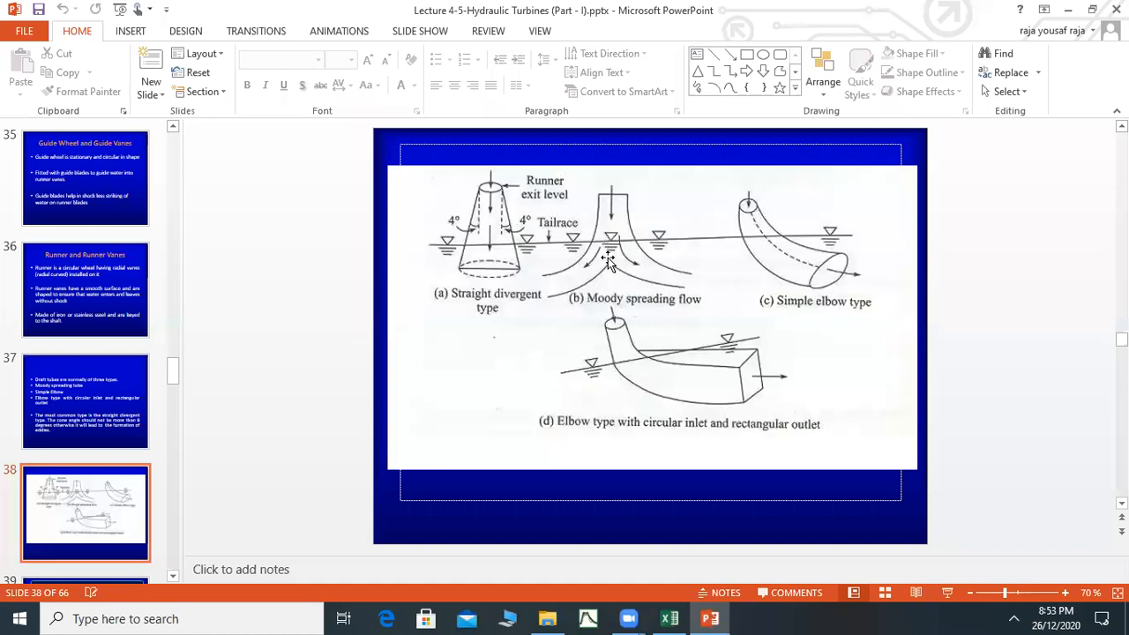
mouse_move(448, 300)
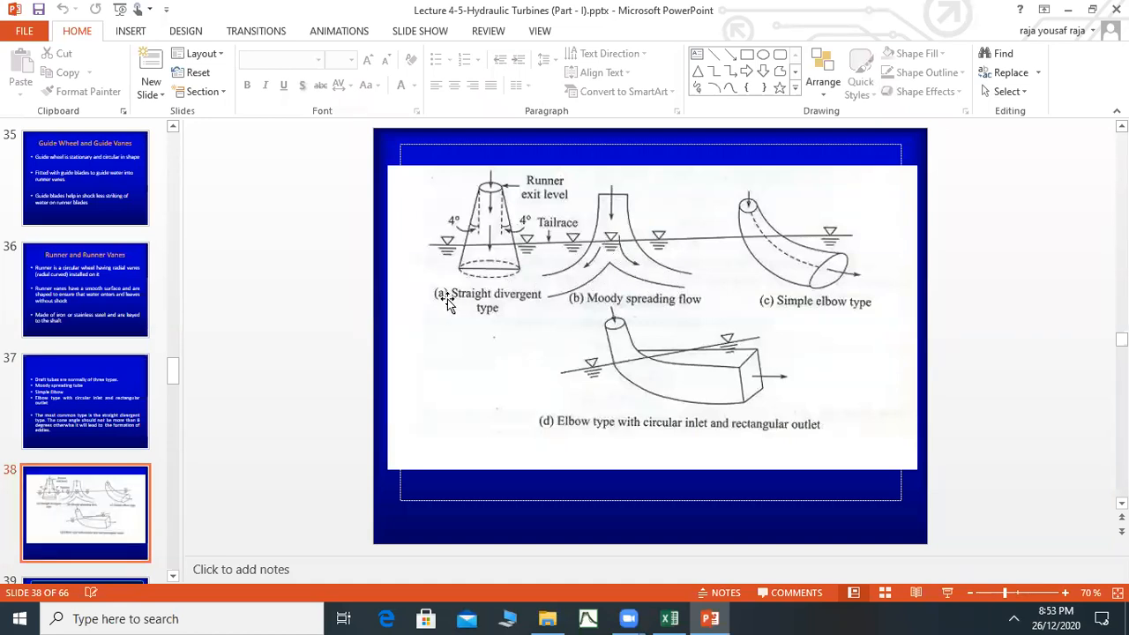
mouse_move(494, 212)
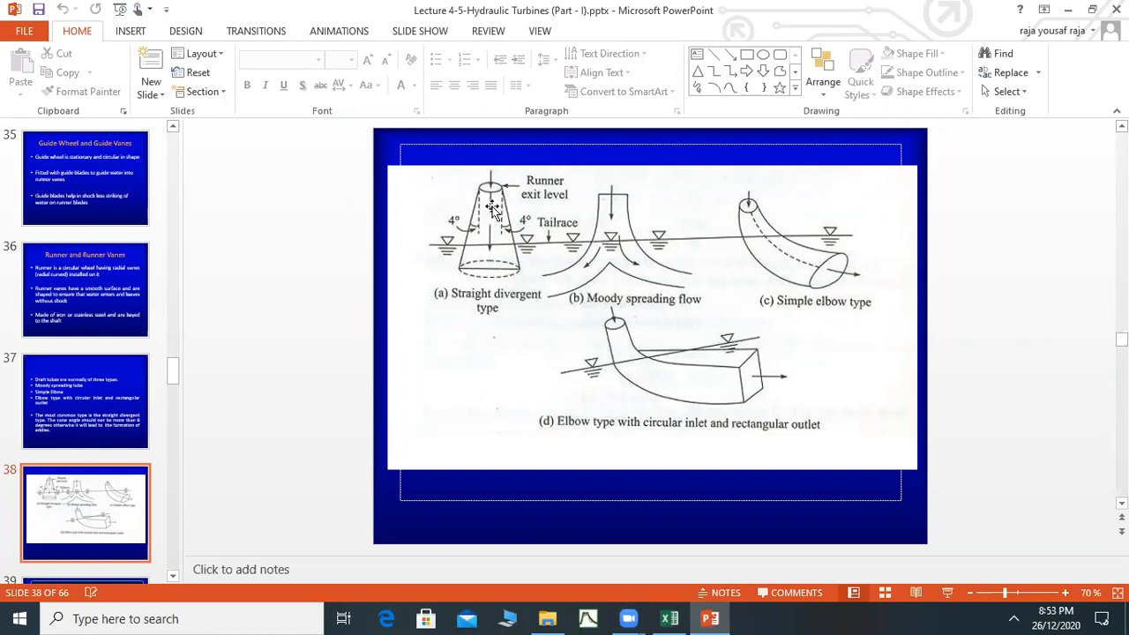
mouse_move(487, 197)
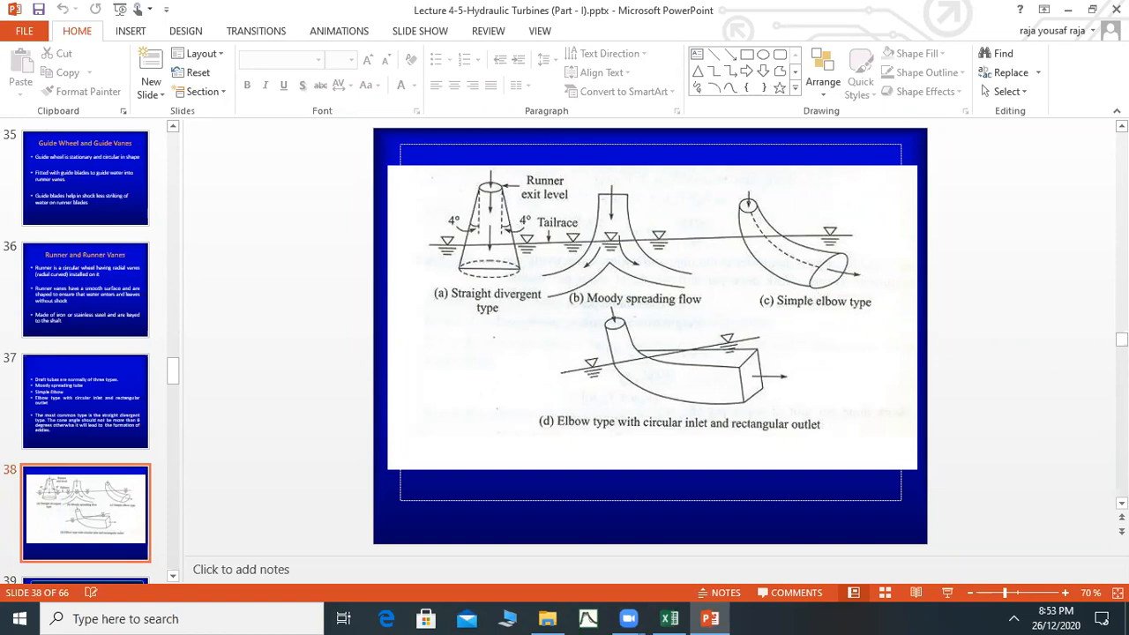
left_click(85, 403)
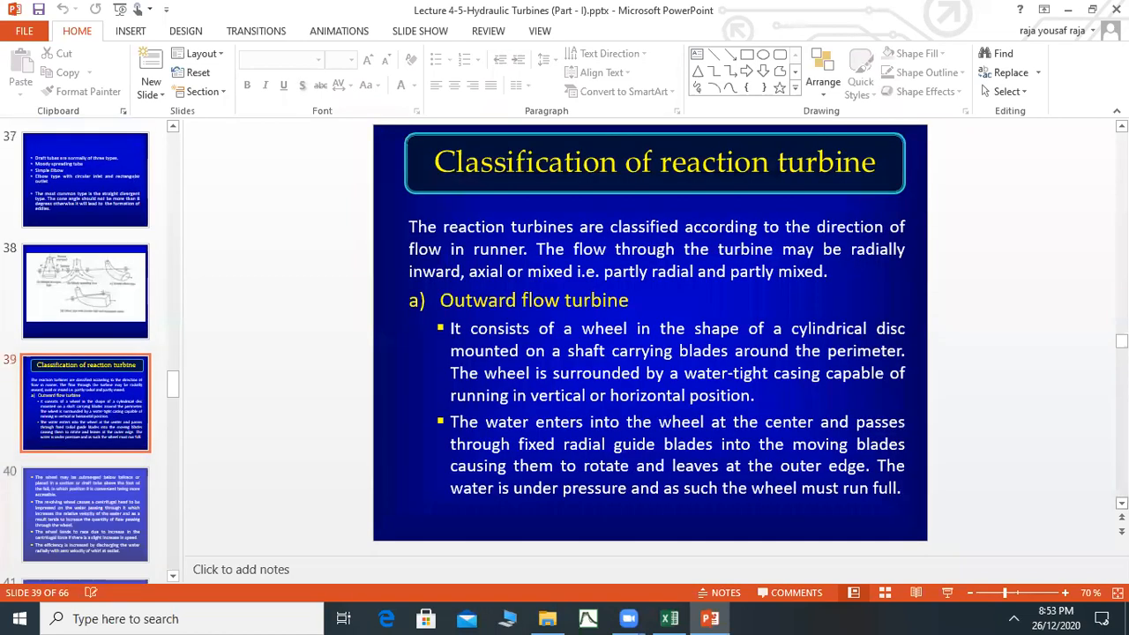